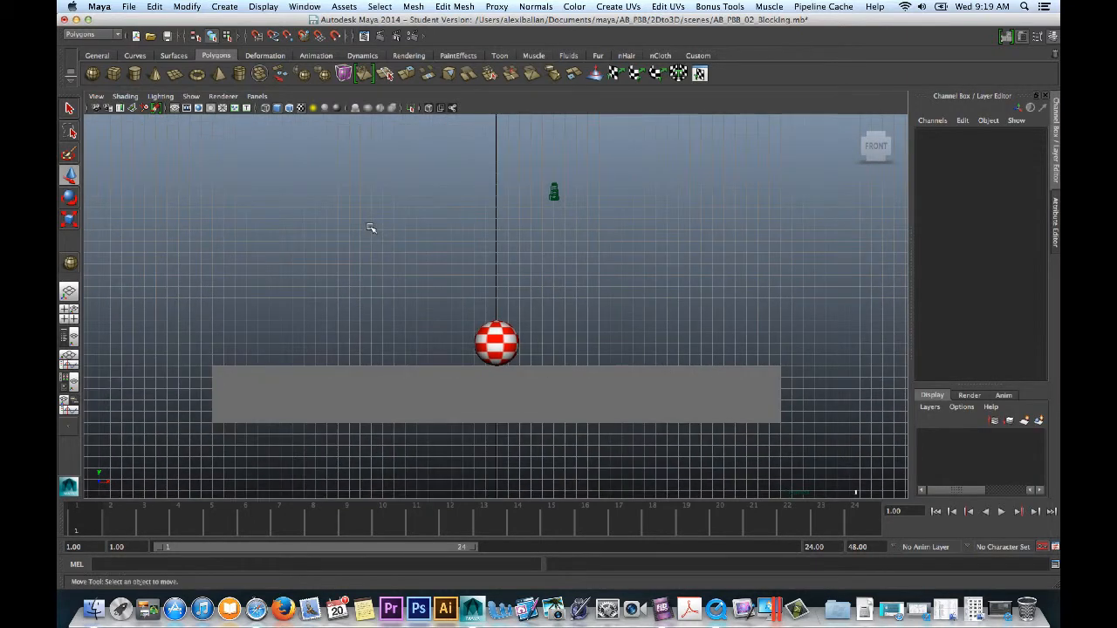
# - Switch the viewport layout so the front view can be reframed around the ball
pyautogui.press('space')
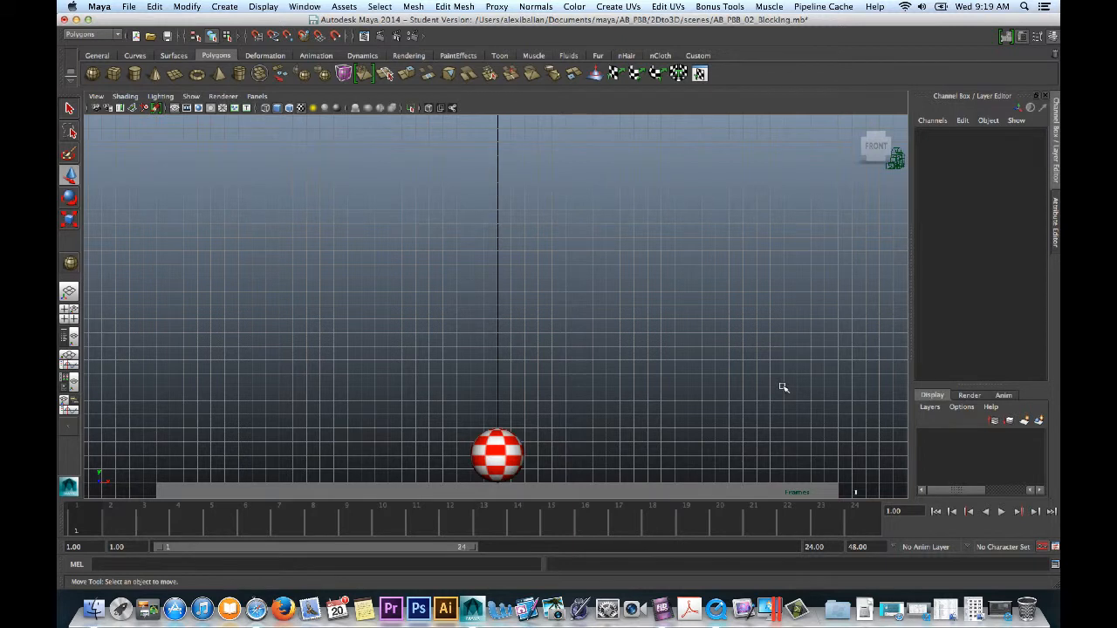
pyautogui.moveTo(100, 120)
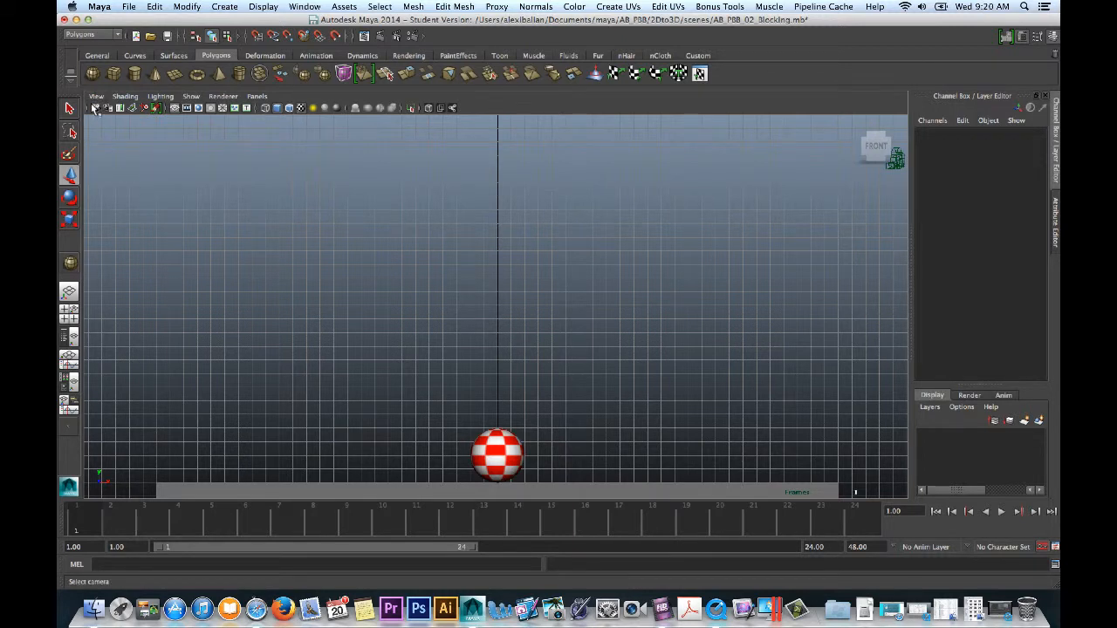
pyautogui.moveTo(97, 108)
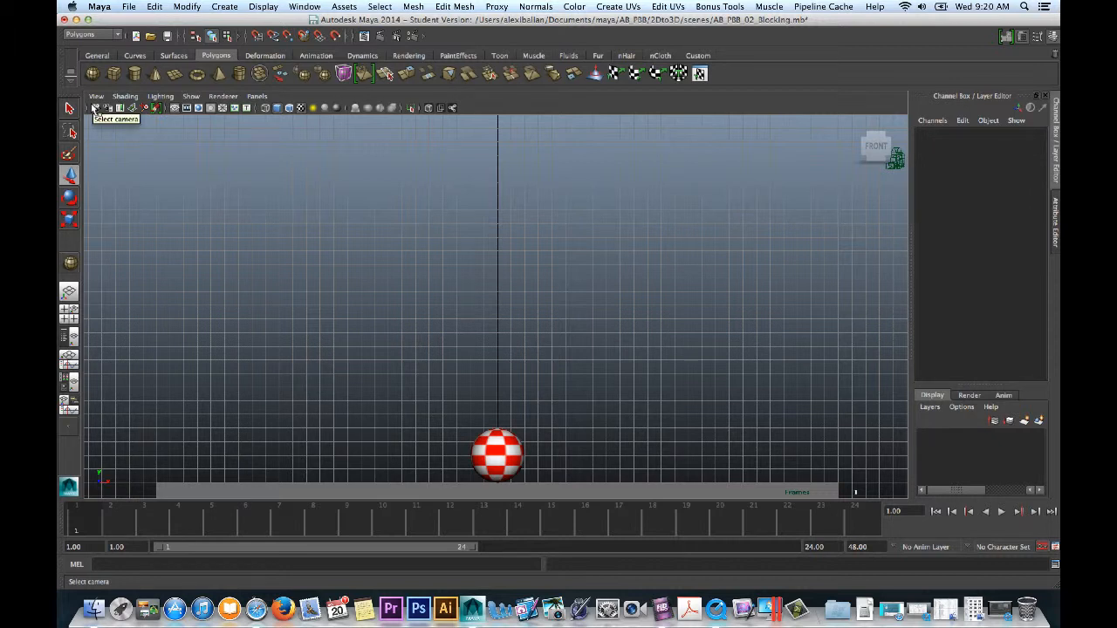
# - Import perpetual02.jpg from the Desktop as a camera image plane behind the ball
pyautogui.click(98, 96)
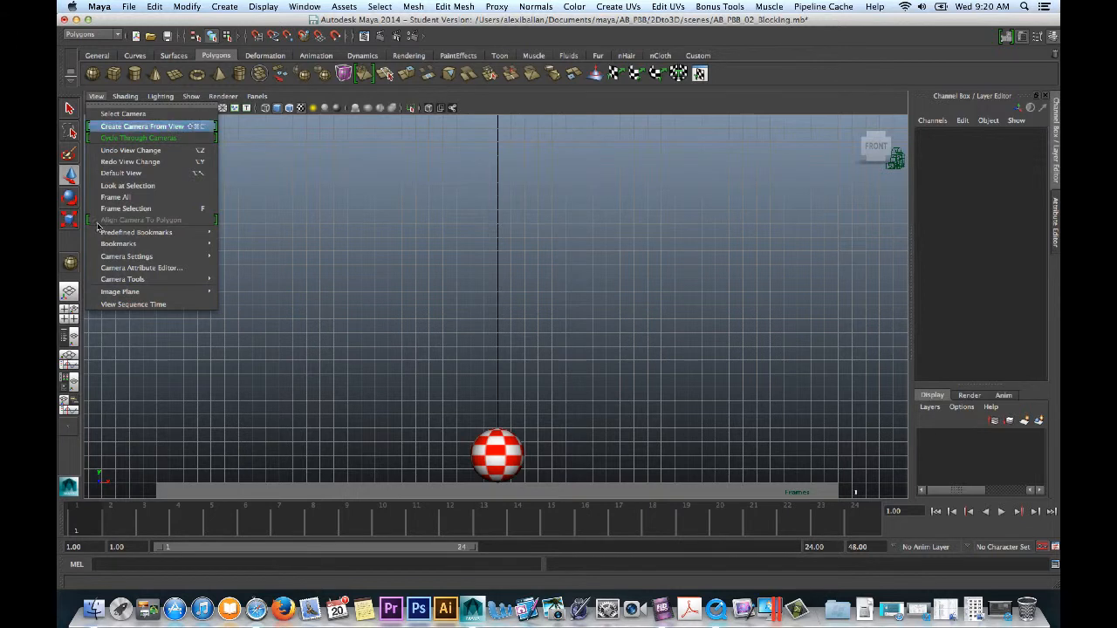
pyautogui.click(264, 301)
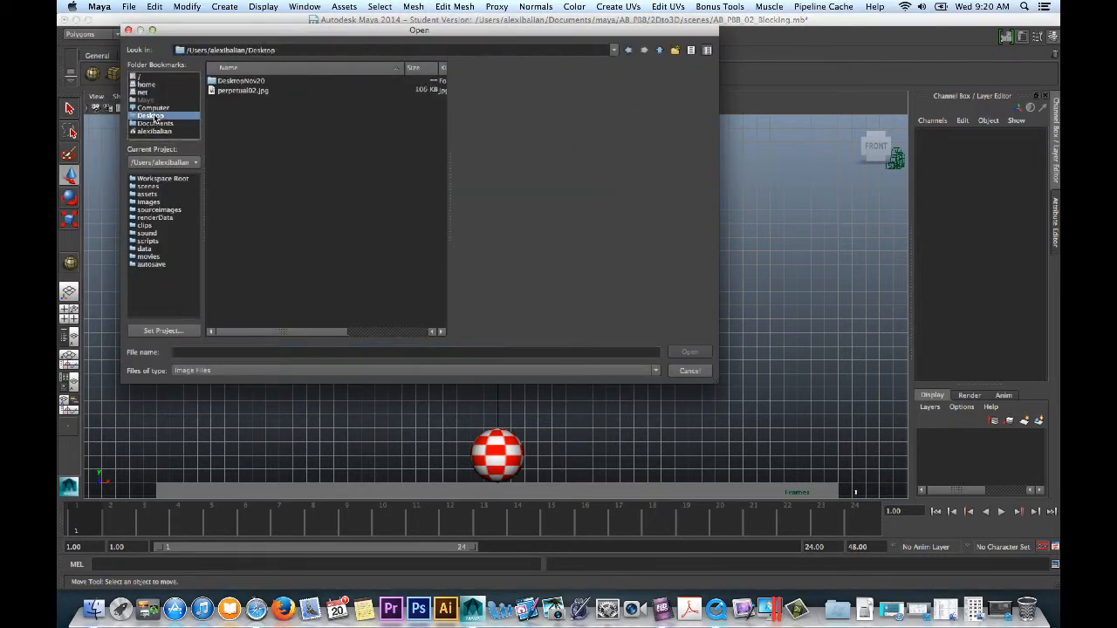
pyautogui.click(243, 90)
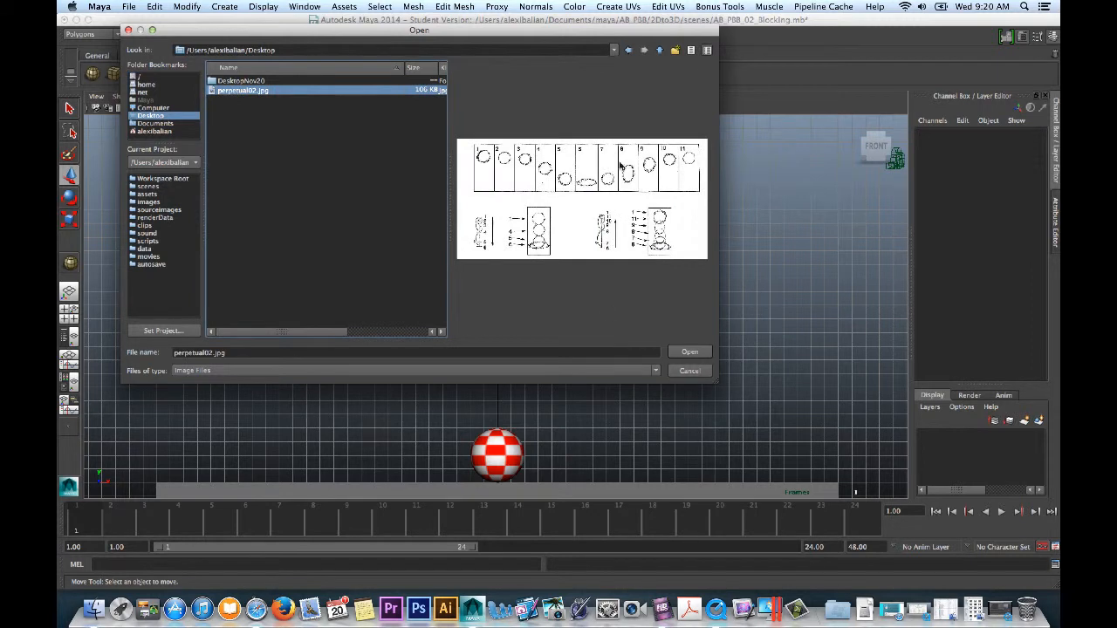
pyautogui.moveTo(635, 176)
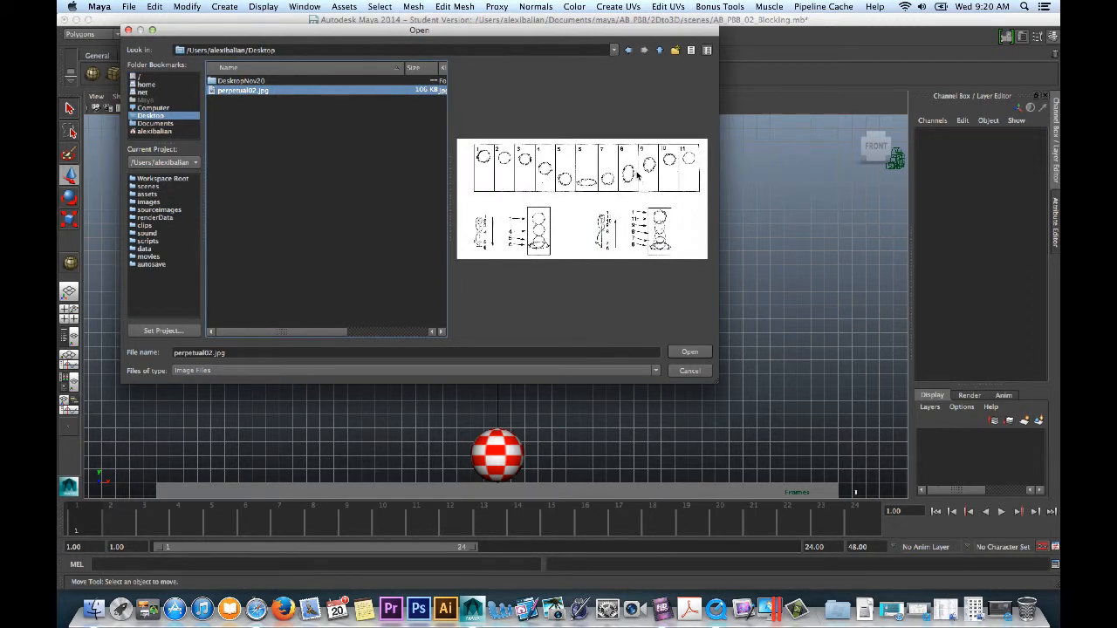
pyautogui.click(690, 352)
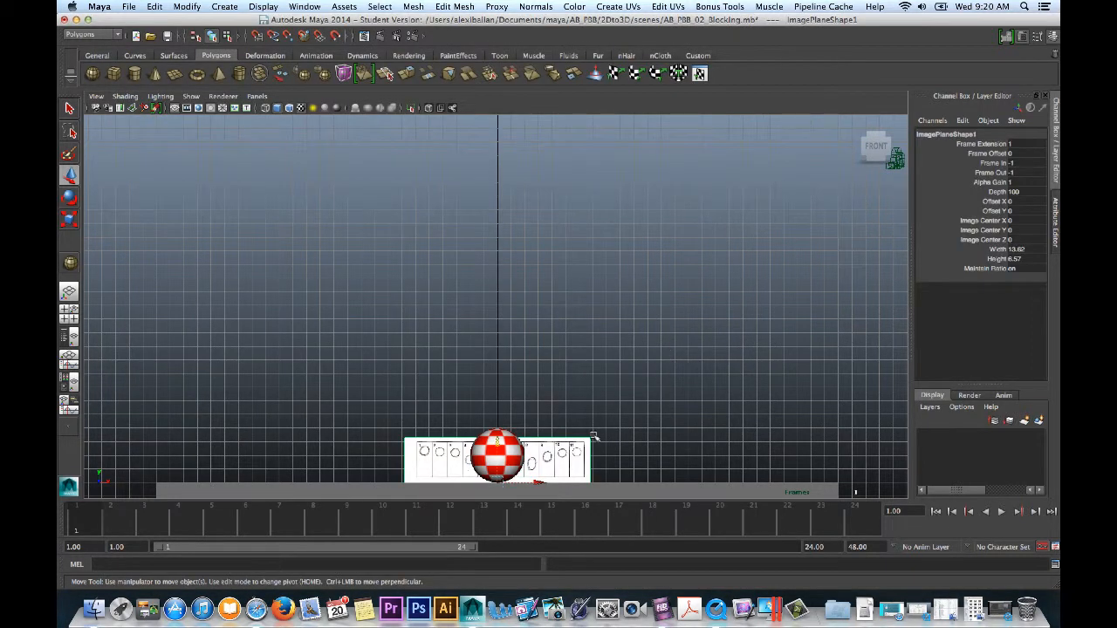
pyautogui.moveTo(498, 454); pyautogui.dragTo(498, 384)
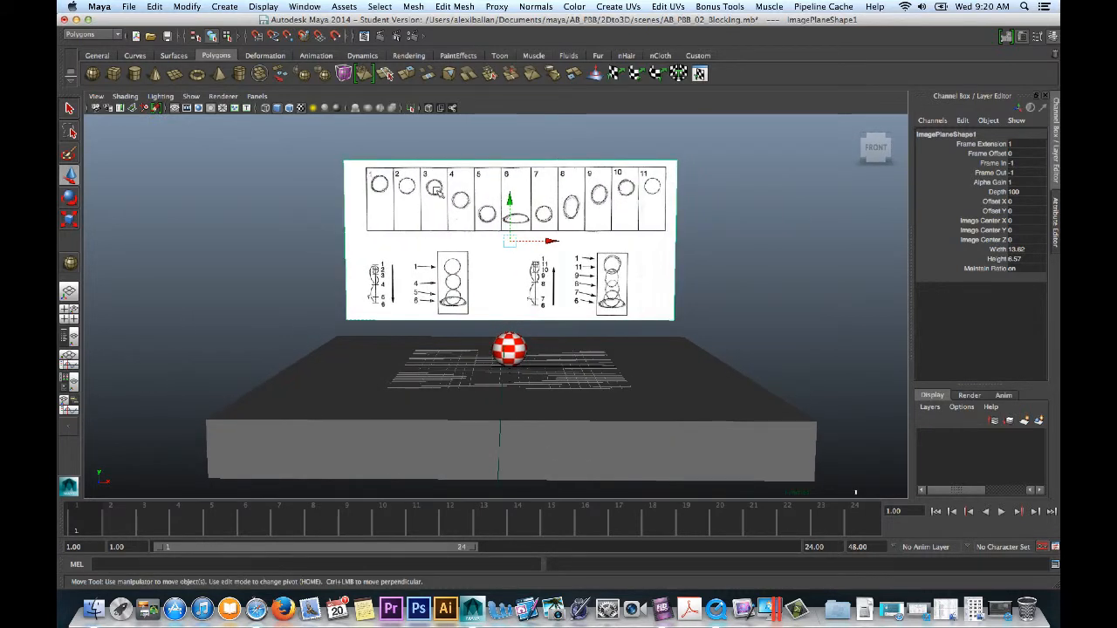
# - Return to a single front-facing view with the timing chart filling the frame behind the ball
pyautogui.click(256, 96)
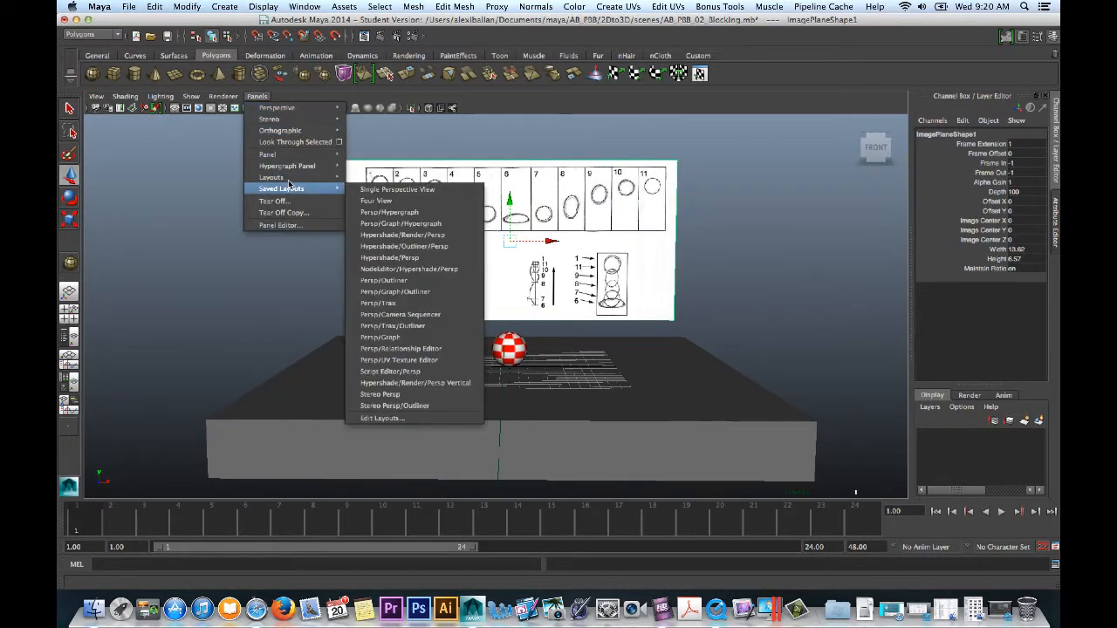
pyautogui.click(396, 189)
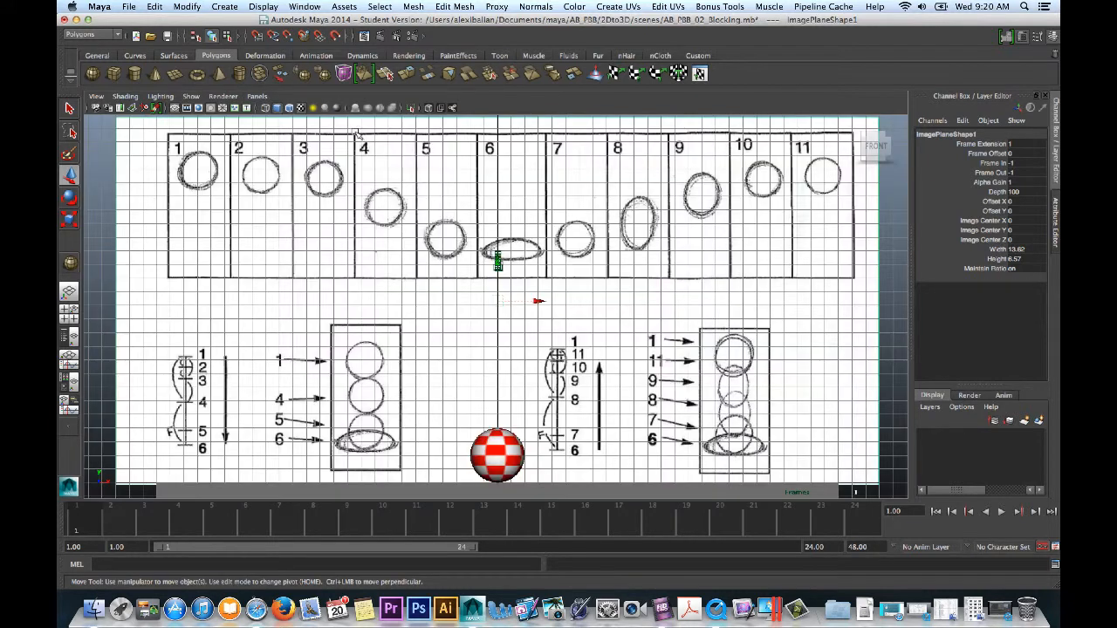
pyautogui.moveTo(247, 351)
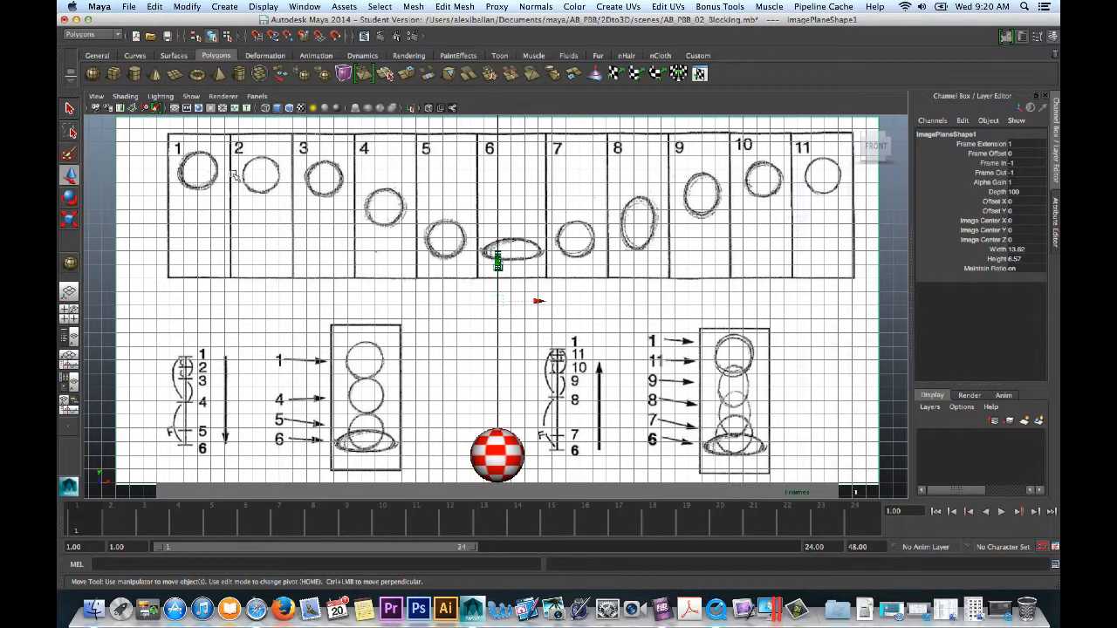
pyautogui.moveTo(528, 284)
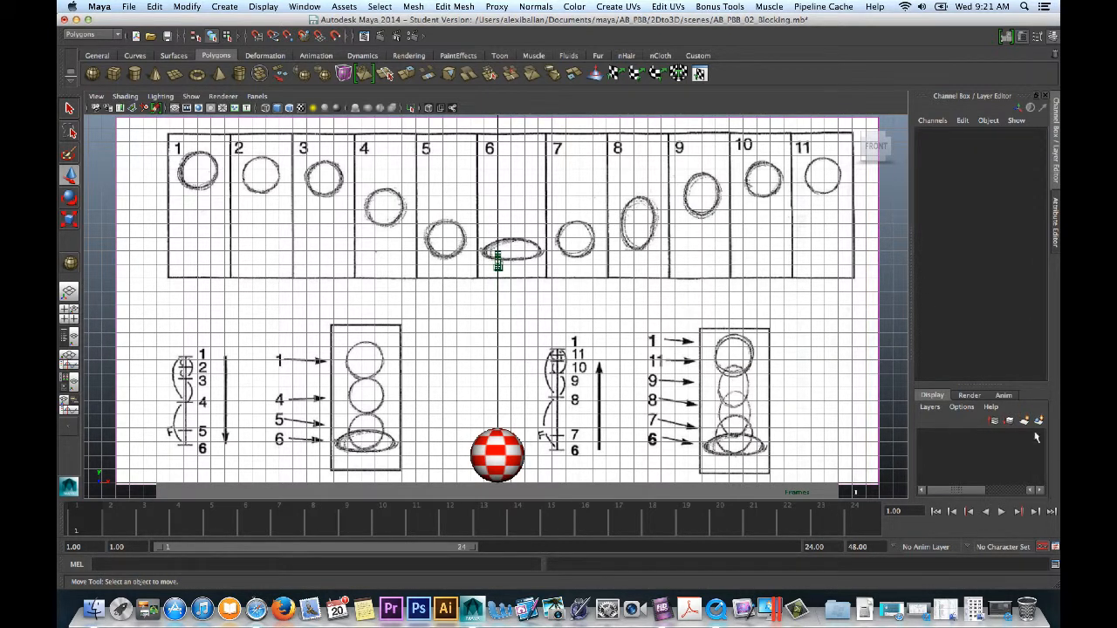
pyautogui.moveTo(875, 274)
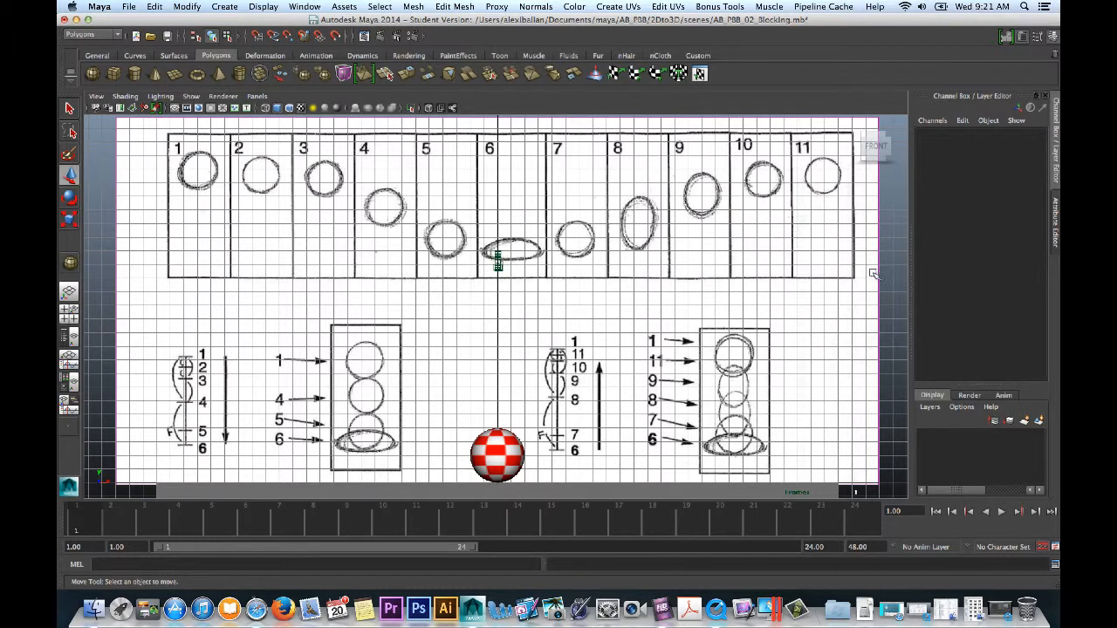
pyautogui.moveTo(651, 321)
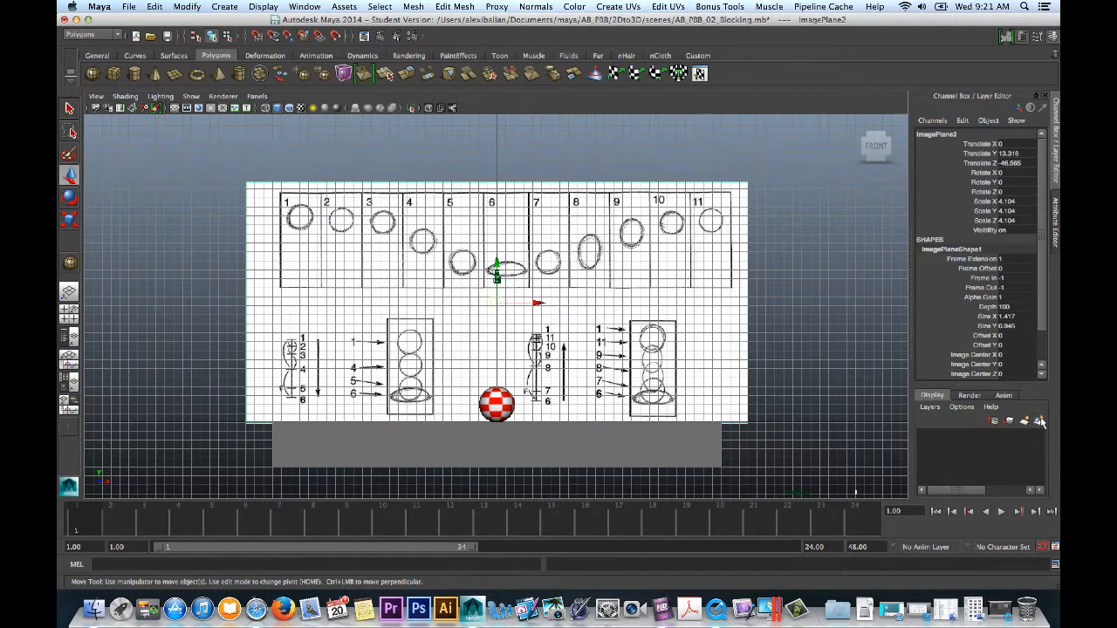
# - Create a display layer, rename it BG_Image and save it for the background chart
pyautogui.click(1040, 421)
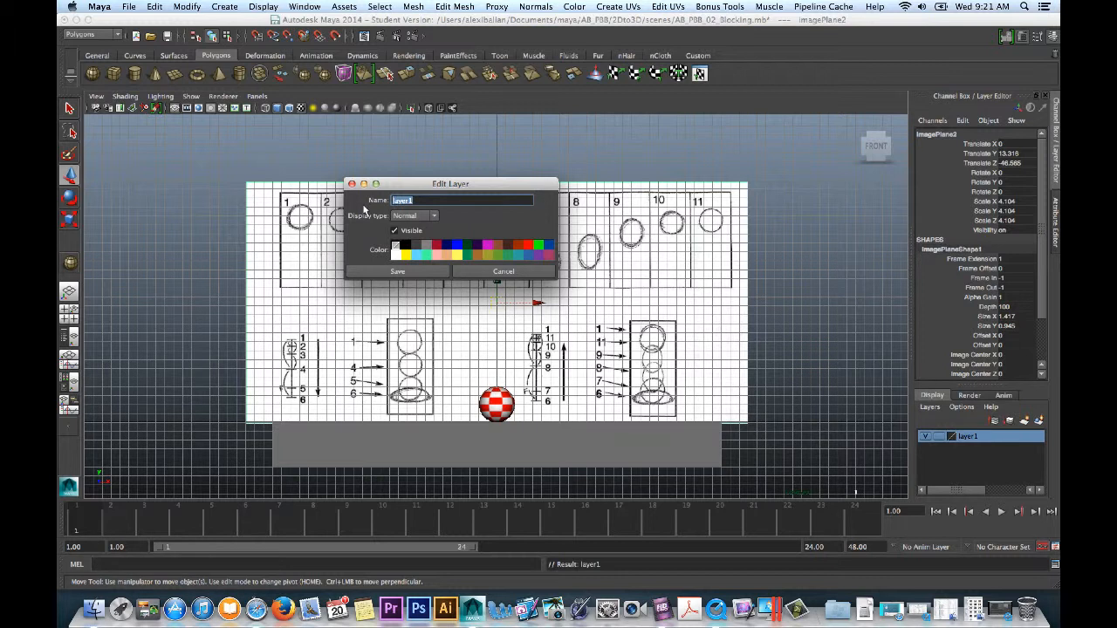
pyautogui.write('BG_image')
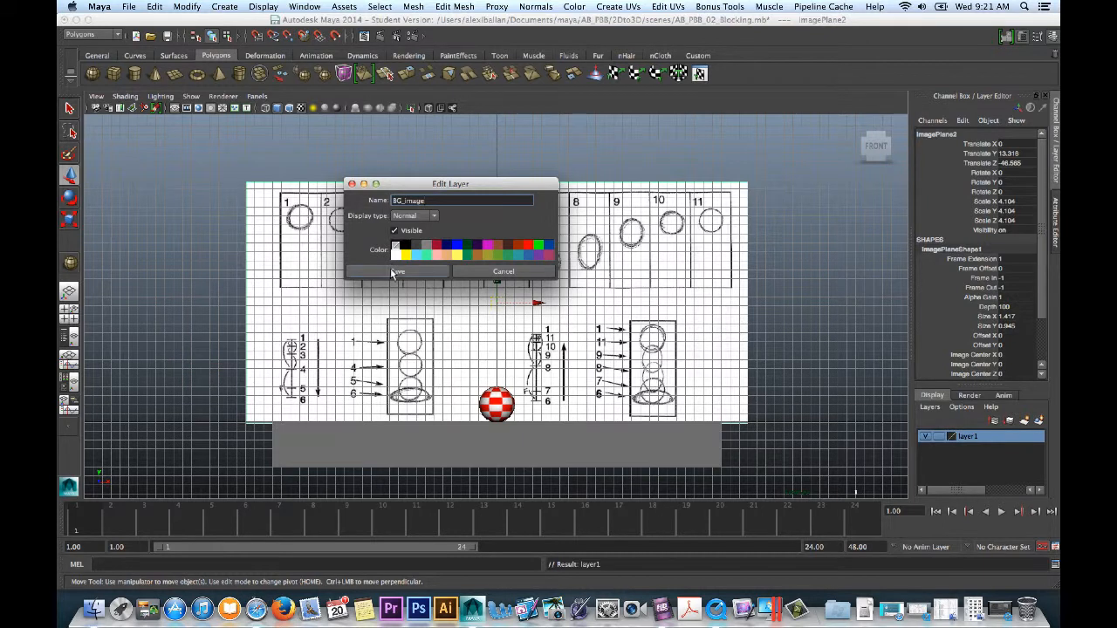
pyautogui.click(396, 271)
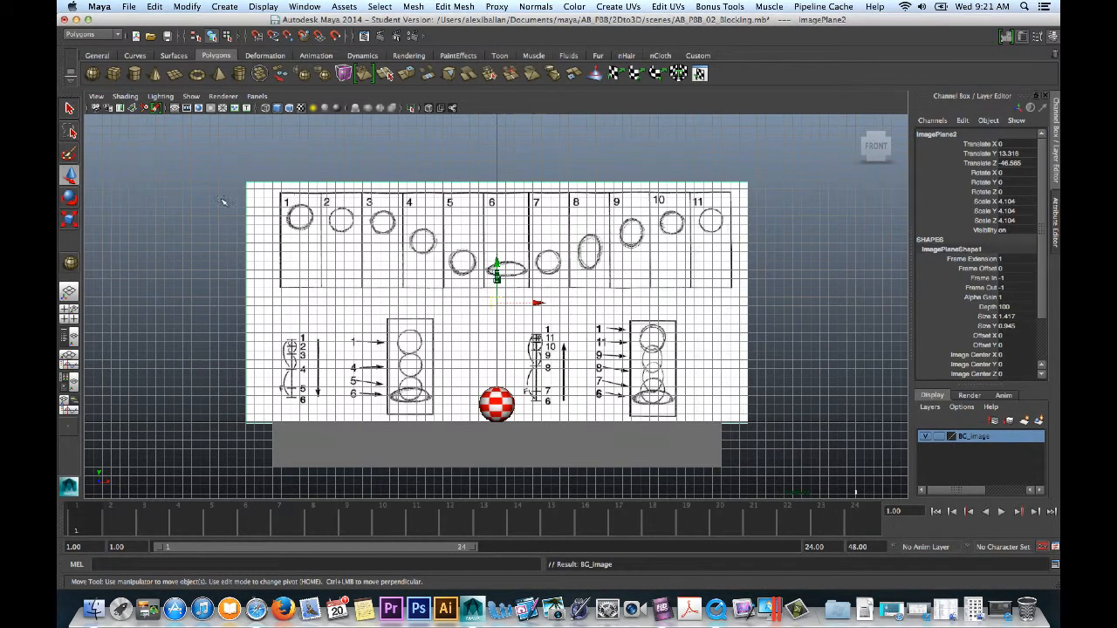
pyautogui.click(496, 407)
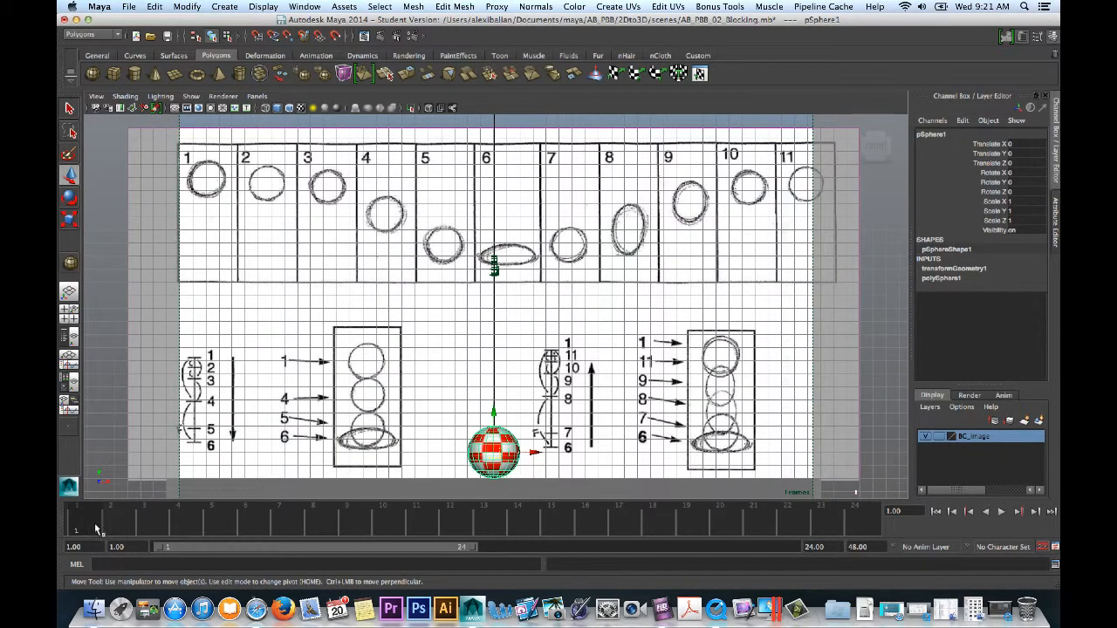
pyautogui.moveTo(400, 370)
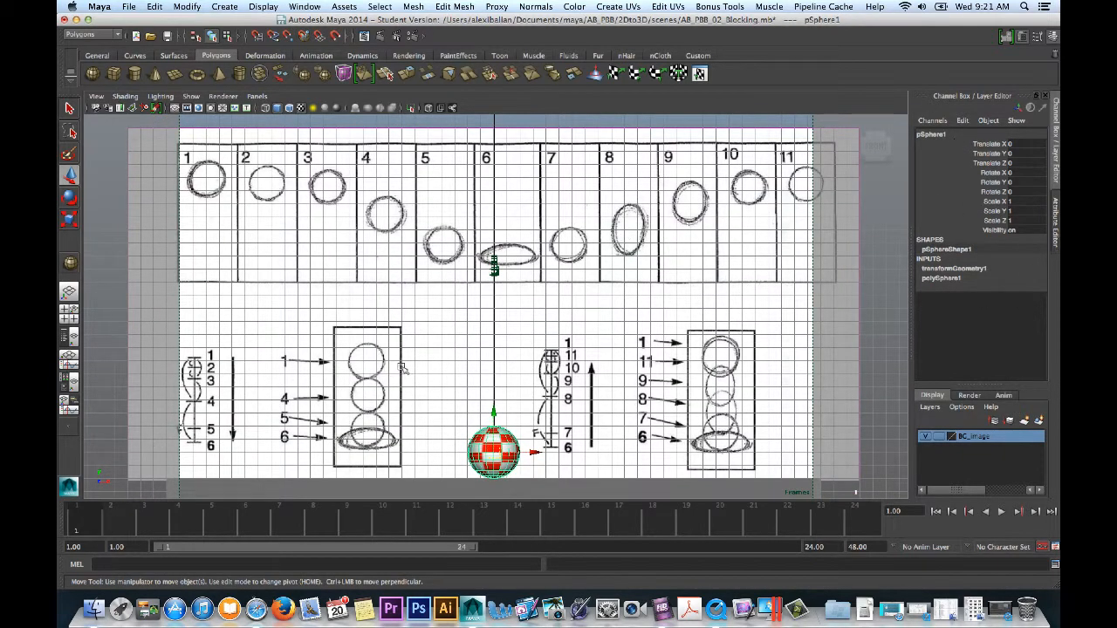
# - Raise the ball to Translate Y about 15.9 at frame 11 and key its channels via the Channel Box
pyautogui.moveTo(494, 450); pyautogui.dragTo(494, 330)
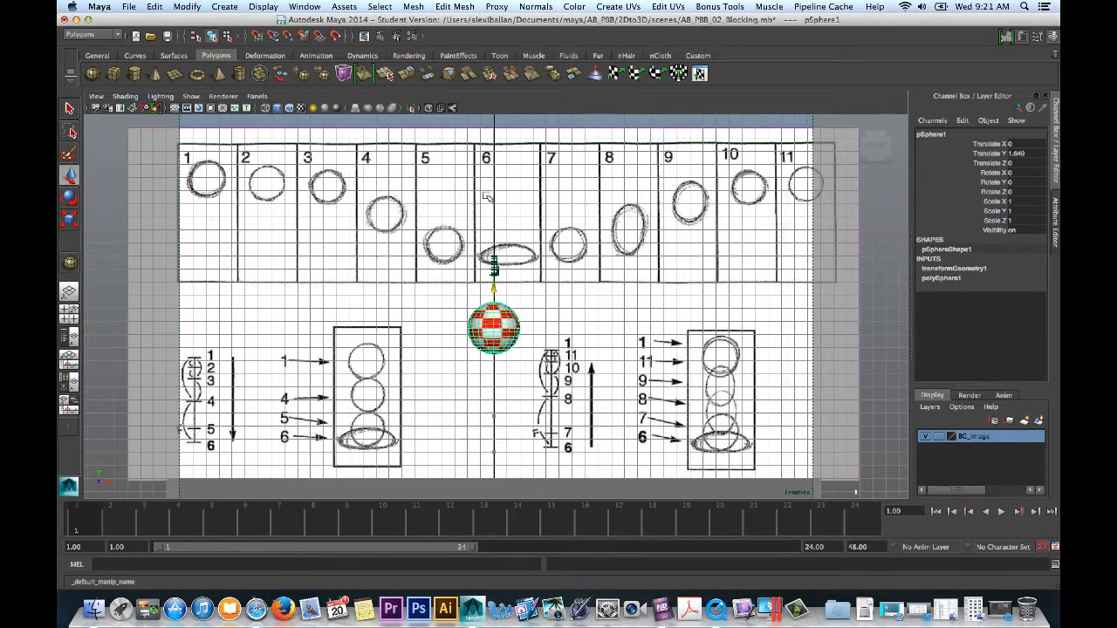
pyautogui.moveTo(493, 327); pyautogui.dragTo(493, 179)
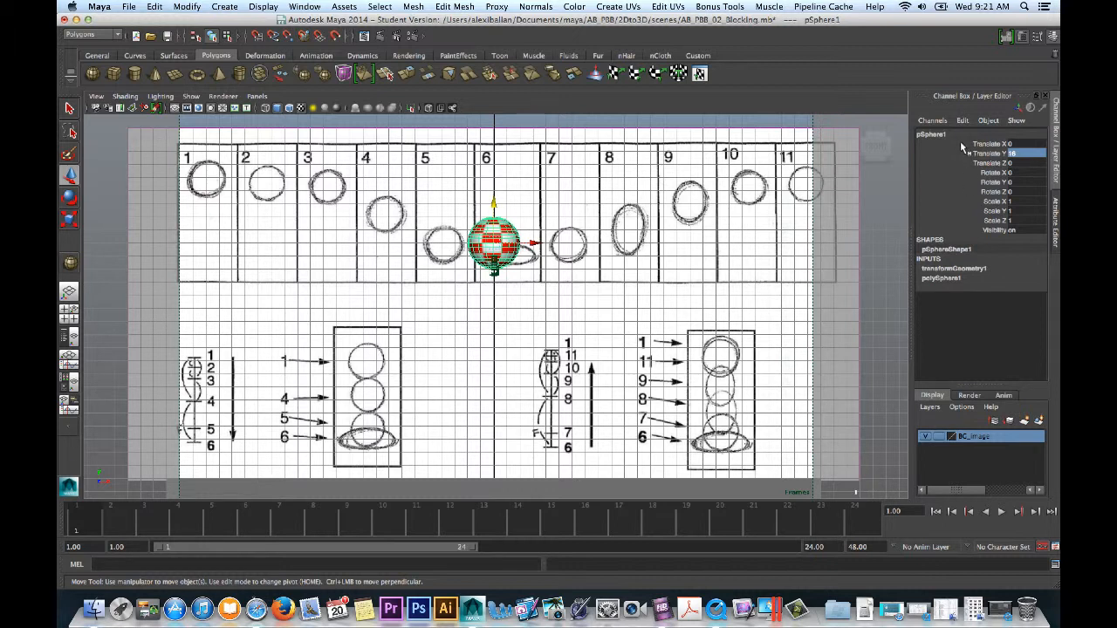
pyautogui.click(986, 153)
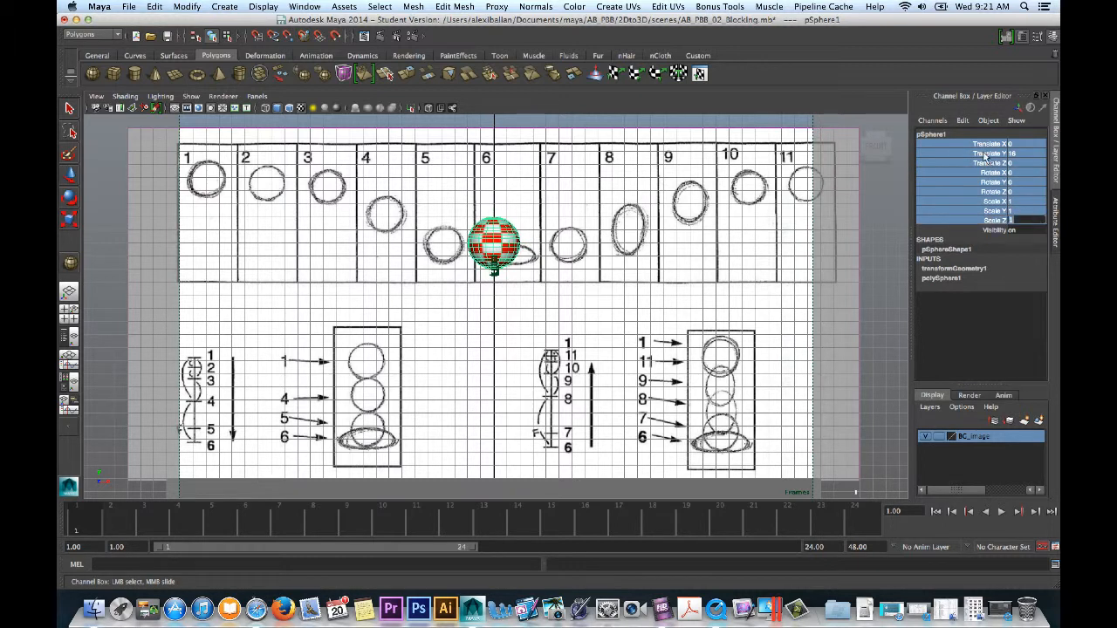
pyautogui.rightClick(986, 153)
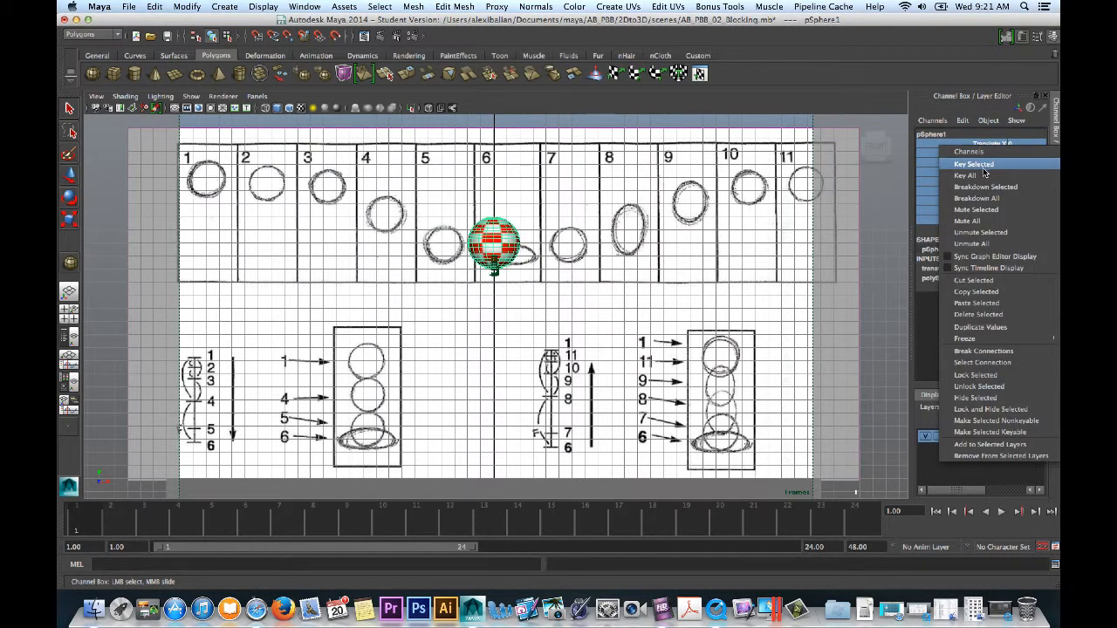
pyautogui.click(974, 164)
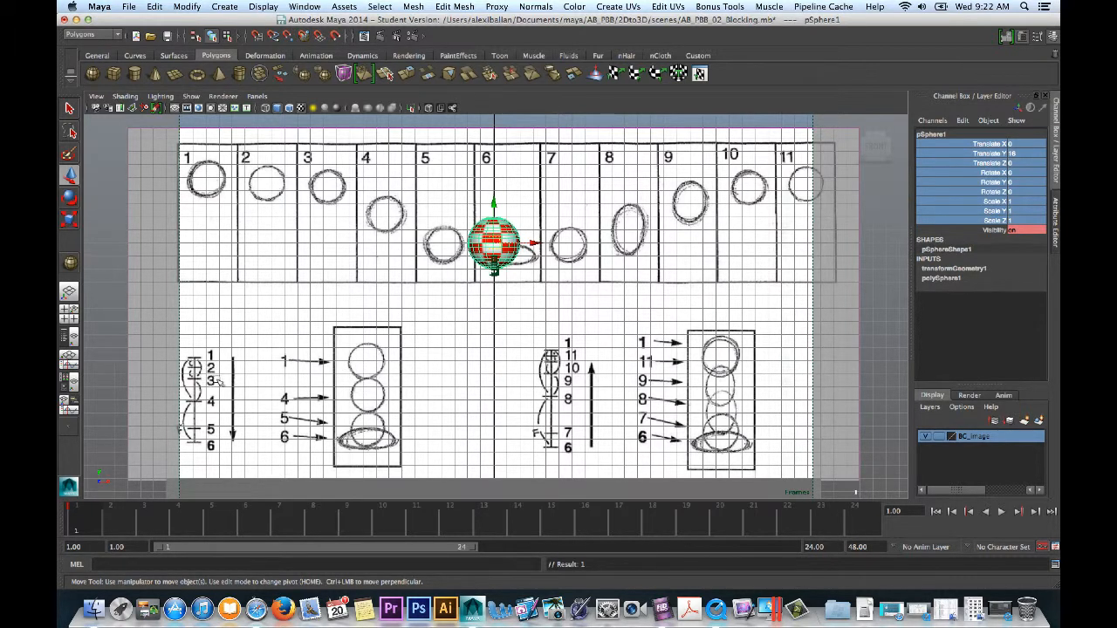
pyautogui.moveTo(245, 456)
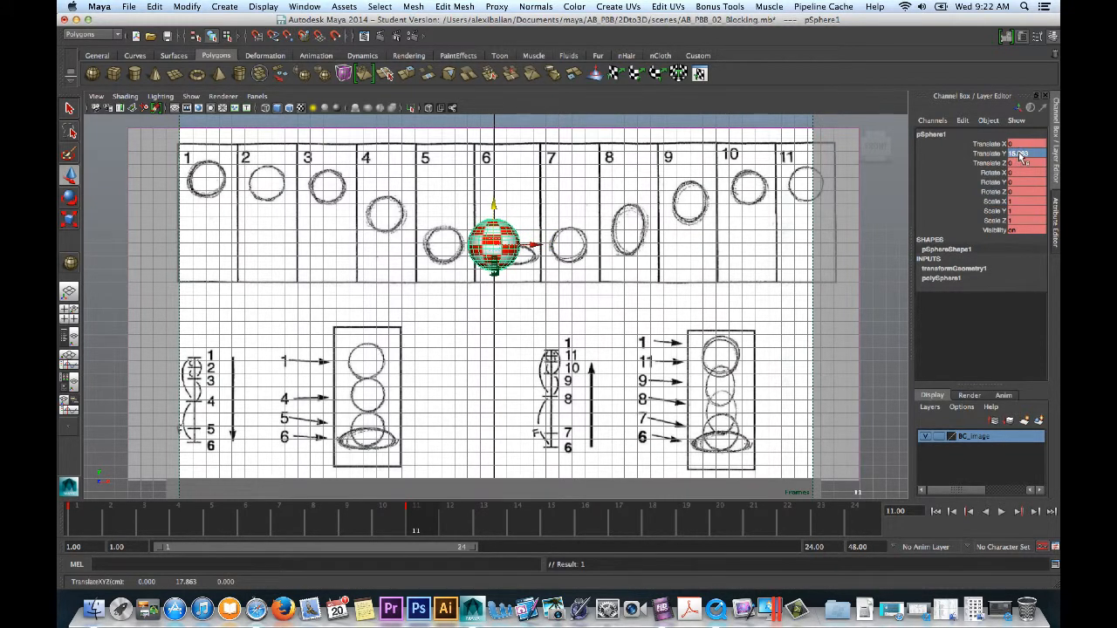
# - Lower the ball to Translate Y 0 at frame 11 and key the selected channels
pyautogui.moveTo(493, 245); pyautogui.dragTo(493, 454)
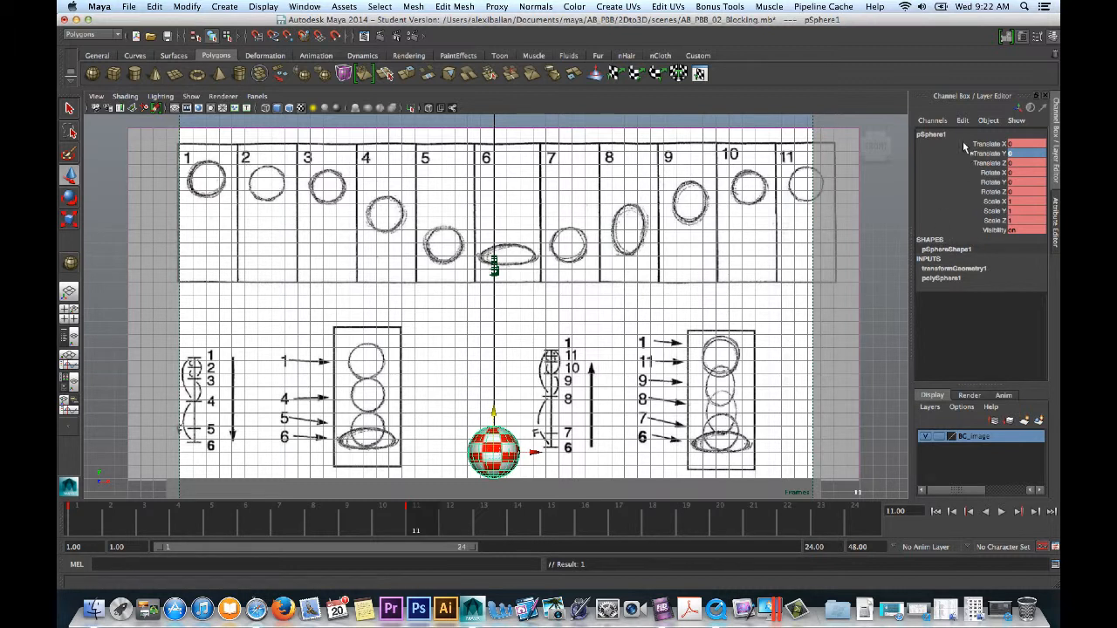
pyautogui.rightClick(990, 144)
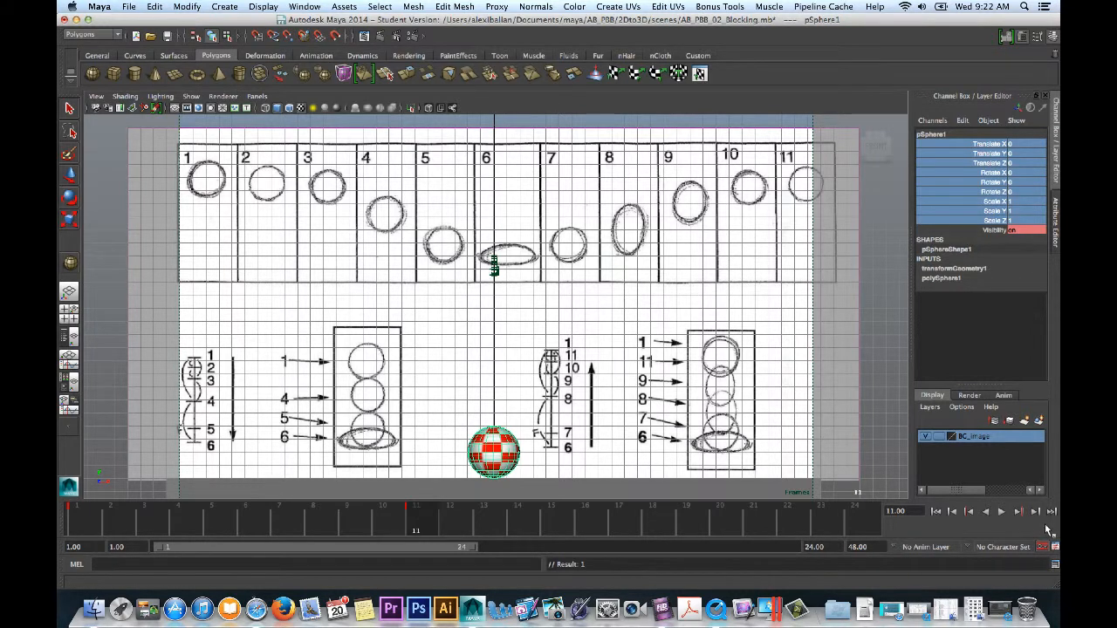
pyautogui.moveTo(1044, 547)
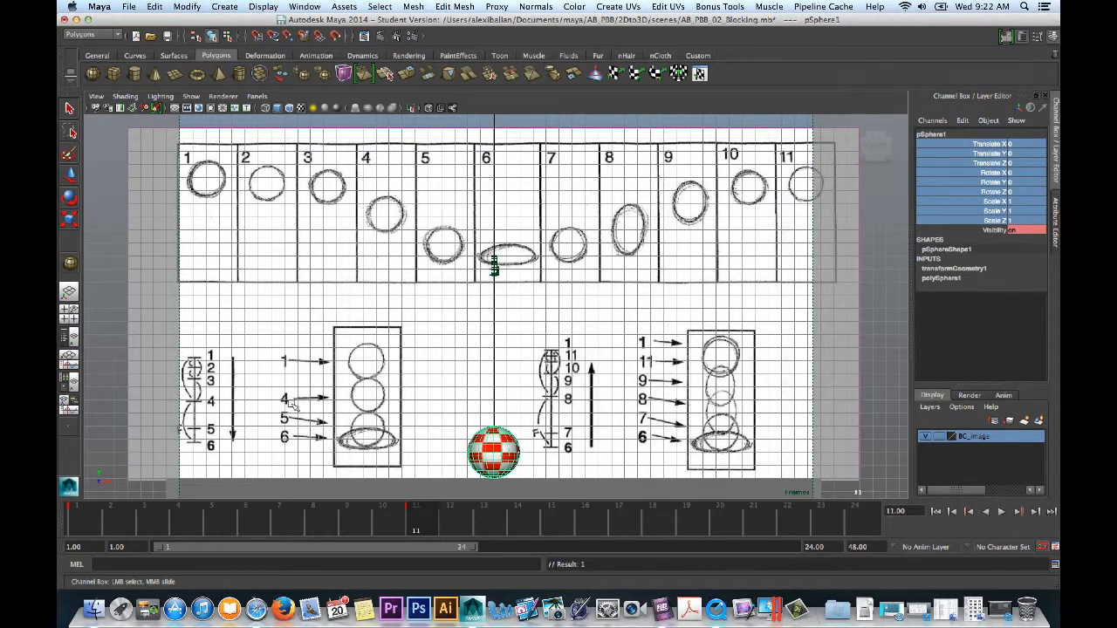
pyautogui.moveTo(552, 196)
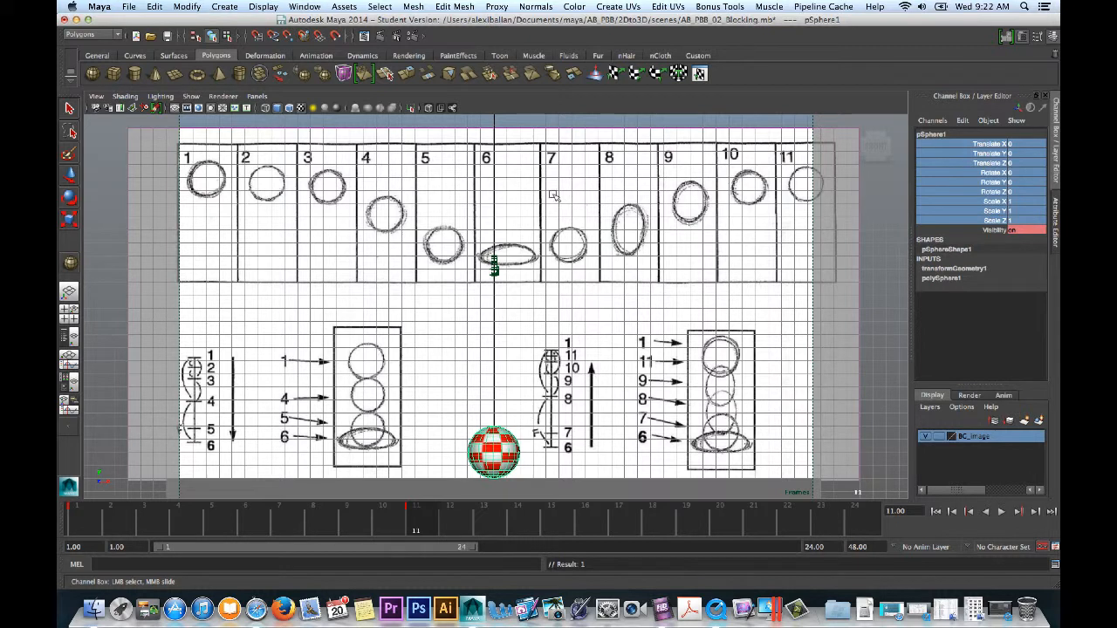
pyautogui.moveTo(498, 489)
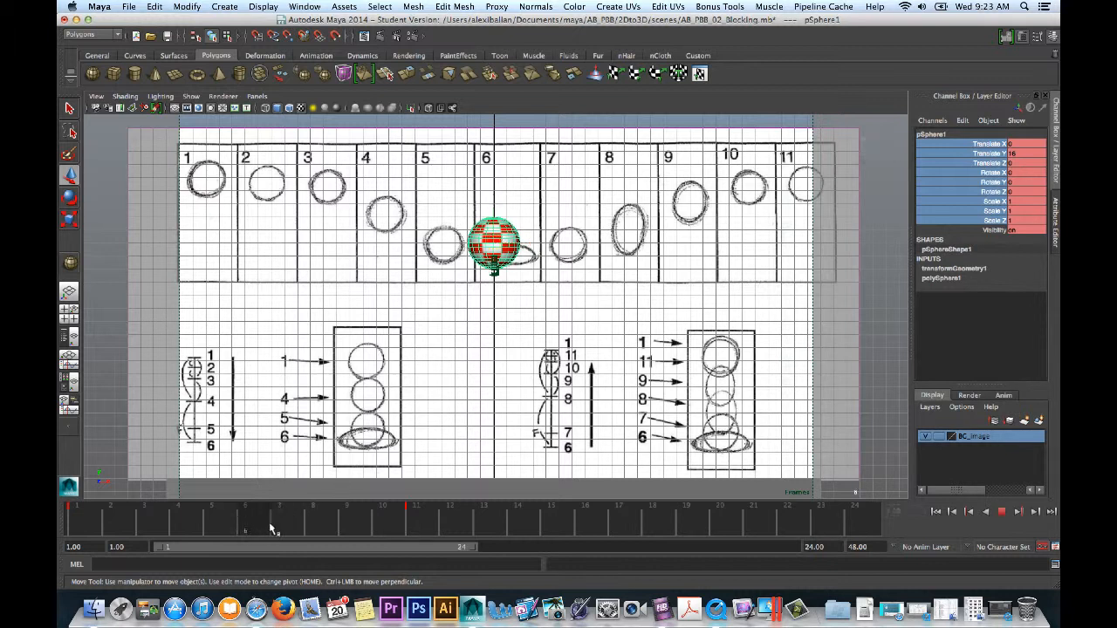
# - Stop playback and key in-between heights 16, 12 and 8 at frames 3, 5 and 7
pyautogui.click(281, 518)
pyautogui.write('8')
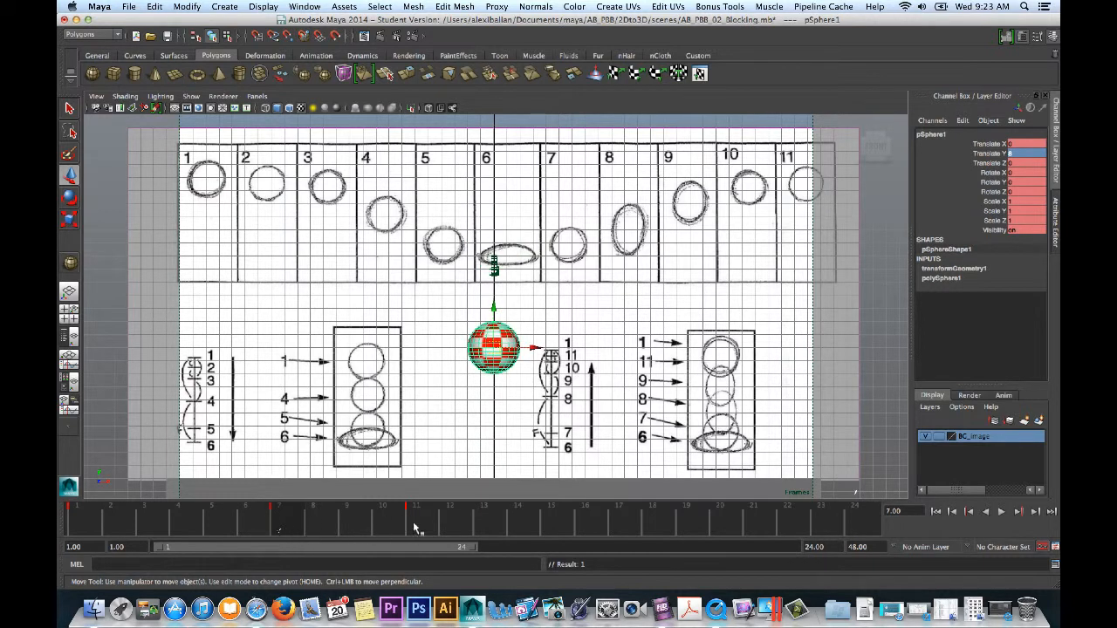
pyautogui.moveTo(401, 516)
pyautogui.write('15')
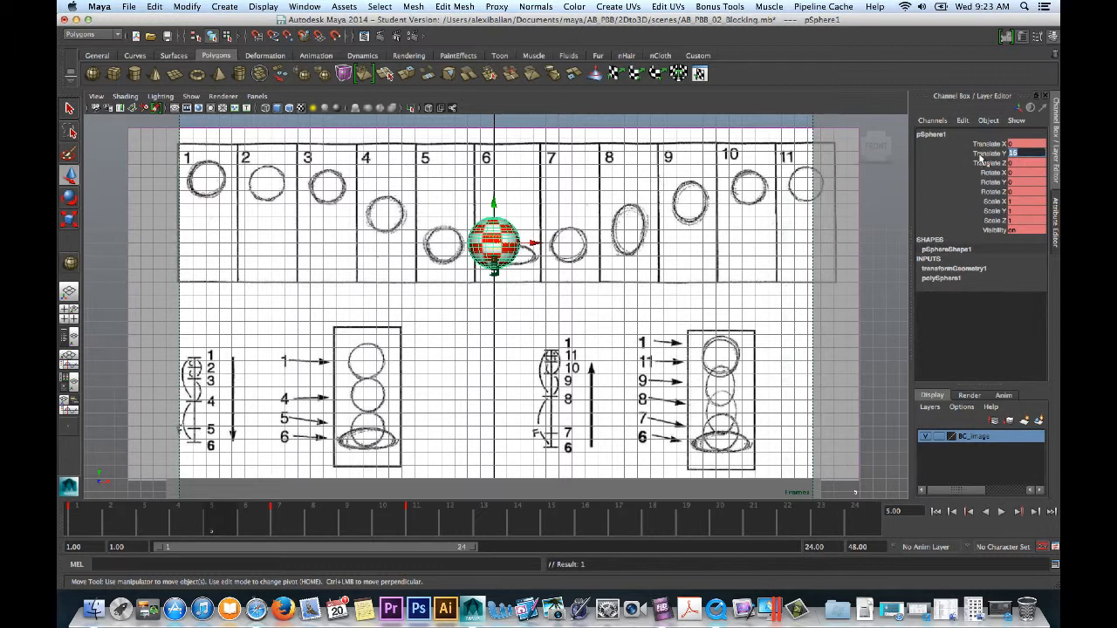
pyautogui.moveTo(493, 240); pyautogui.dragTo(493, 297)
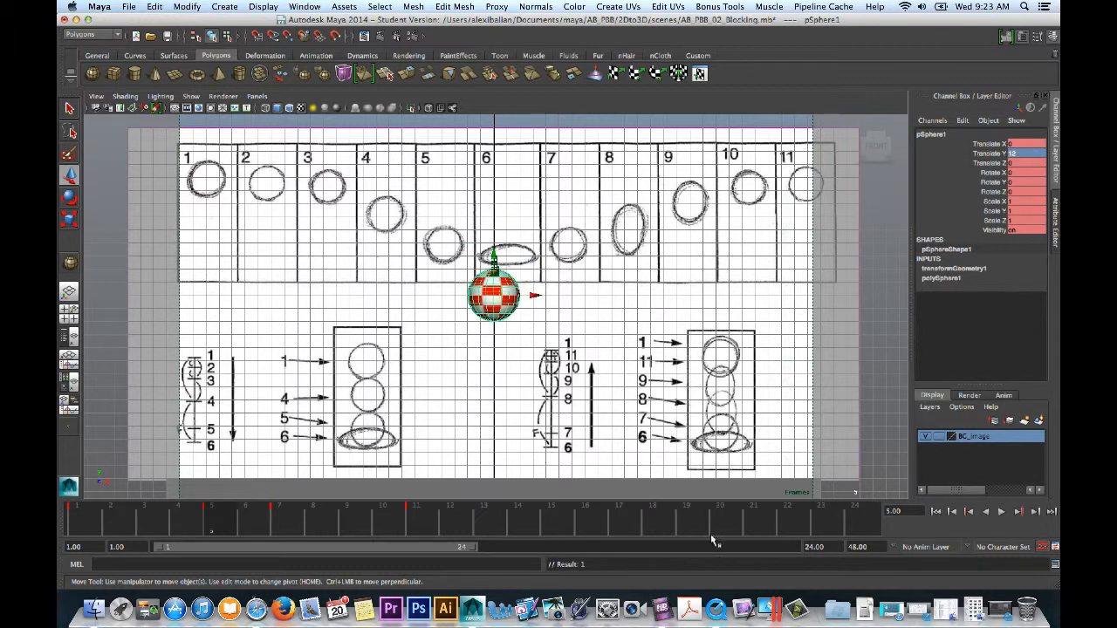
pyautogui.moveTo(216, 532)
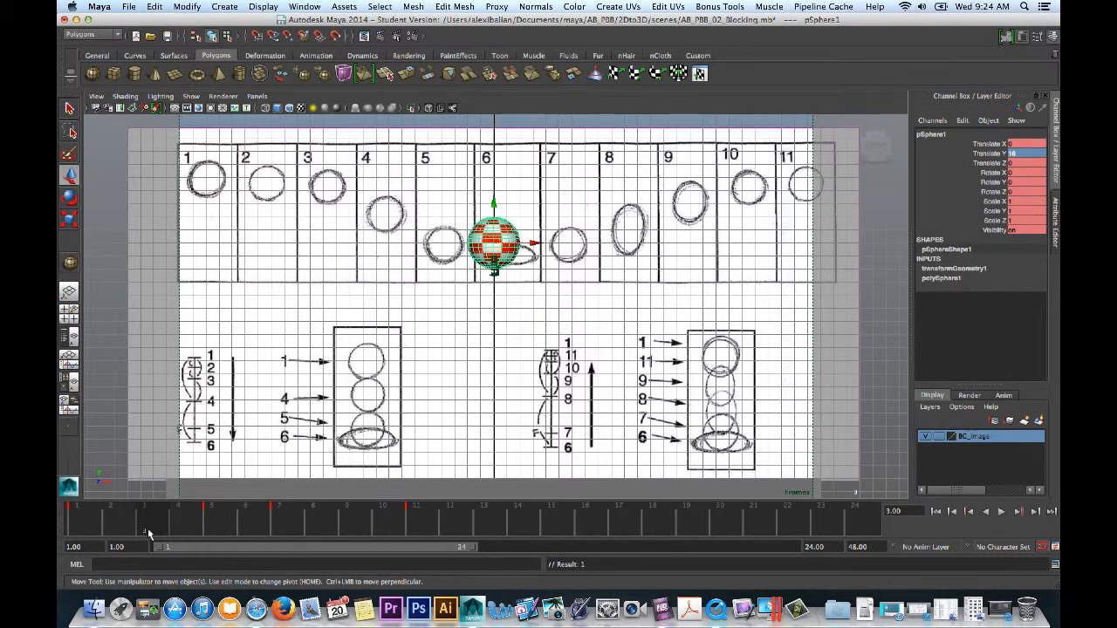
pyautogui.click(1021, 154)
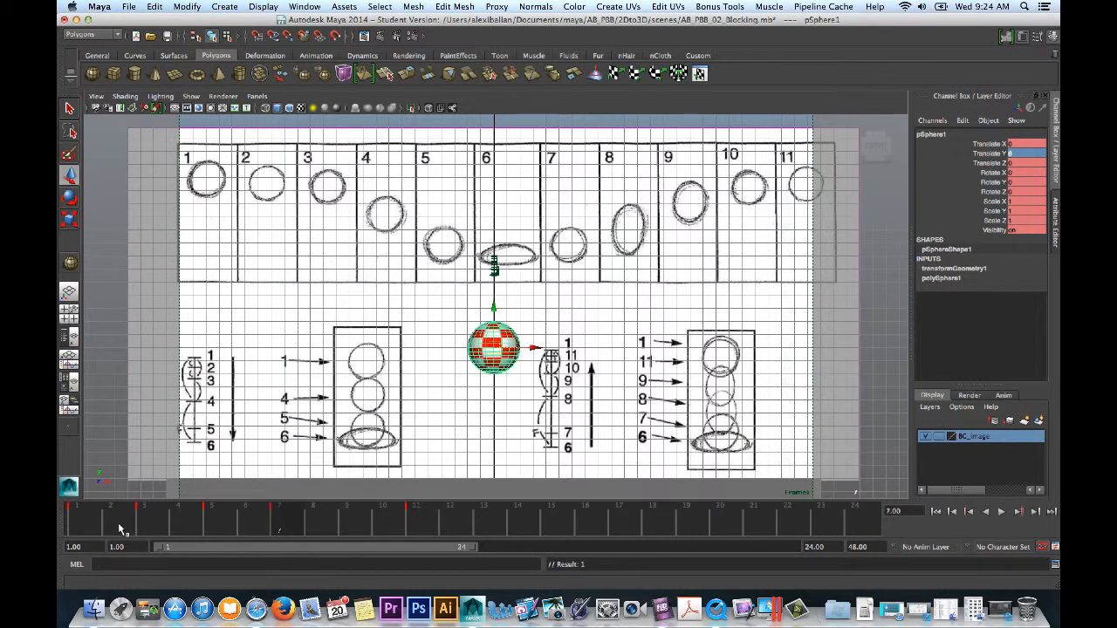
pyautogui.moveTo(349, 528)
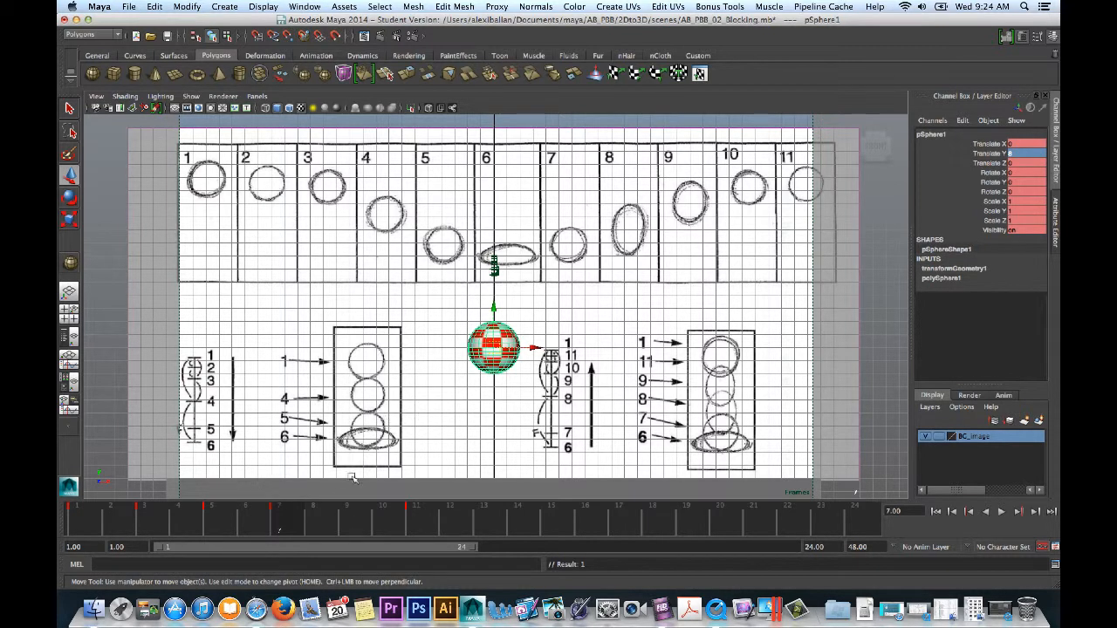
# - Lower the ball to Translate Y 0 at frame 9, key it, and move to frame 13
pyautogui.click(350, 524)
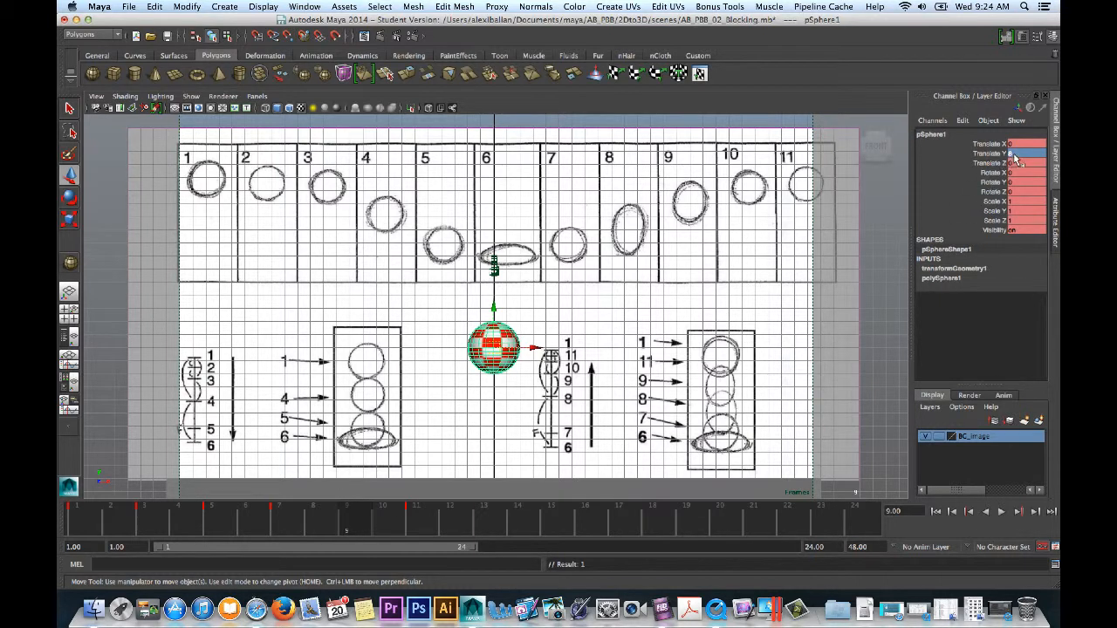
pyautogui.moveTo(494, 350); pyautogui.dragTo(493, 453)
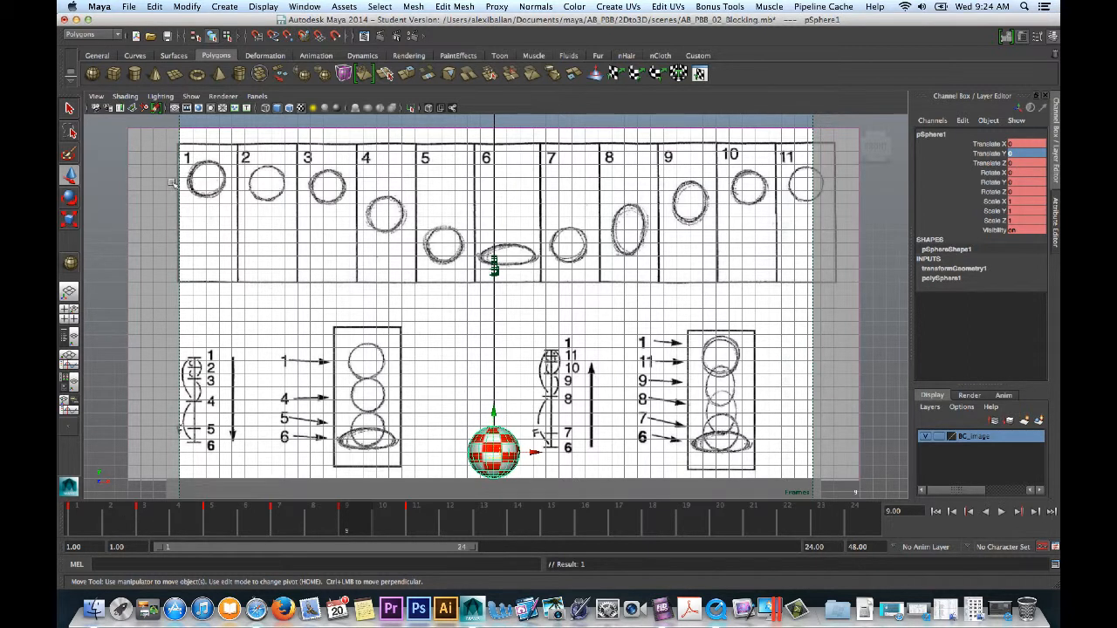
pyautogui.moveTo(419, 378)
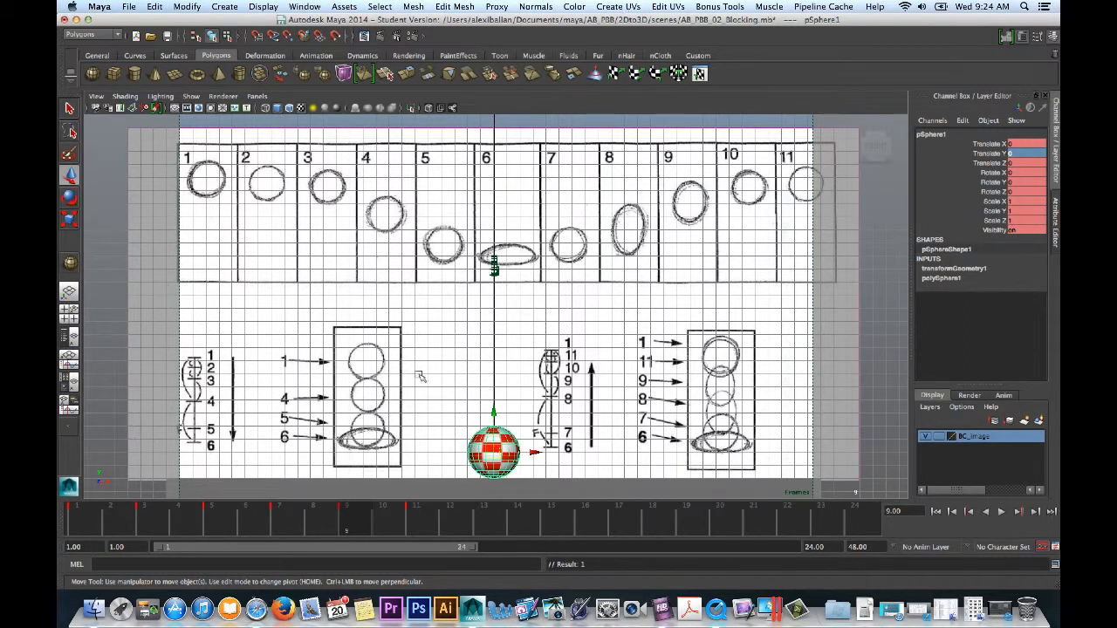
pyautogui.moveTo(289, 522)
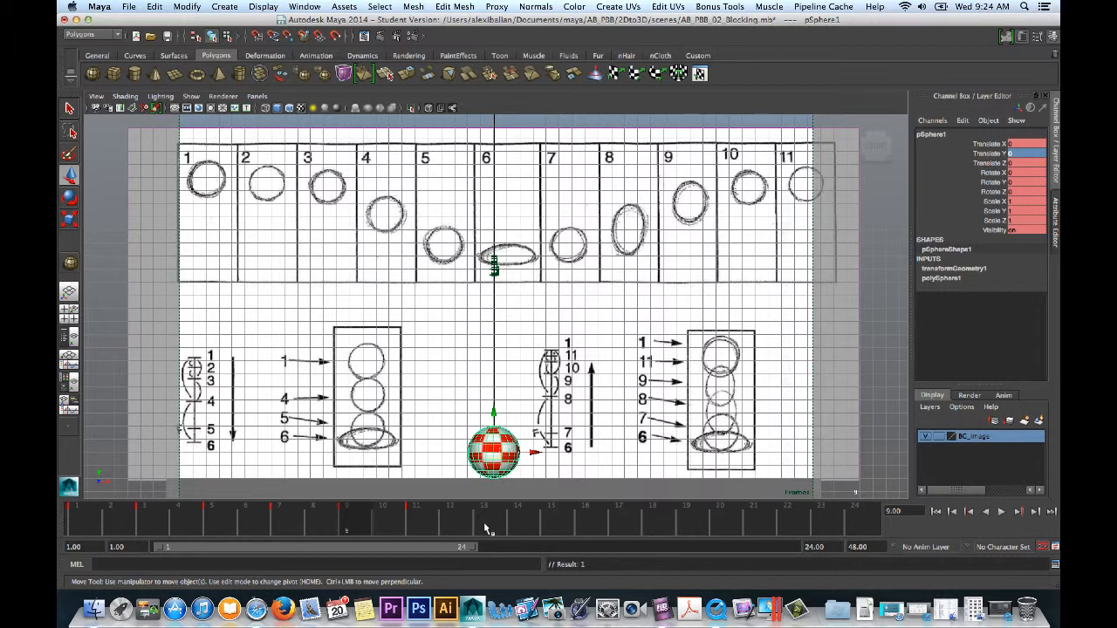
pyautogui.click(482, 517)
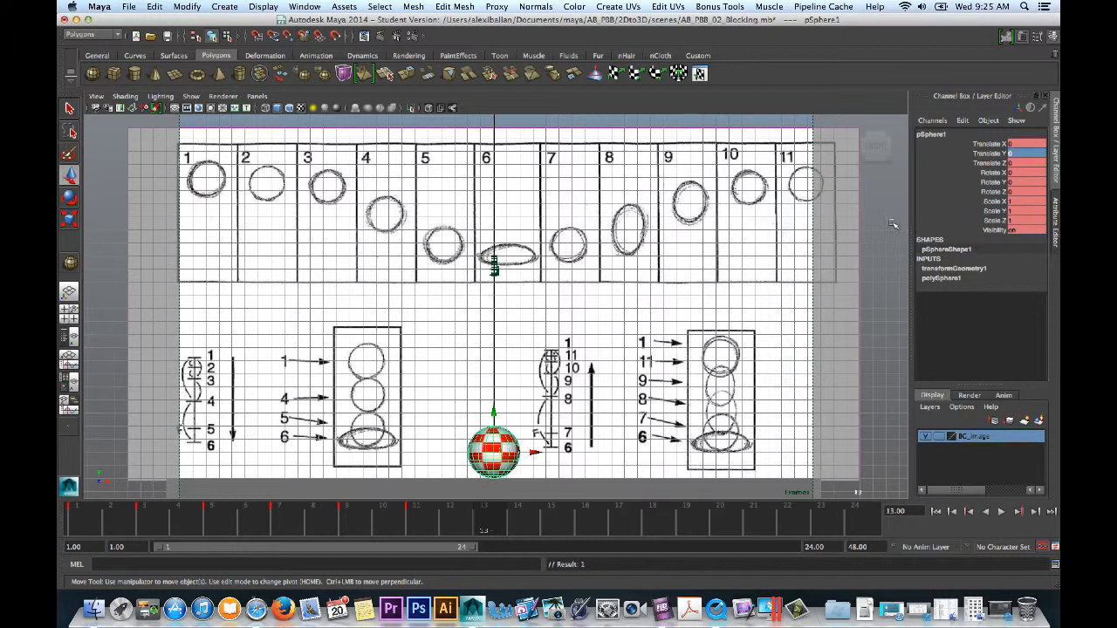
# - Key the grounded ball at frame 13 with Key Selected and scrub back through the earlier bounce frames
pyautogui.rightClick(991, 153)
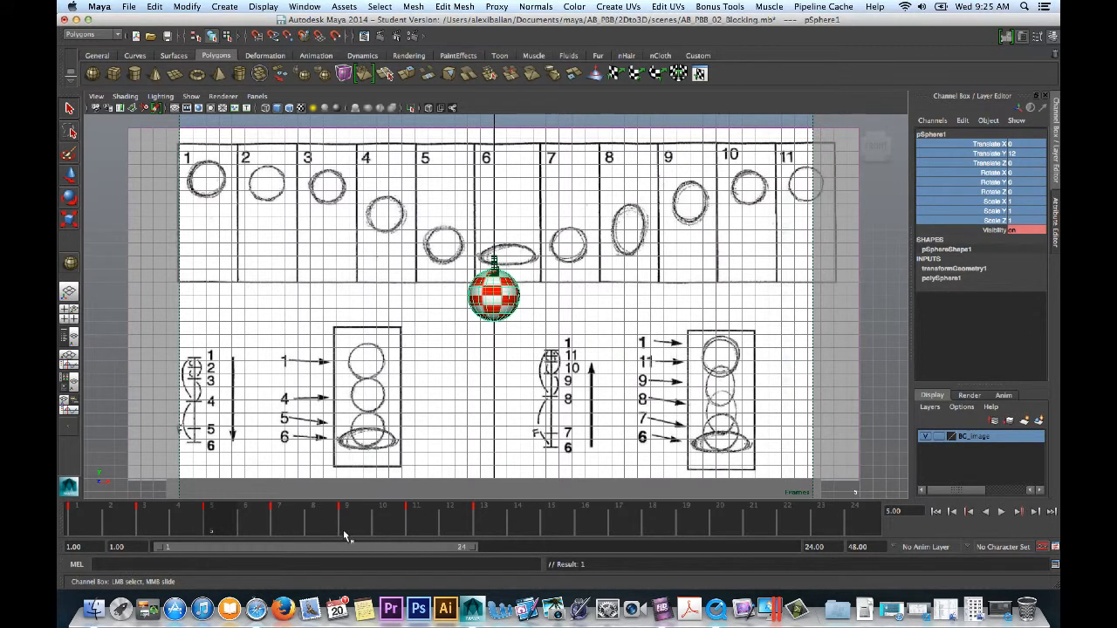
pyautogui.moveTo(170, 520)
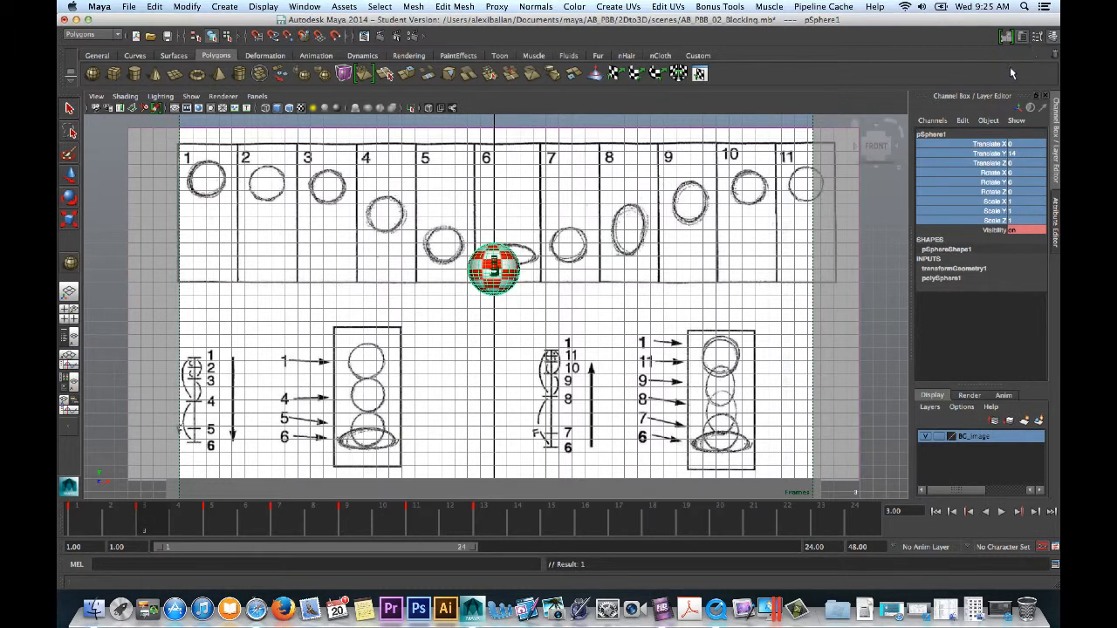
pyautogui.rightClick(991, 152)
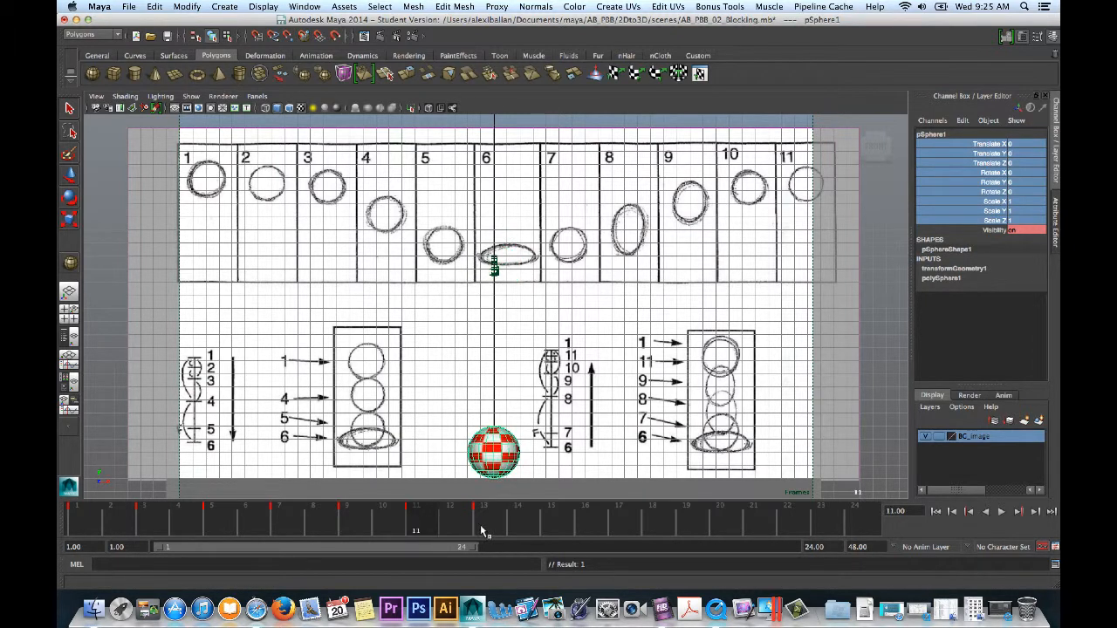
pyautogui.click(479, 526)
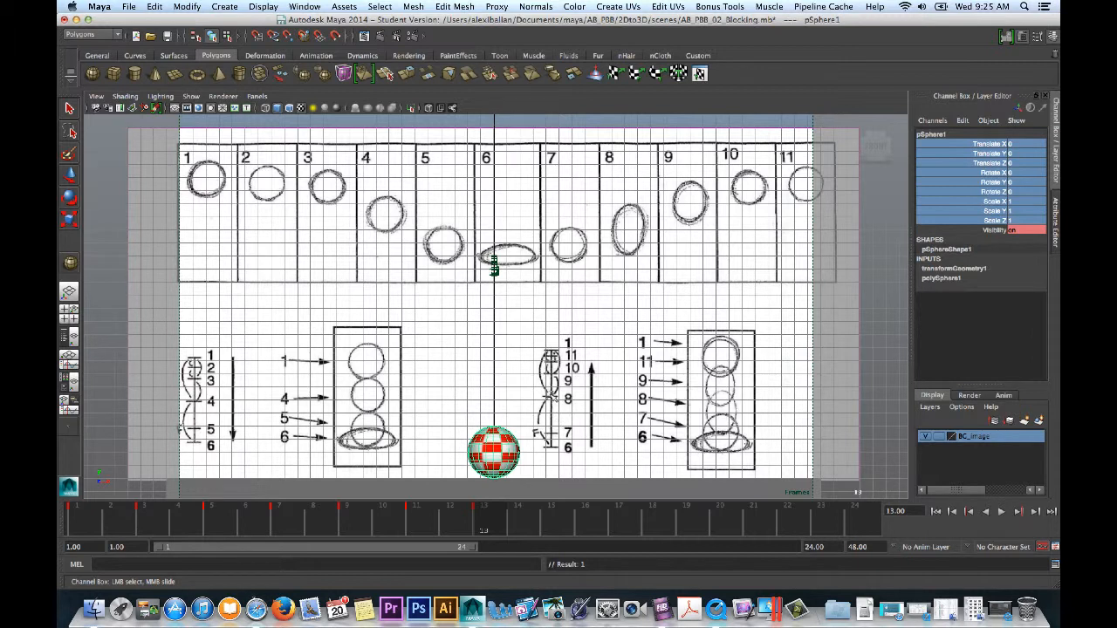
pyautogui.moveTo(530, 506)
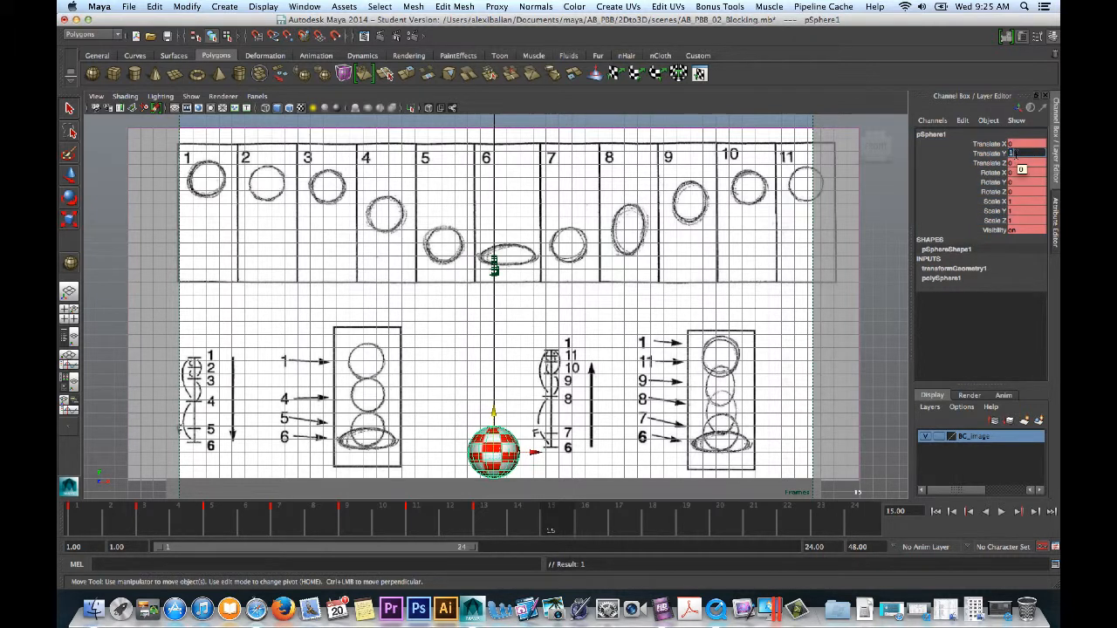
# - Key the ball rising to height 12 at frame 15, 14 at frame 17 and 15 at frame 21
pyautogui.moveTo(493, 449); pyautogui.dragTo(493, 296)
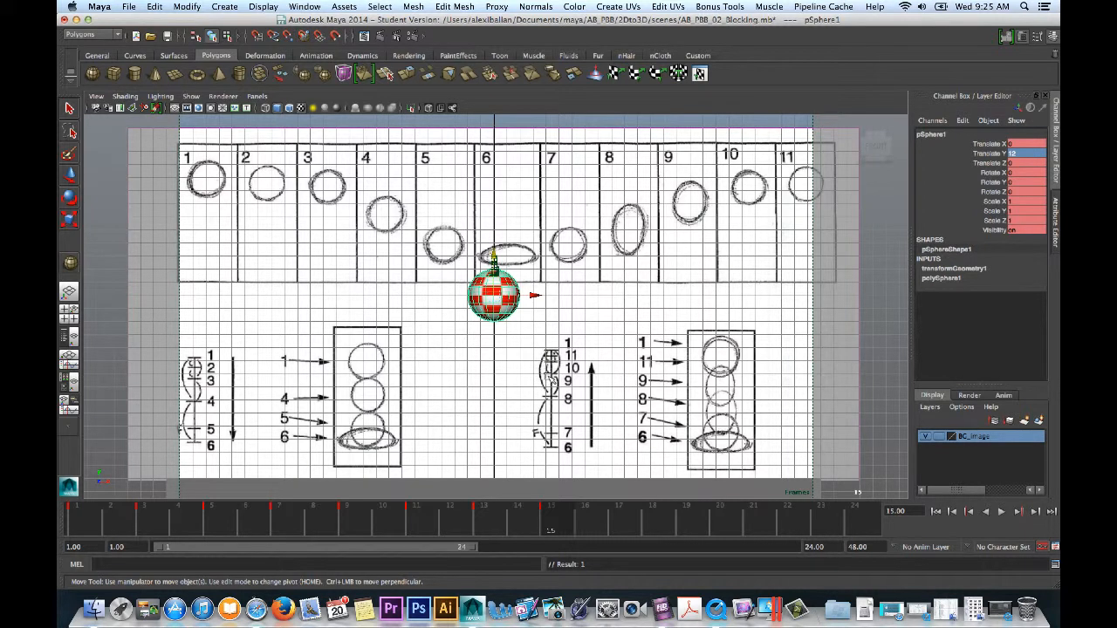
pyautogui.moveTo(624, 523)
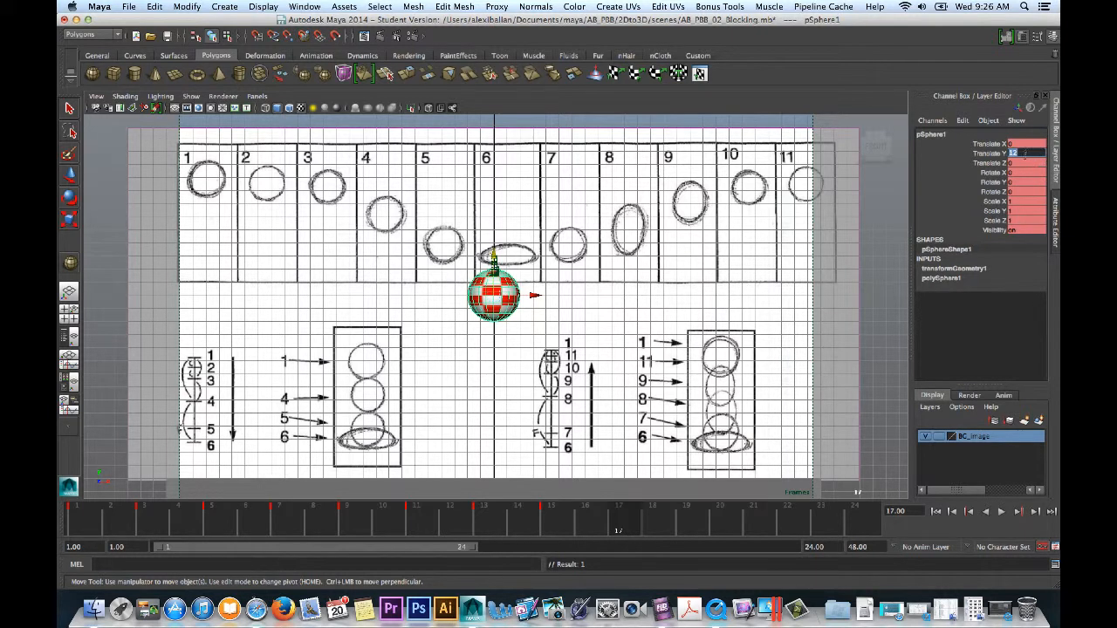
pyautogui.moveTo(495, 295); pyautogui.dragTo(495, 271)
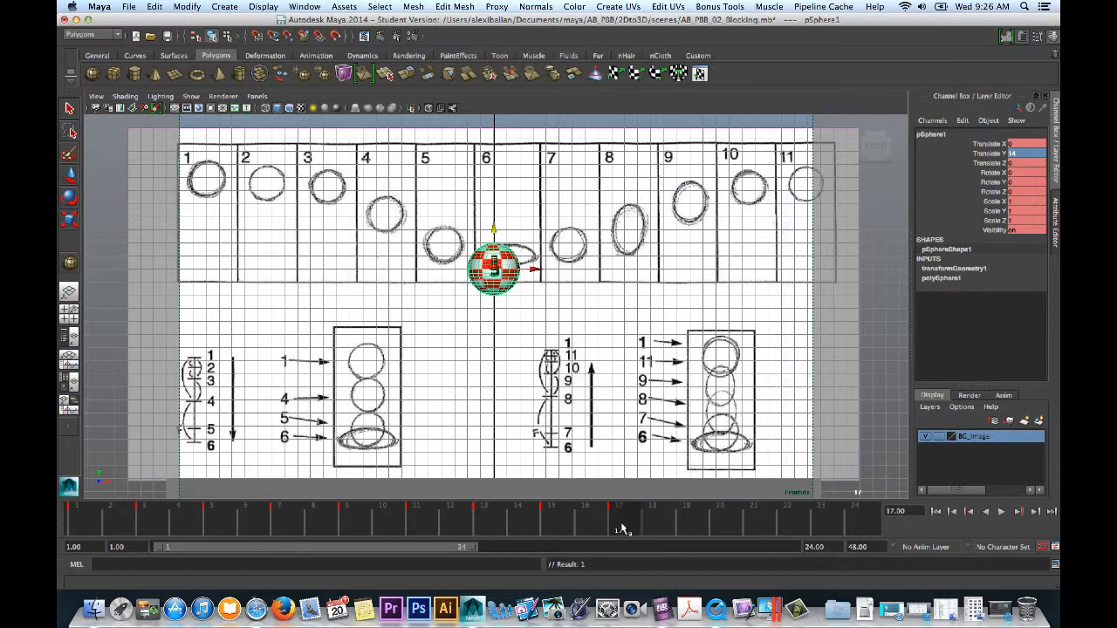
pyautogui.click(690, 528)
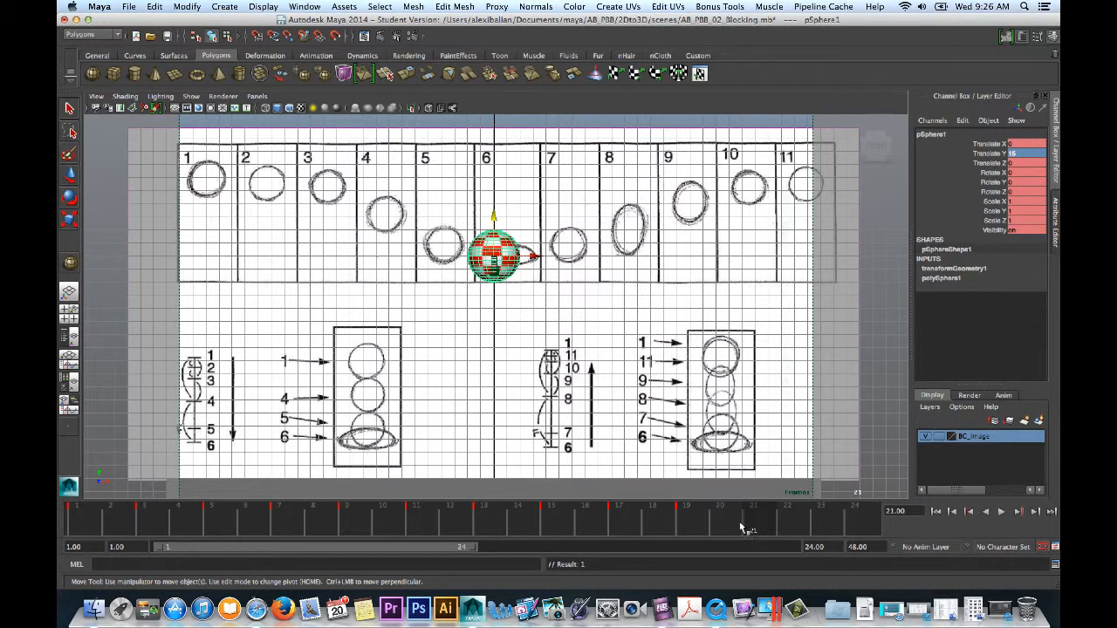
pyautogui.moveTo(429, 524)
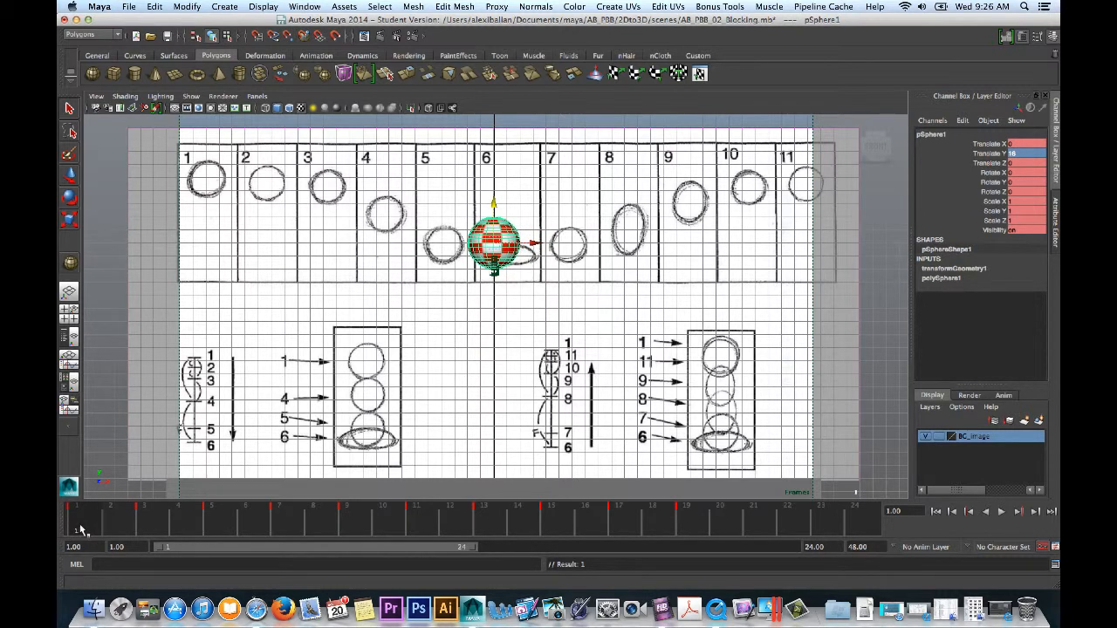
pyautogui.moveTo(216, 536)
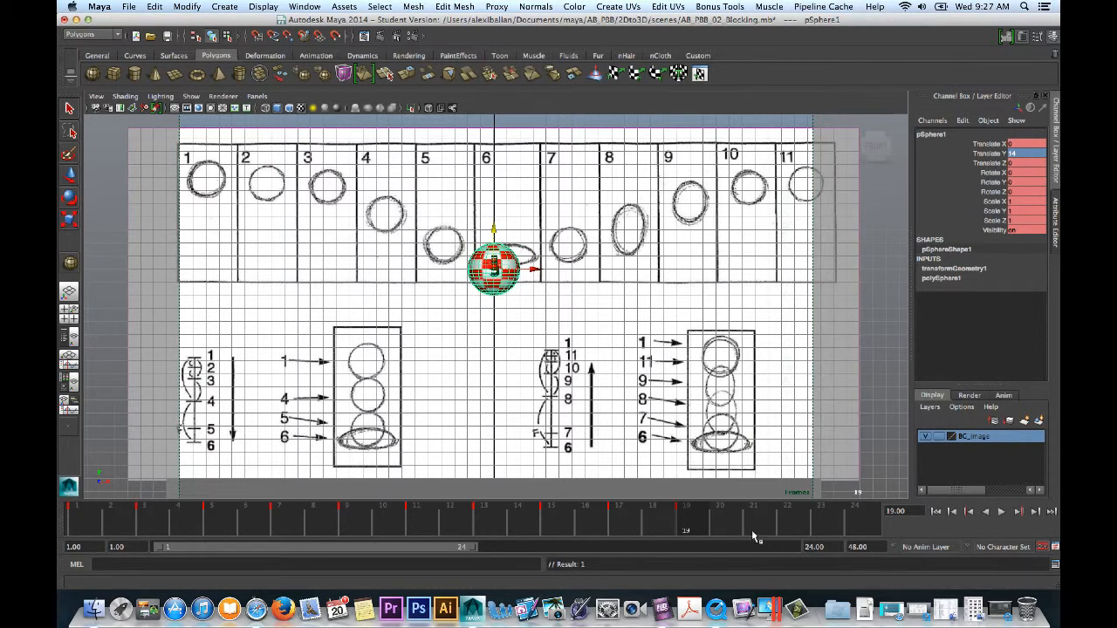
pyautogui.moveTo(755, 526)
pyautogui.write('1')
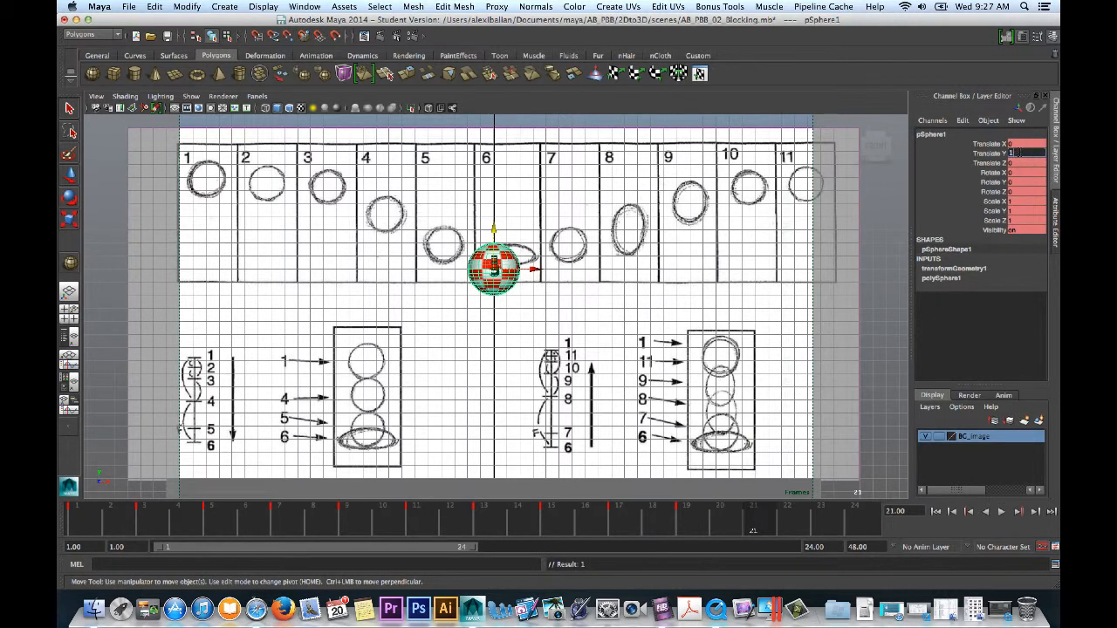
# - Shorten the playback range to 22 frames and play the bounce through, stopping at frame 18
pyautogui.moveTo(493, 271); pyautogui.dragTo(497, 253)
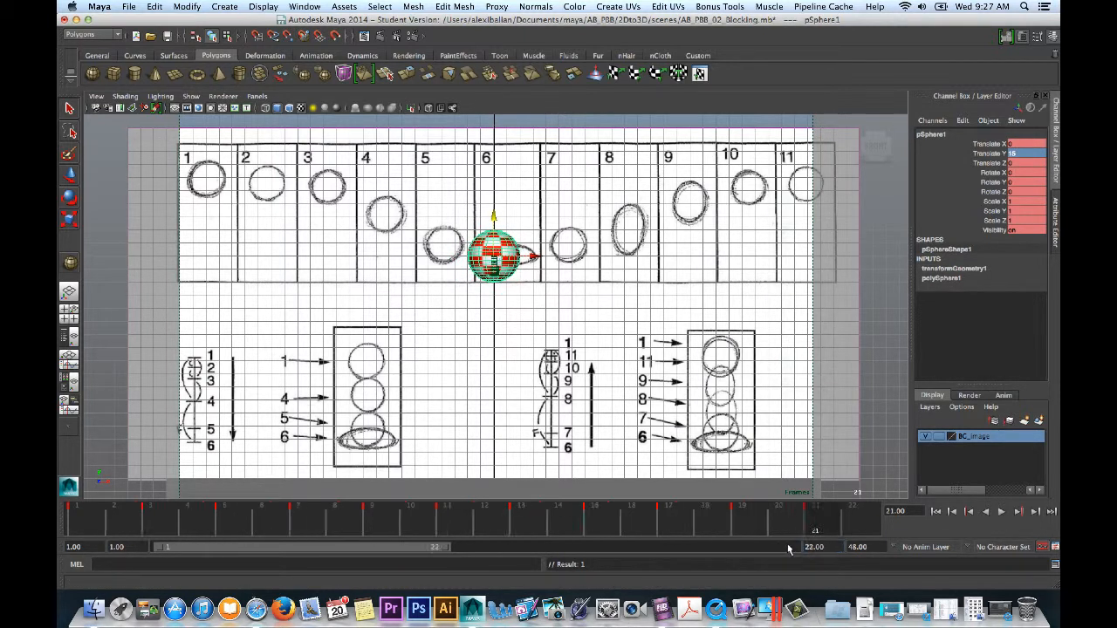
pyautogui.click(986, 512)
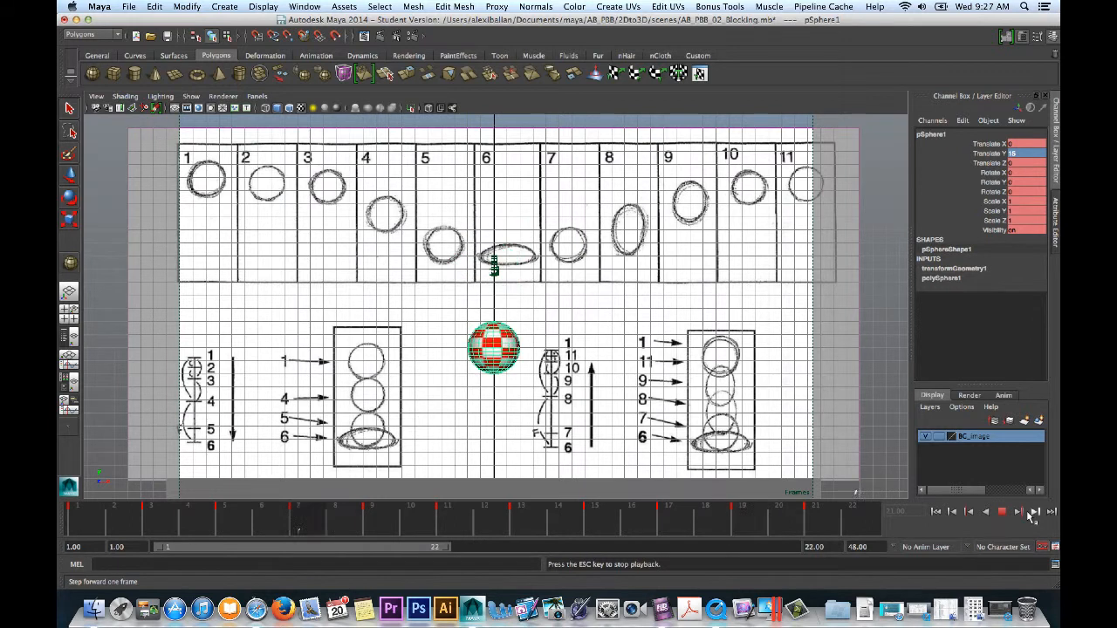
pyautogui.click(1030, 512)
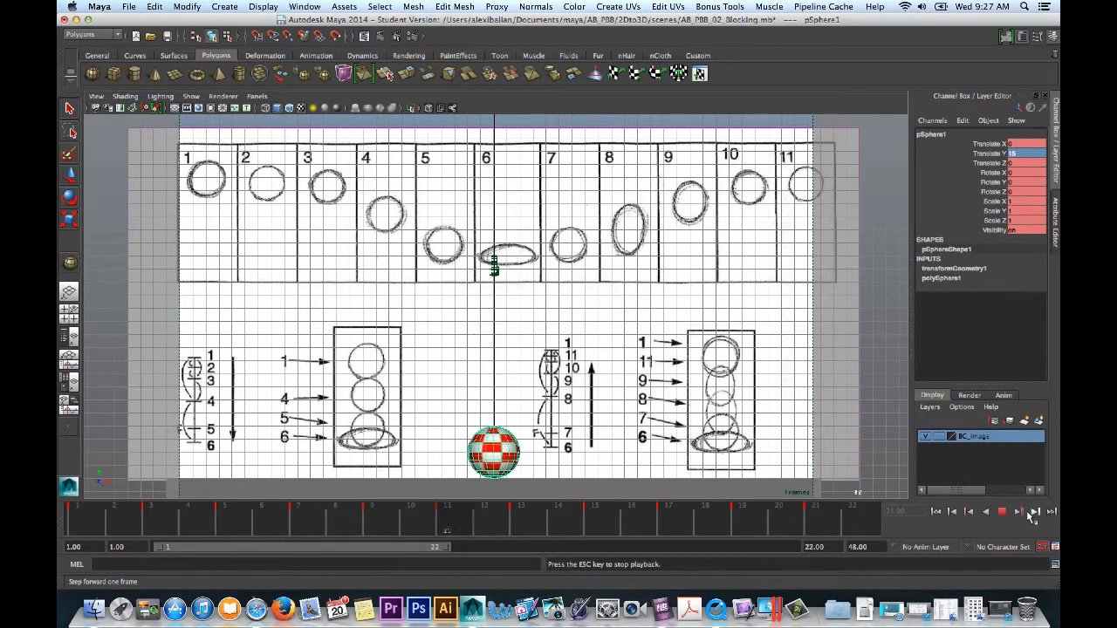
pyautogui.click(1001, 512)
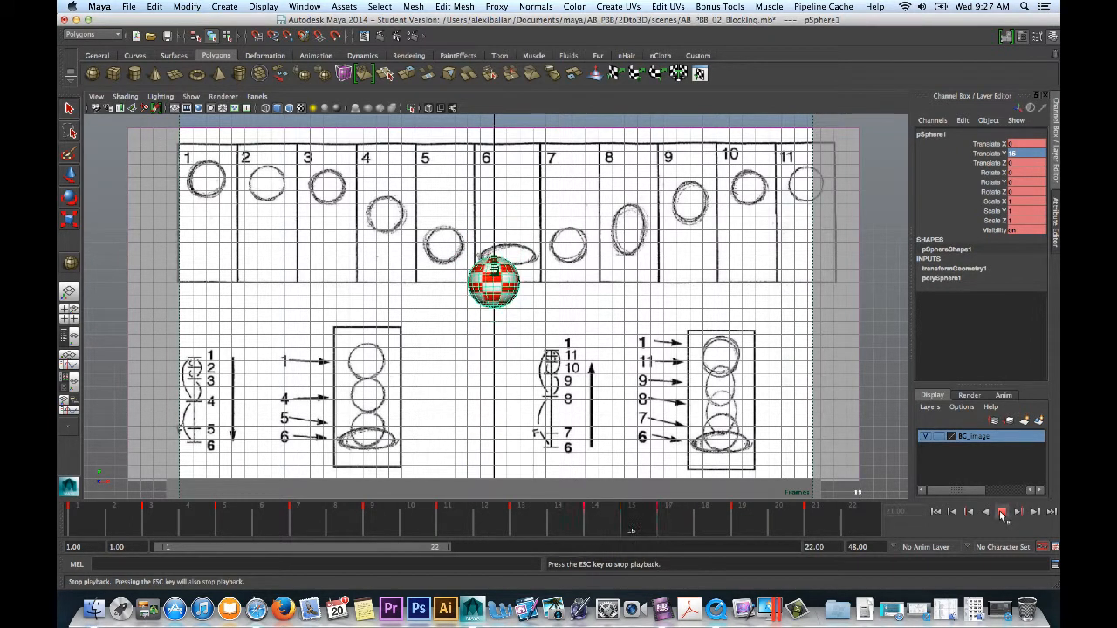
pyautogui.click(1002, 512)
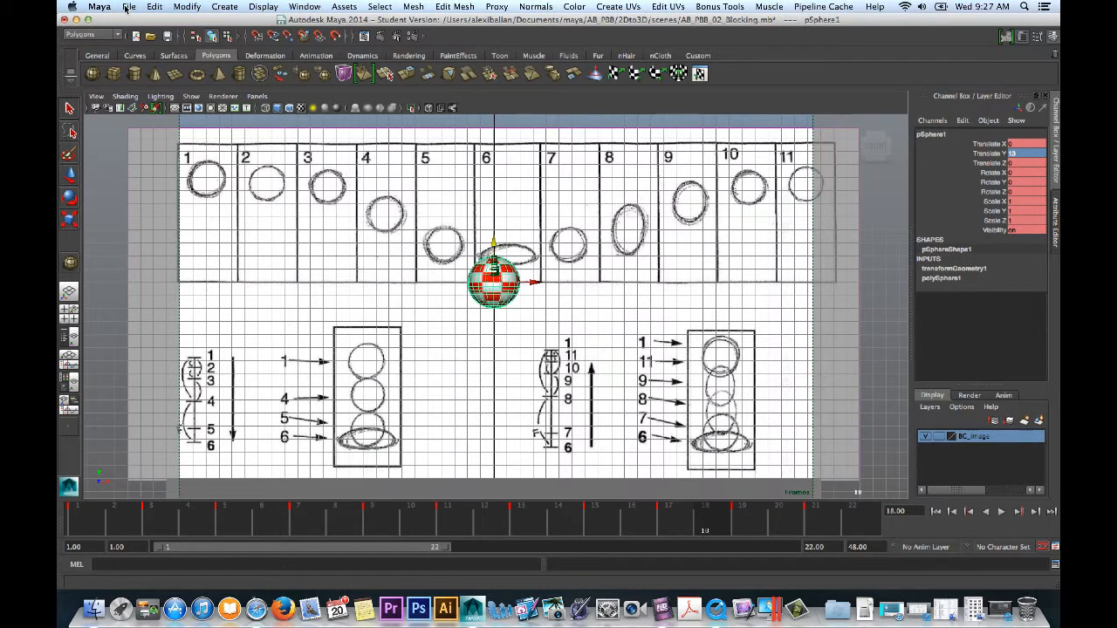
# - Save the scene as a new version named AB_PBB_03_Blocking, accepting the student-version warning
pyautogui.click(128, 7)
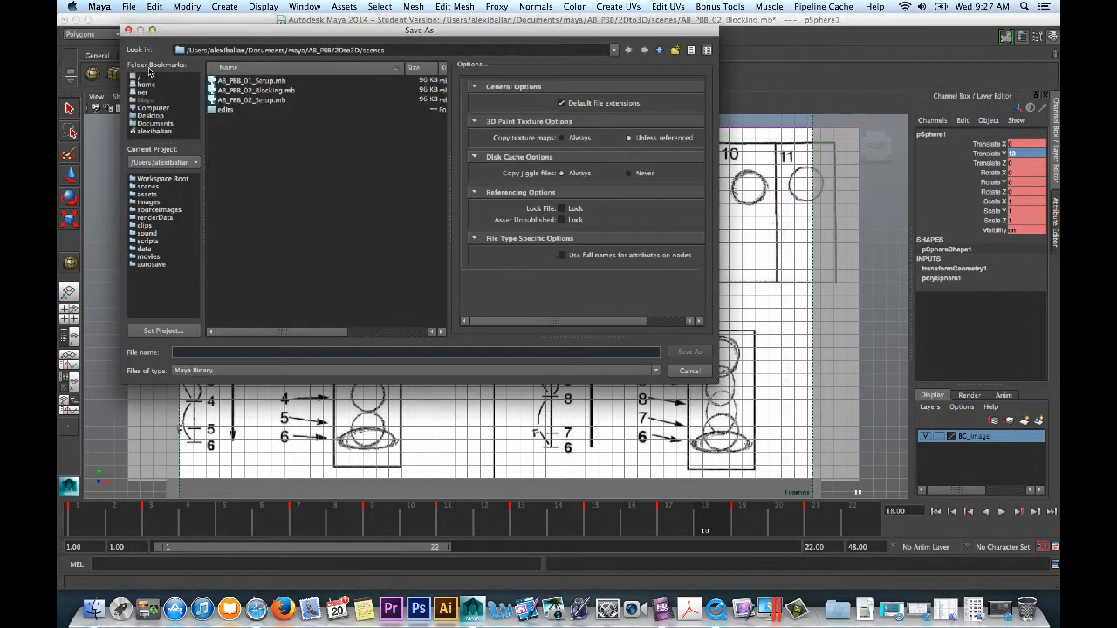
pyautogui.click(254, 90)
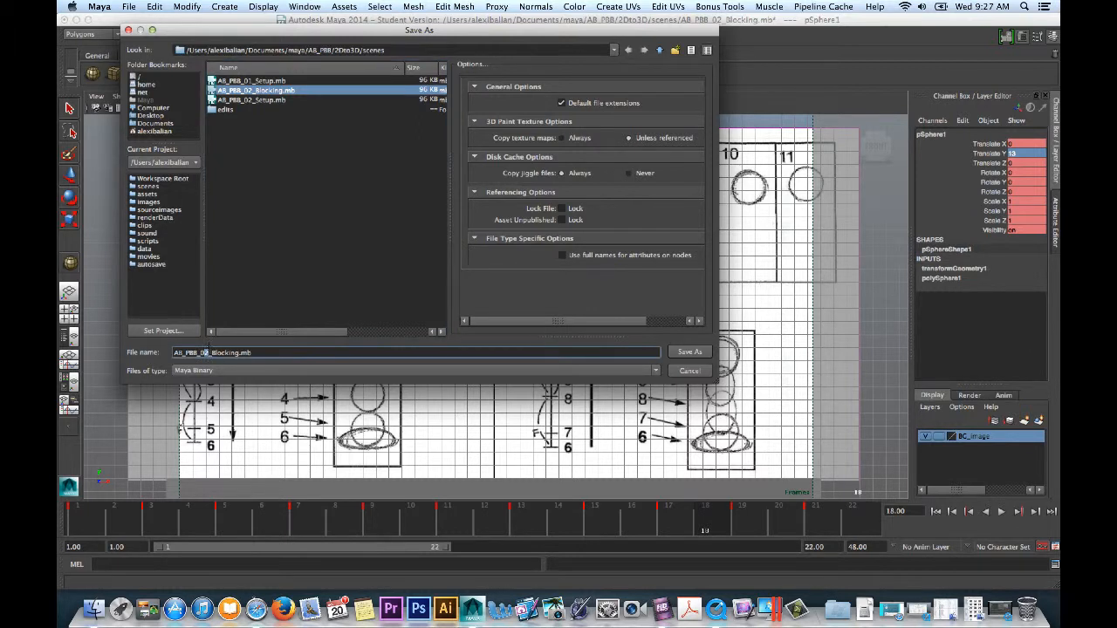
pyautogui.click(689, 351)
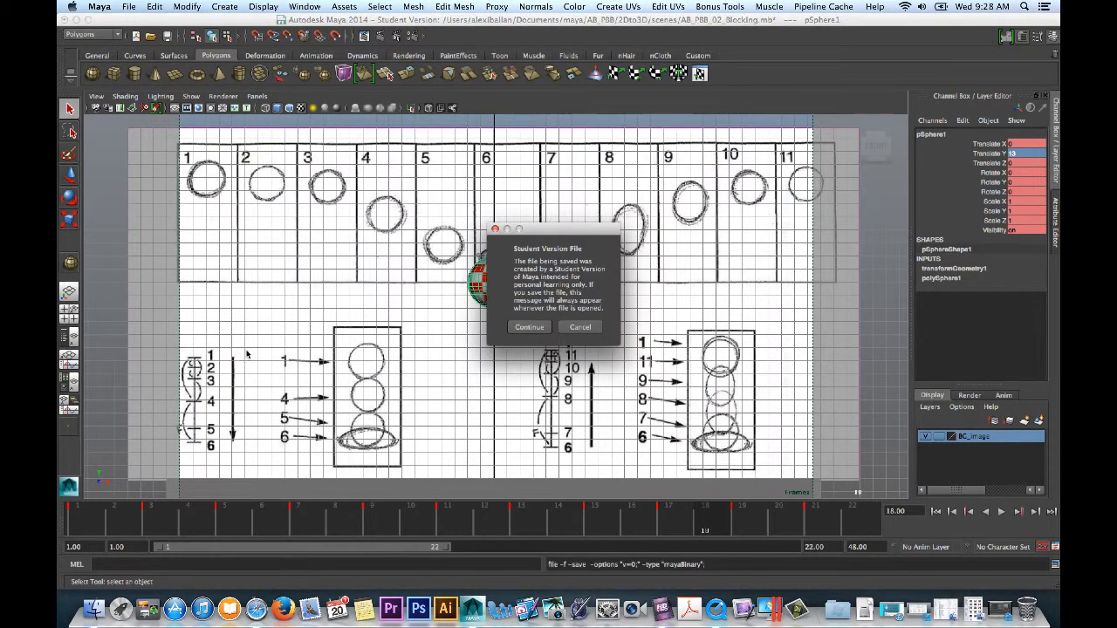
pyautogui.click(529, 327)
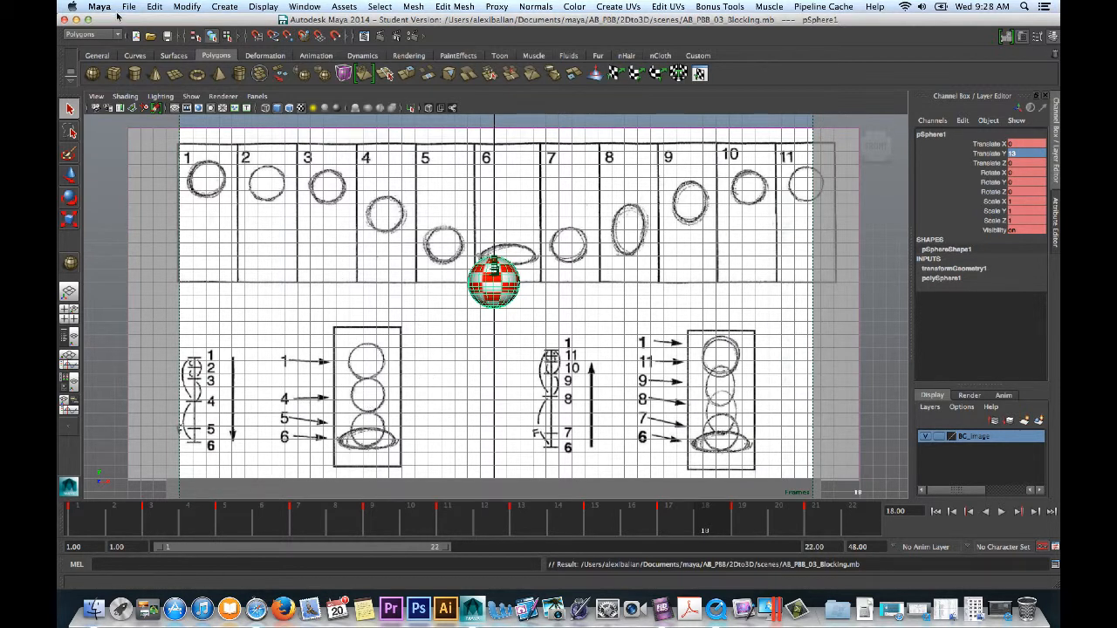
# - Save the scene again as version AB_PBB_04_Squash, accepting the student-version warning
pyautogui.click(128, 6)
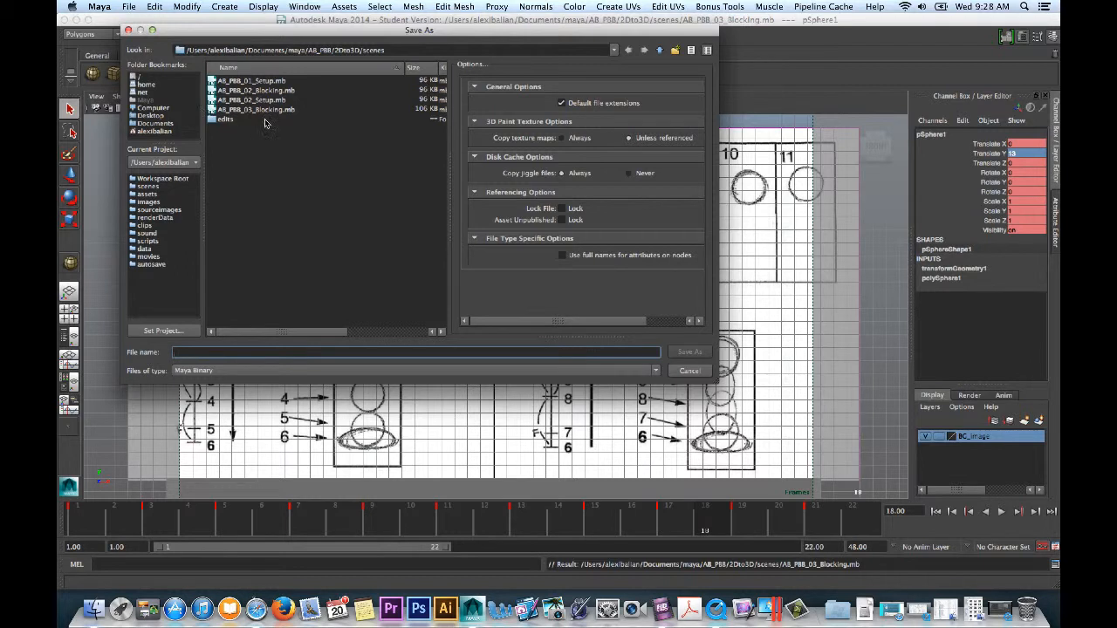
pyautogui.click(256, 109)
pyautogui.write('AB_PBB_04_Squash.mb')
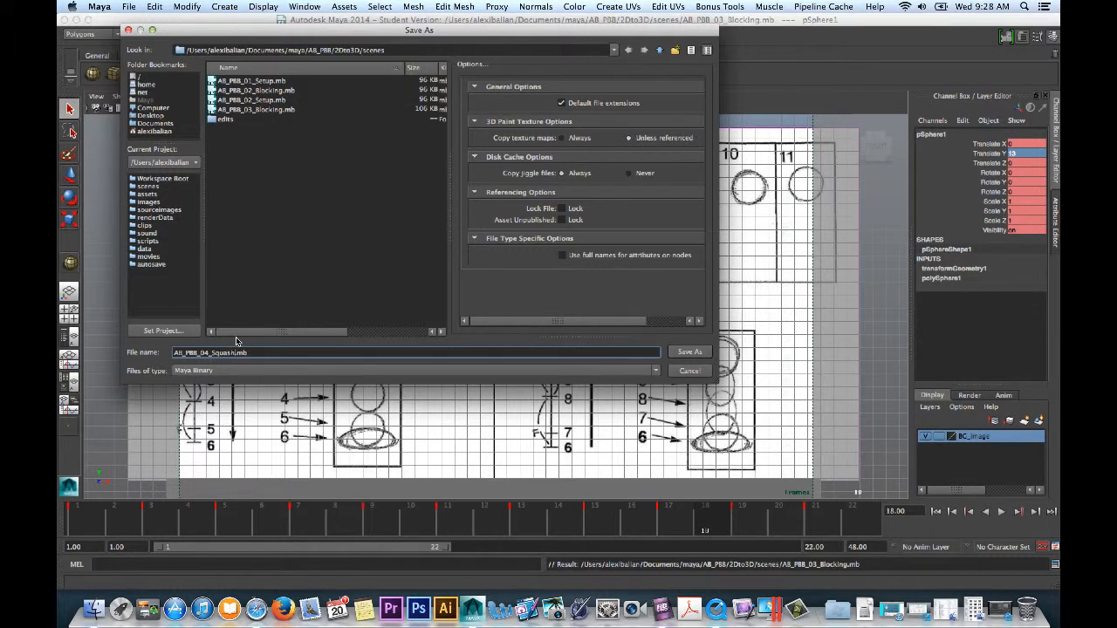
pyautogui.click(690, 351)
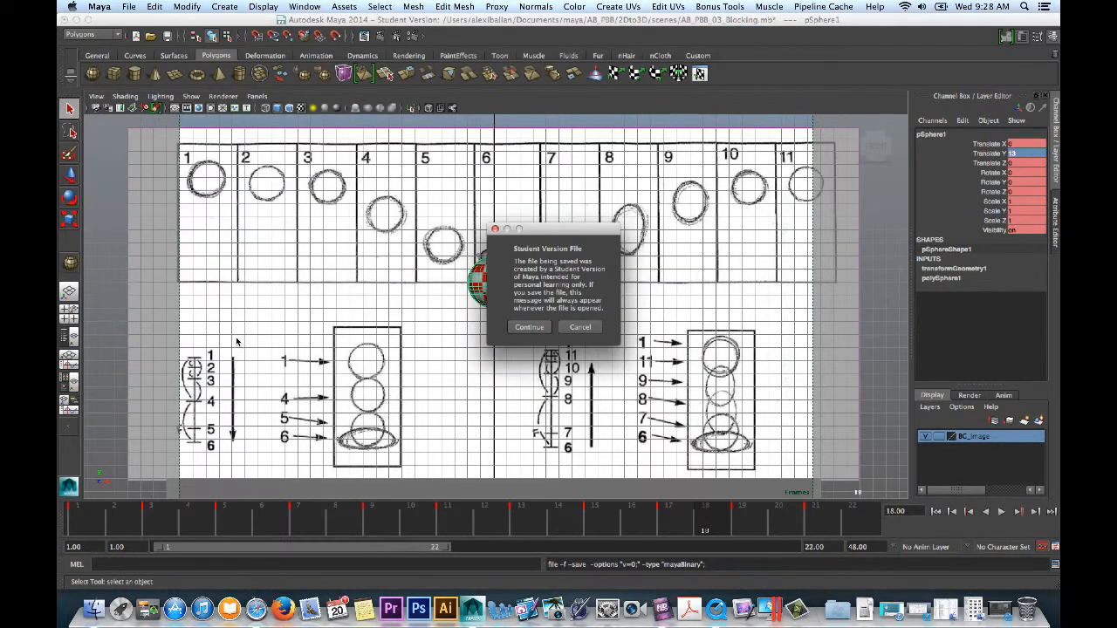
pyautogui.click(529, 328)
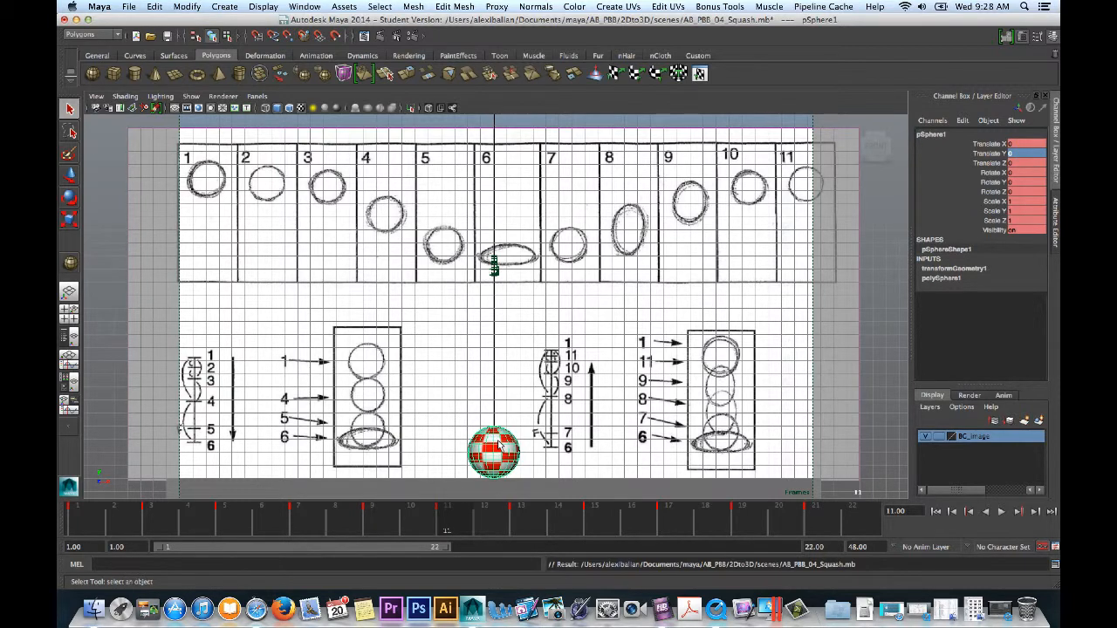
# - Squash the ball flat in Scale Y on the ground-contact frame and move to another frame
pyautogui.click(69, 219)
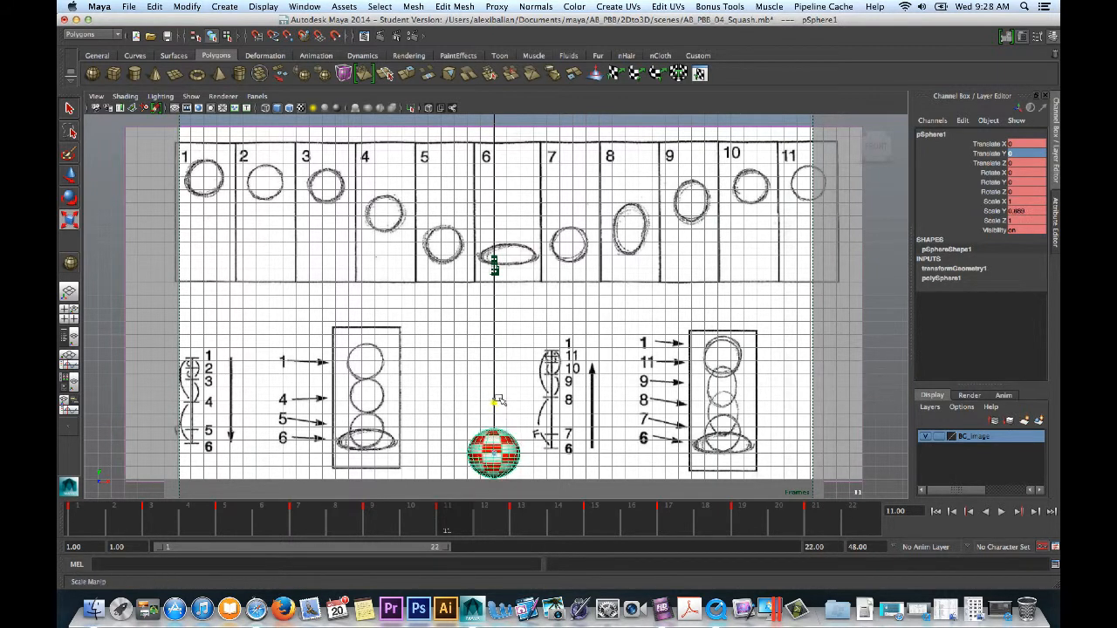
pyautogui.moveTo(500, 401); pyautogui.dragTo(629, 454)
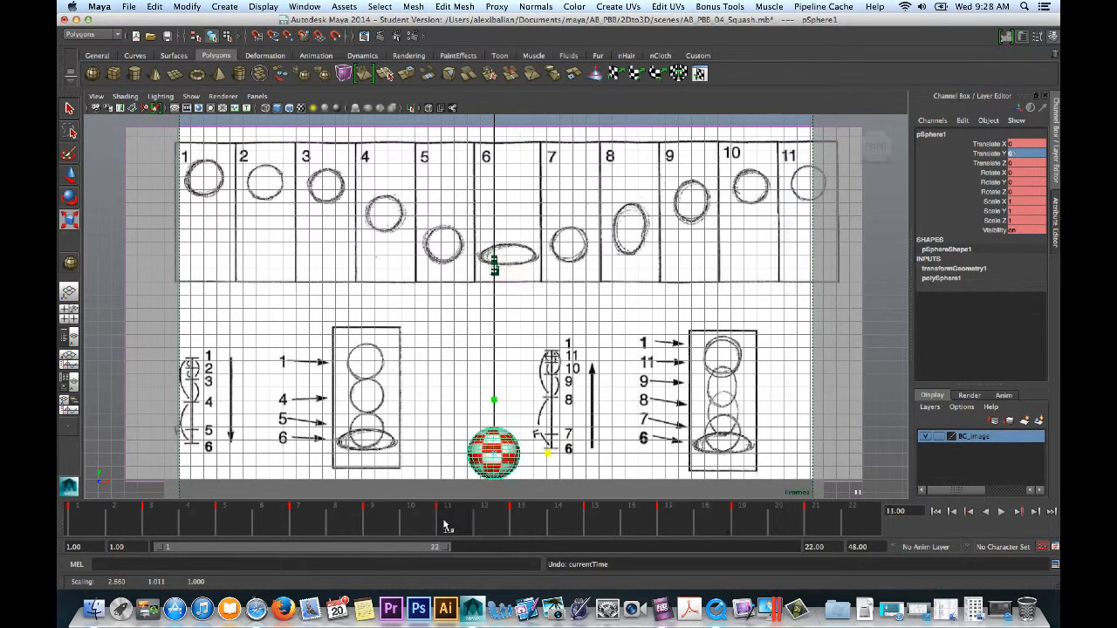
pyautogui.click(989, 211)
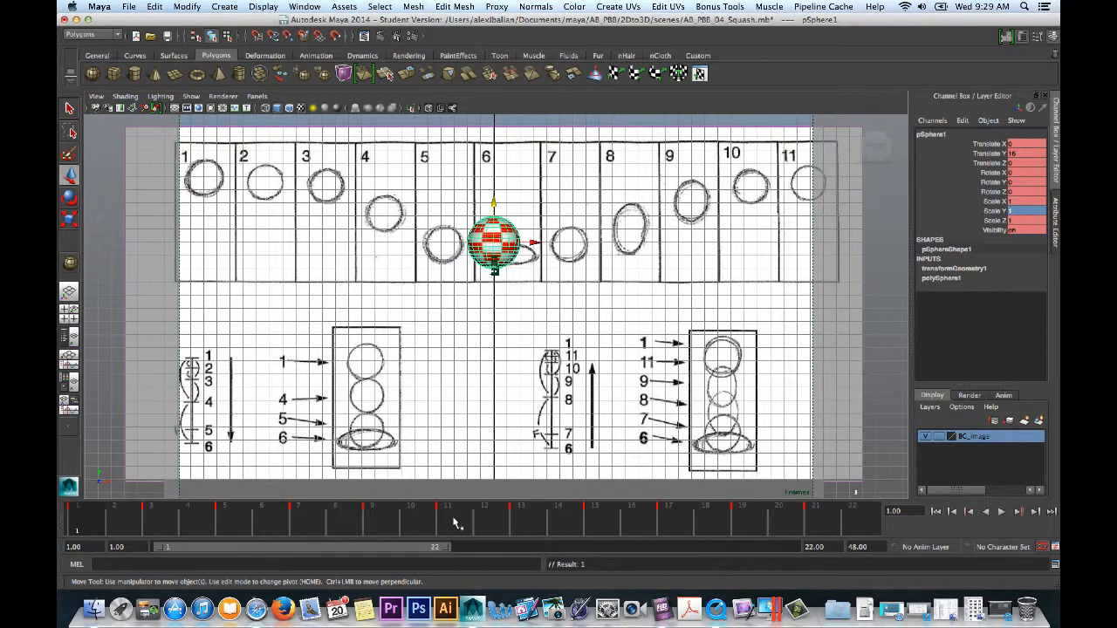
# - Save the scene as version AB_PBB_05_Sqtretch.mb based on the 04_Squash file name
pyautogui.click(128, 6)
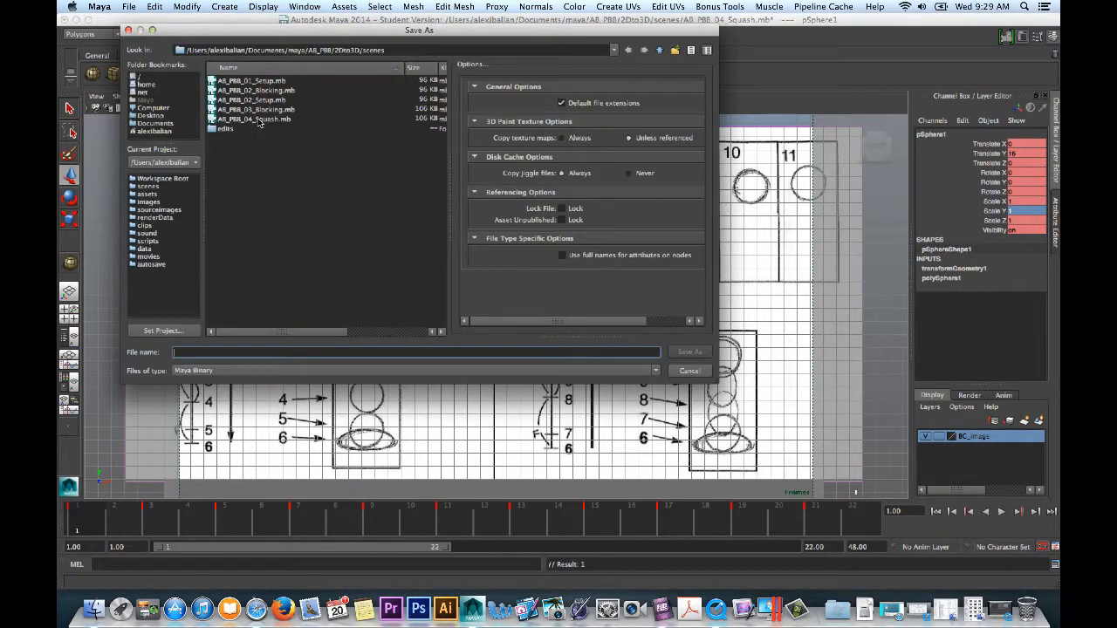
pyautogui.click(253, 119)
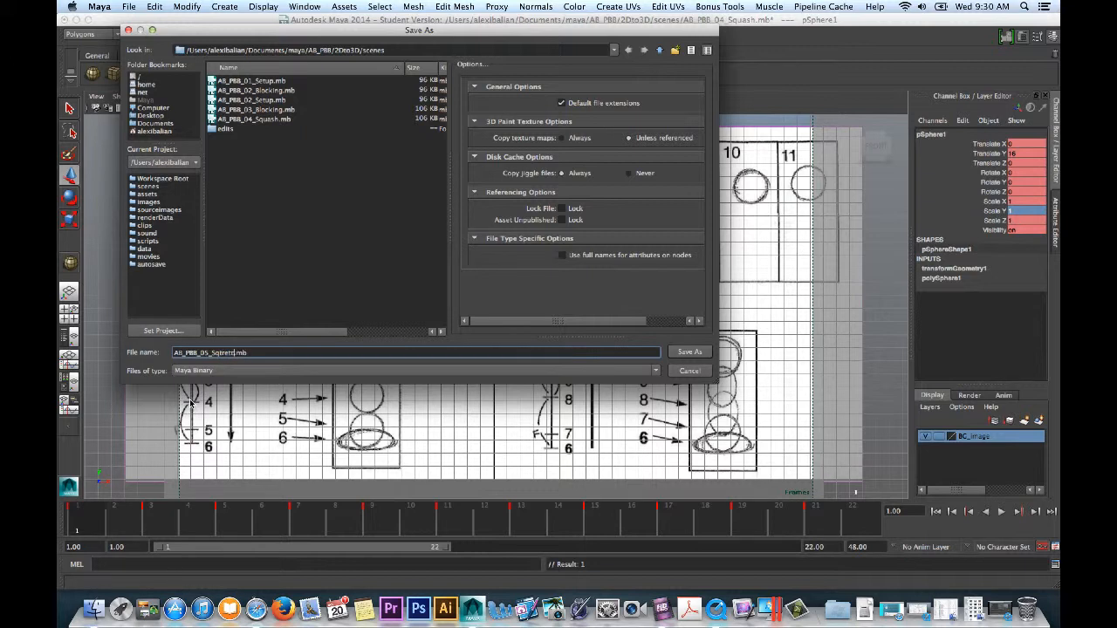
pyautogui.click(689, 350)
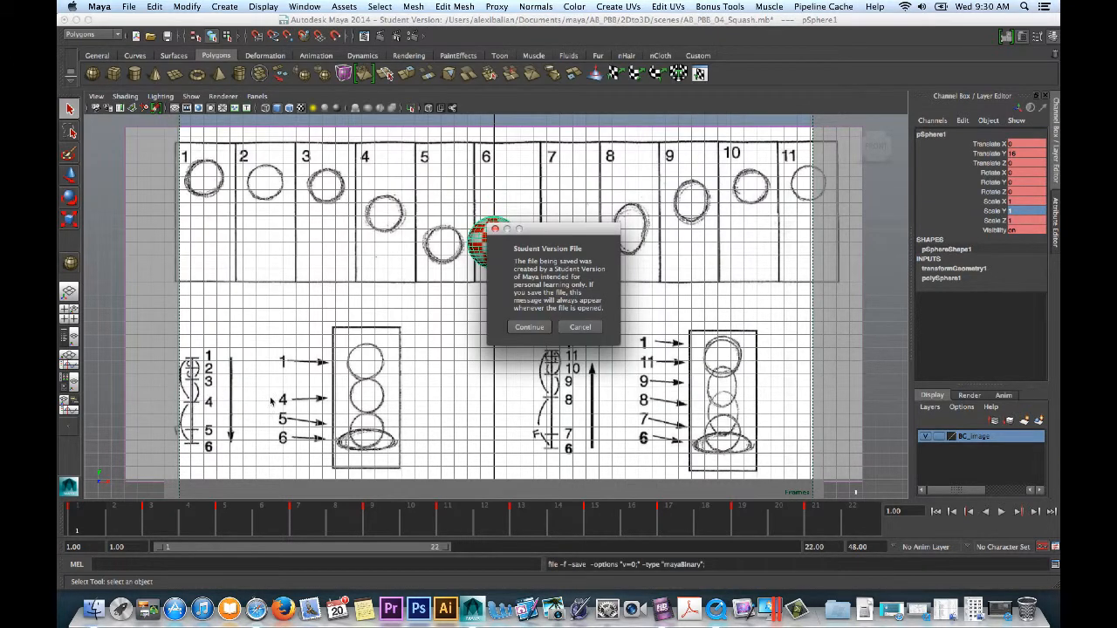
pyautogui.click(529, 326)
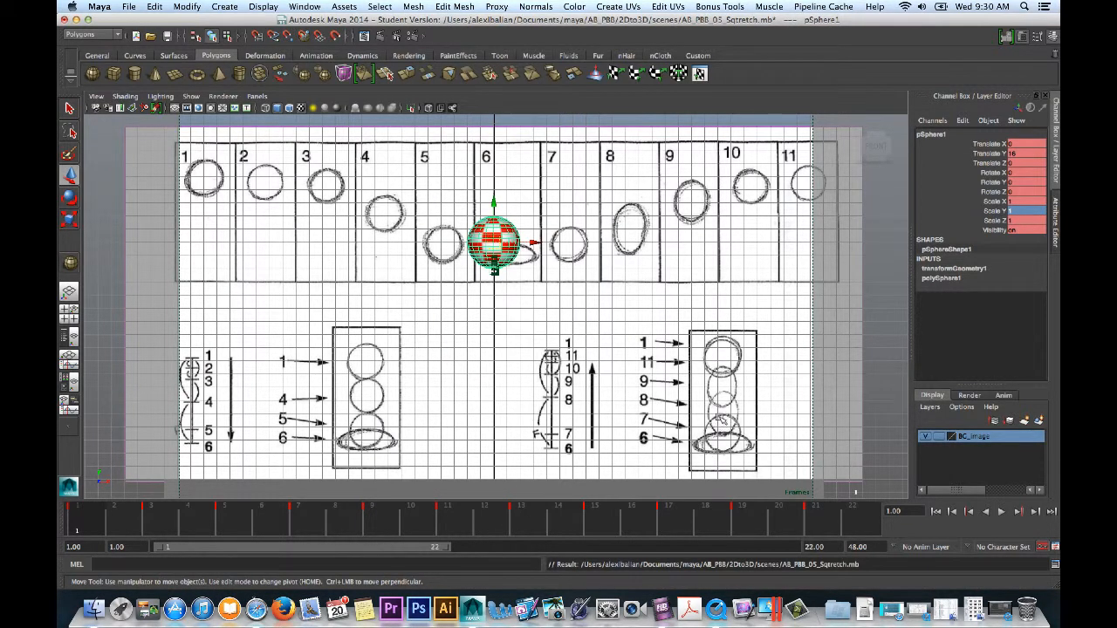
pyautogui.moveTo(692, 415)
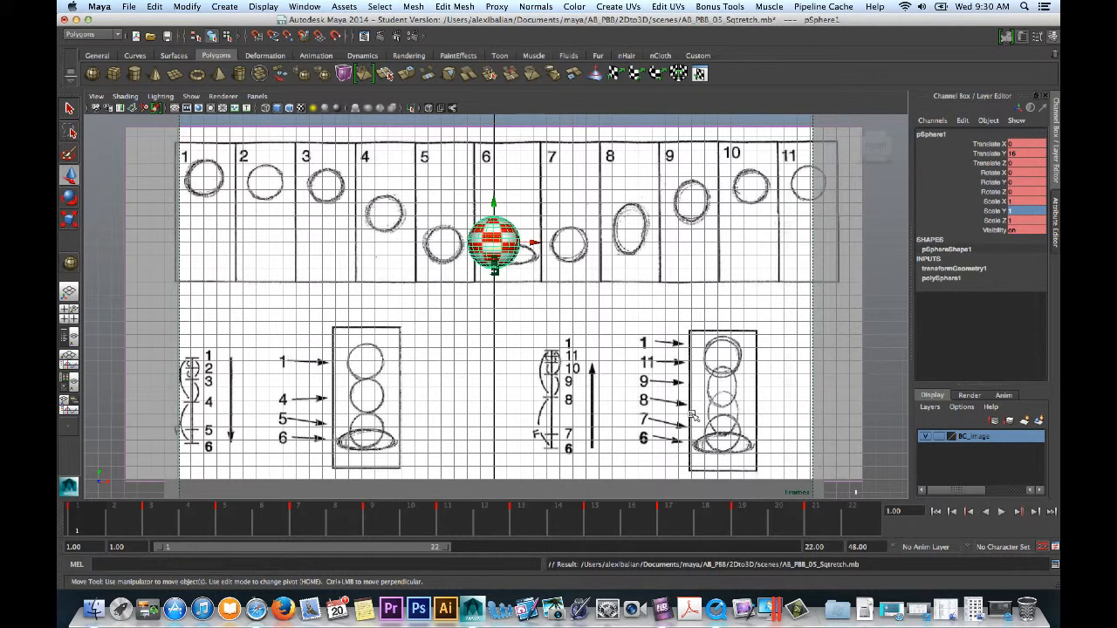
# - Stretch the ball tall and thin around frame 17 and play the squash-and-stretch back
pyautogui.moveTo(494, 244); pyautogui.dragTo(495, 297)
pyautogui.write('0.85')
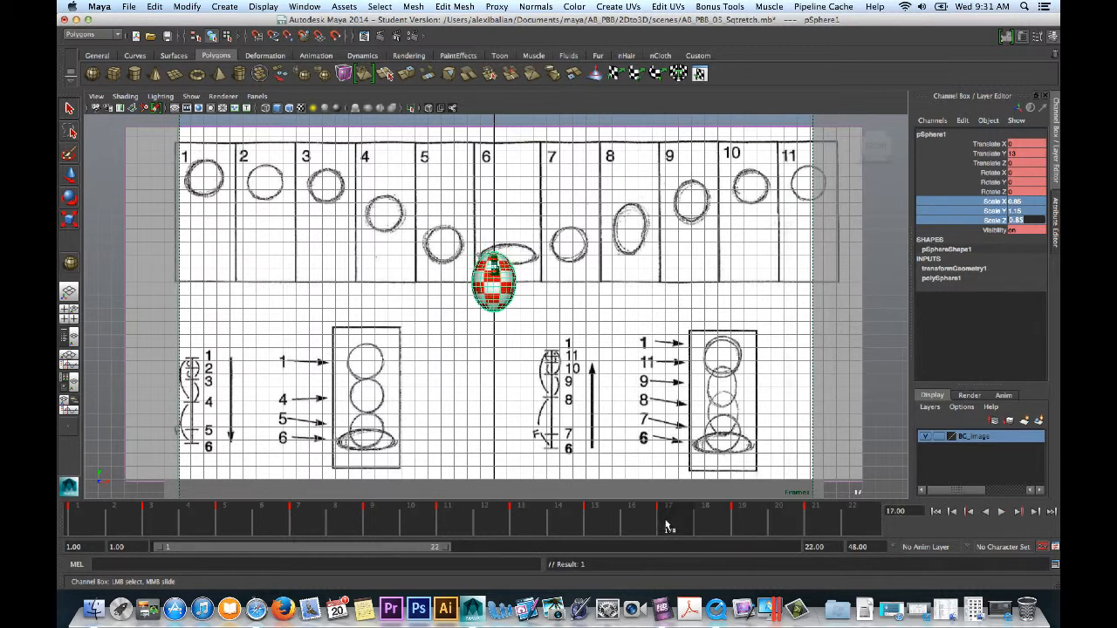
pyautogui.moveTo(1026, 299)
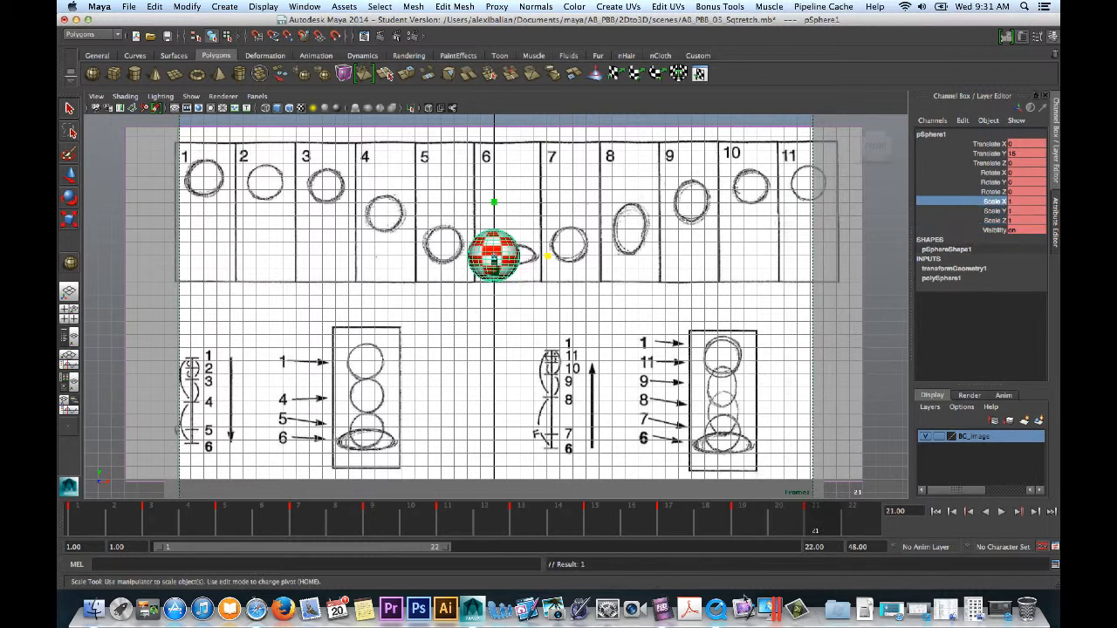
pyautogui.click(1001, 511)
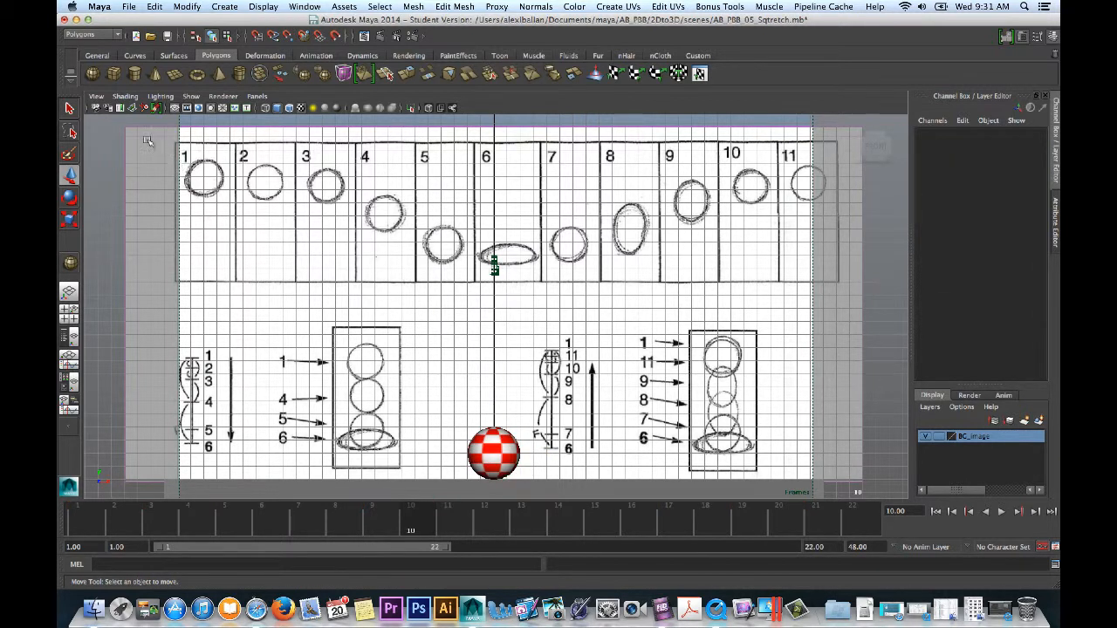
# - Check the viewport view options, then bring up the Playblast options window and move it aside
pyautogui.click(93, 96)
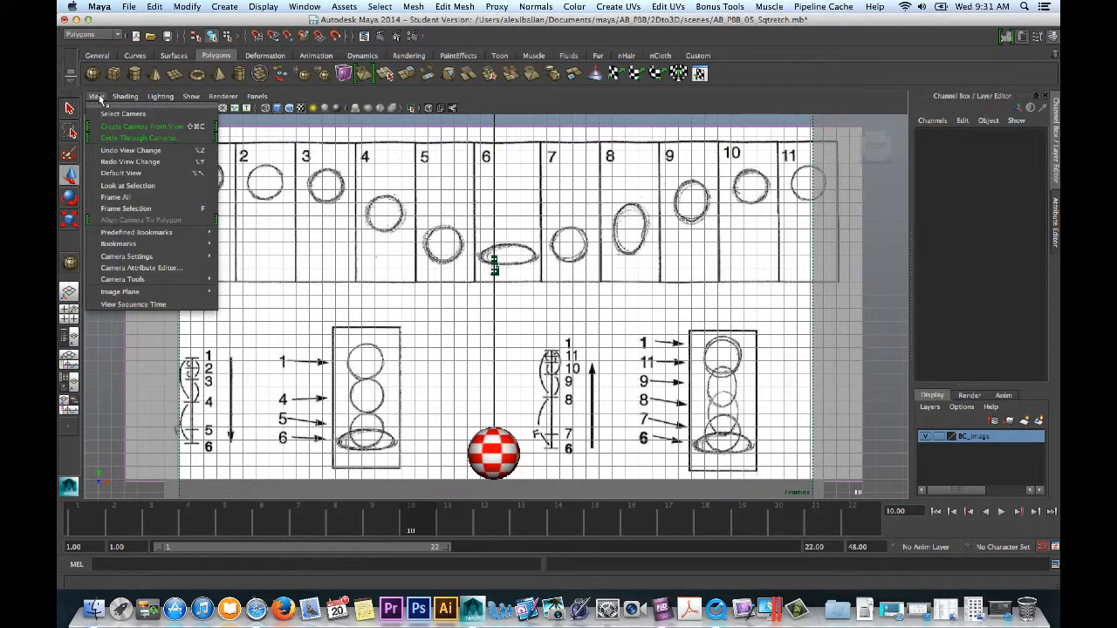
pyautogui.click(125, 96)
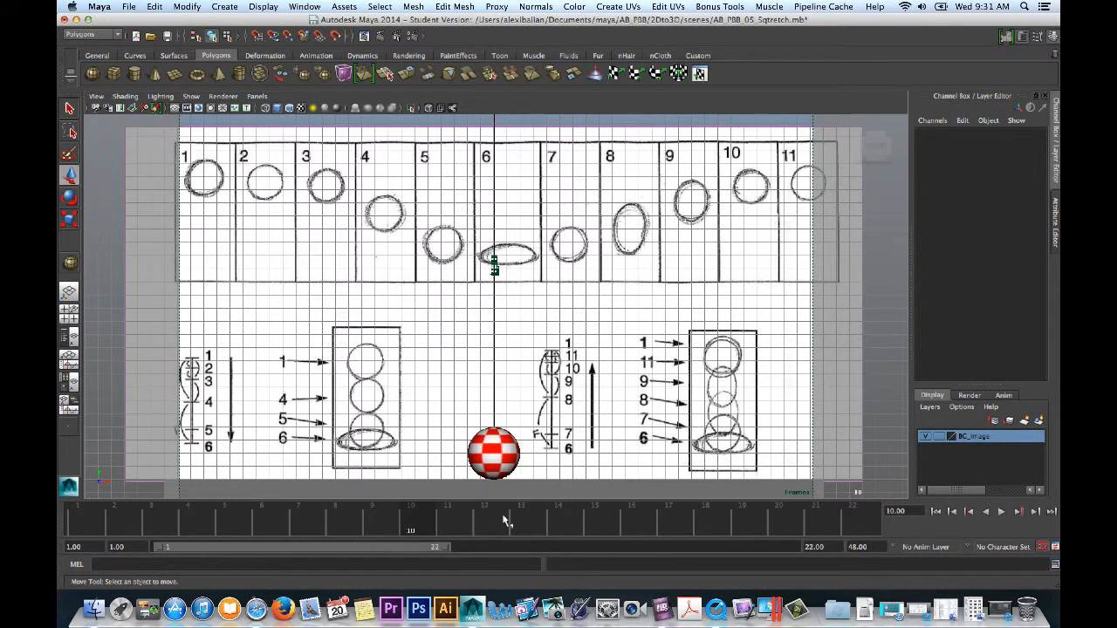
pyautogui.rightClick(506, 521)
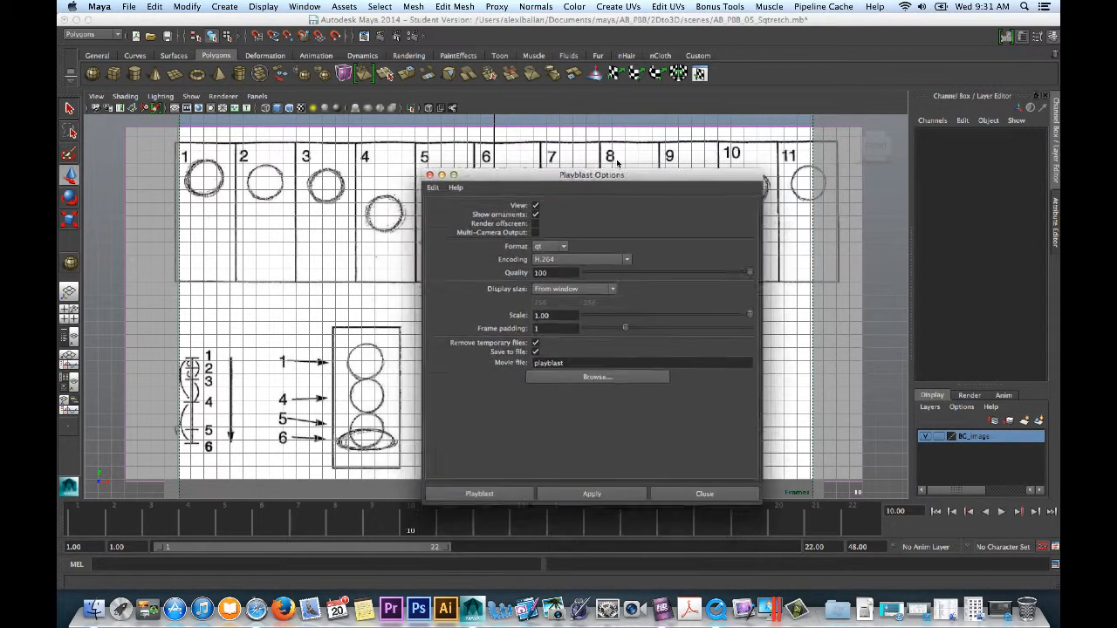
pyautogui.moveTo(592, 174); pyautogui.dragTo(618, 139)
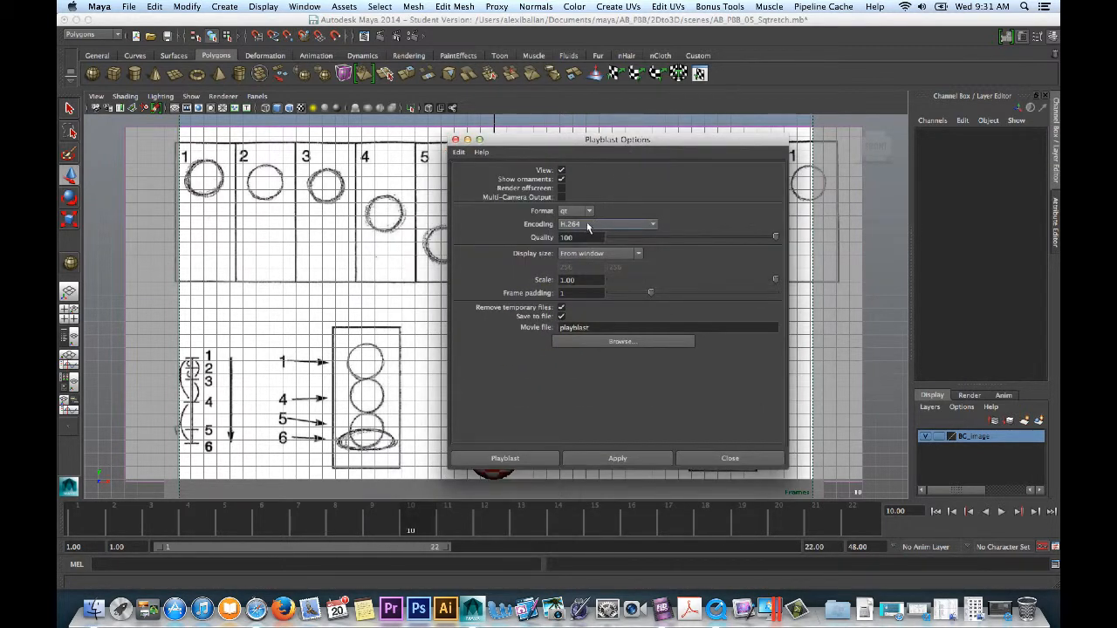
pyautogui.moveTo(590, 253)
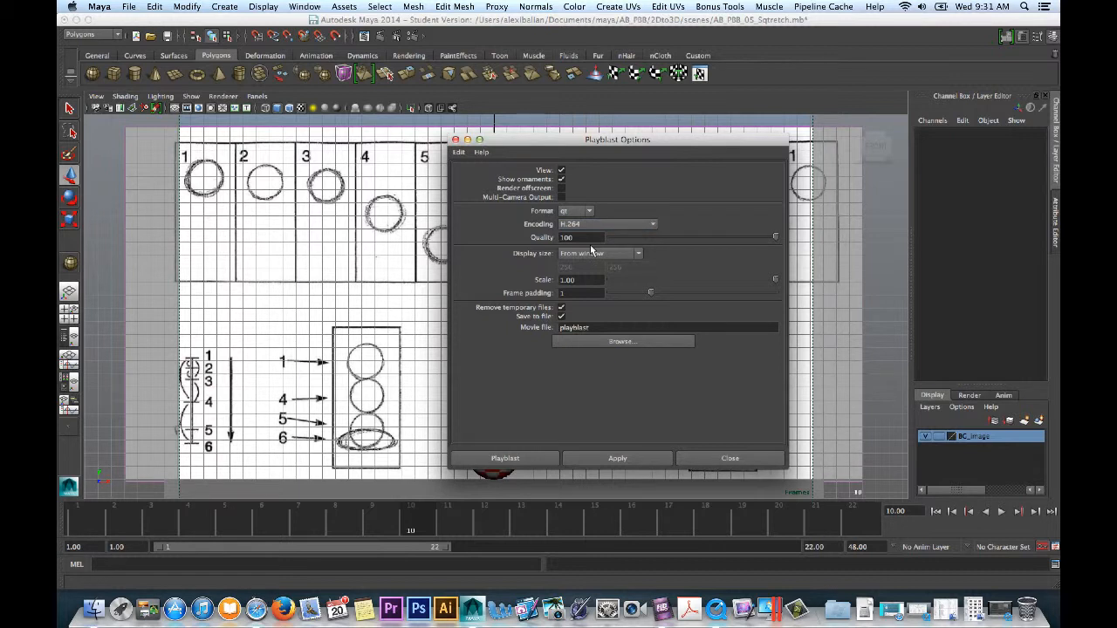
pyautogui.moveTo(547, 340)
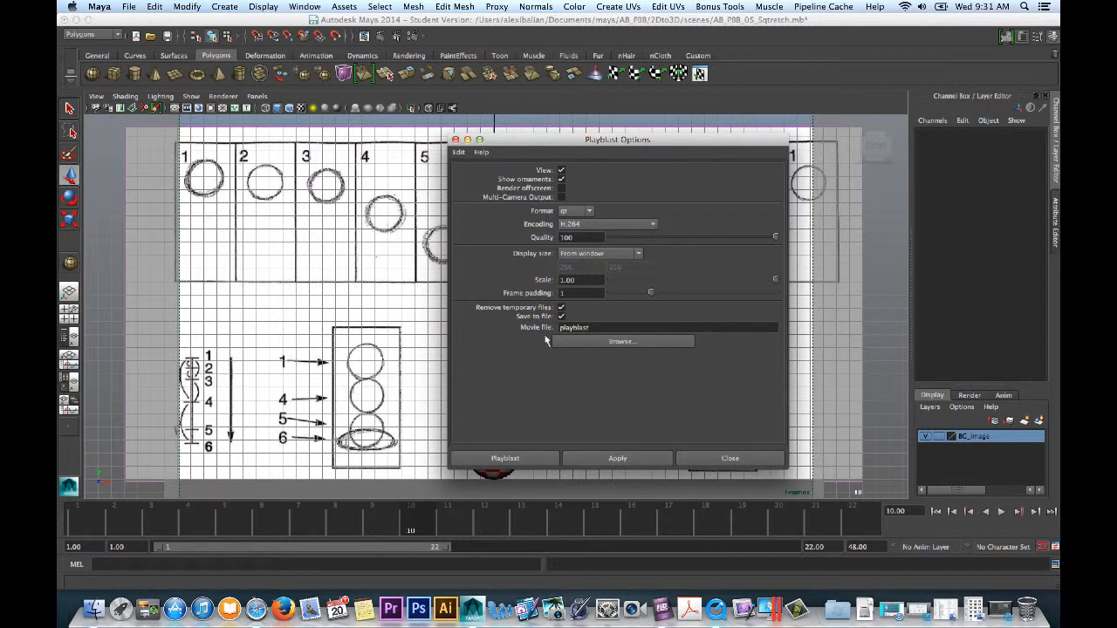
# - Set the playblast to QuickTime H.264 and save the movie as PB8_01_SqSt
pyautogui.click(561, 317)
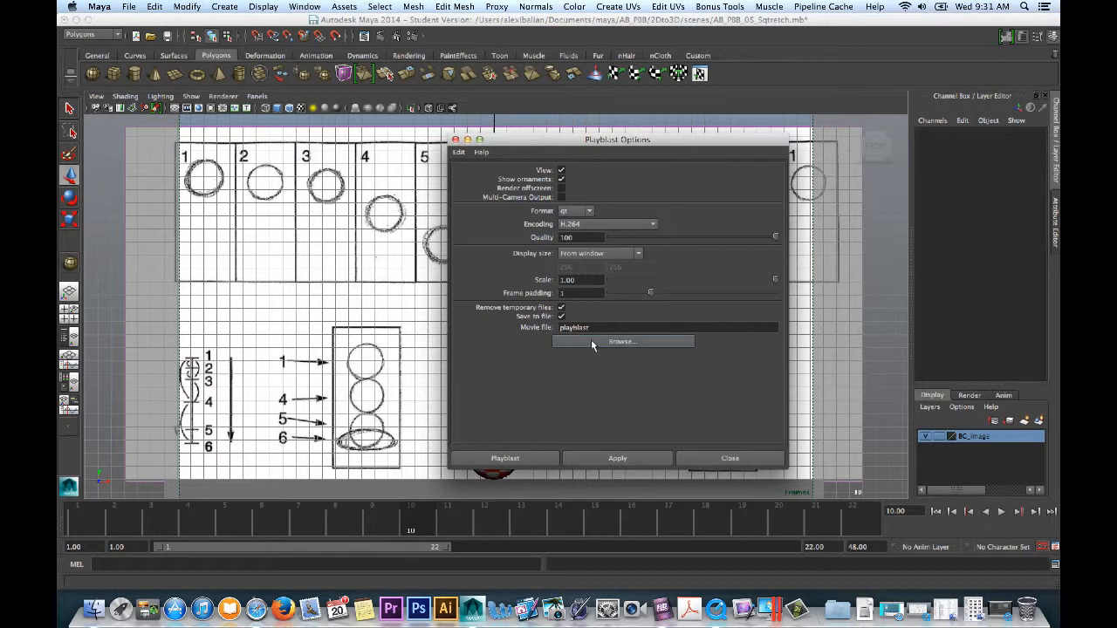
pyautogui.click(623, 341)
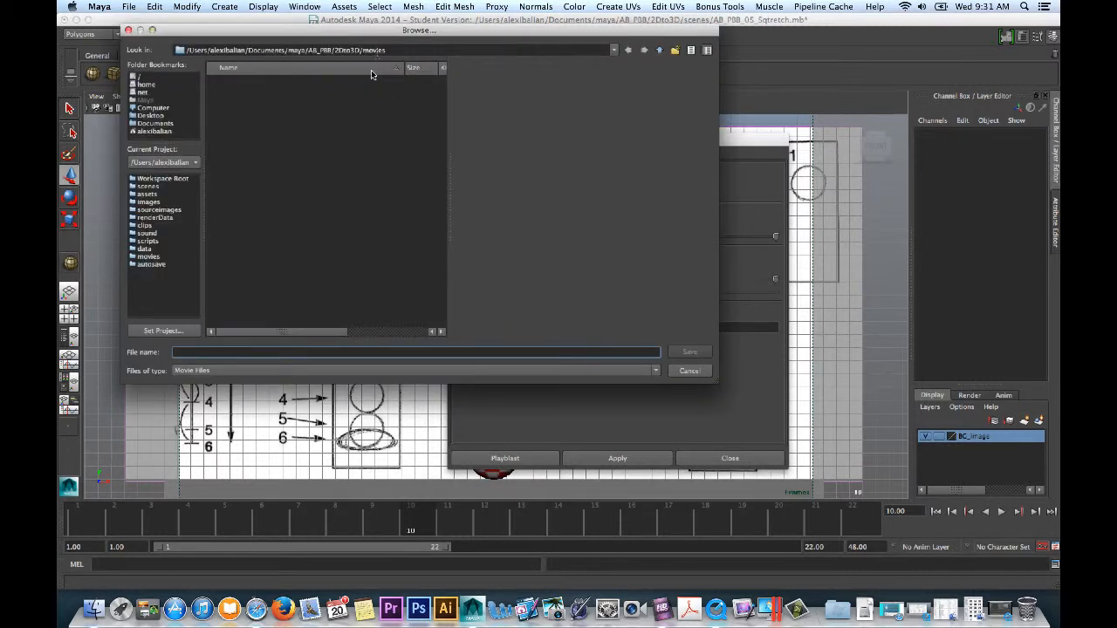
pyautogui.click(415, 351)
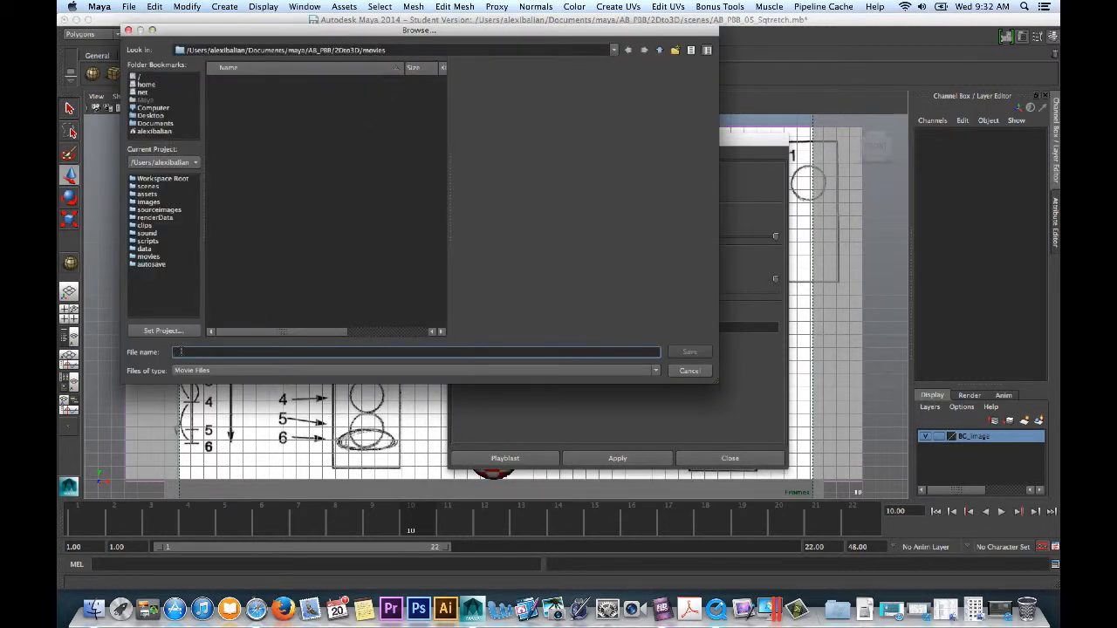
pyautogui.write('PB8_01_SqSt')
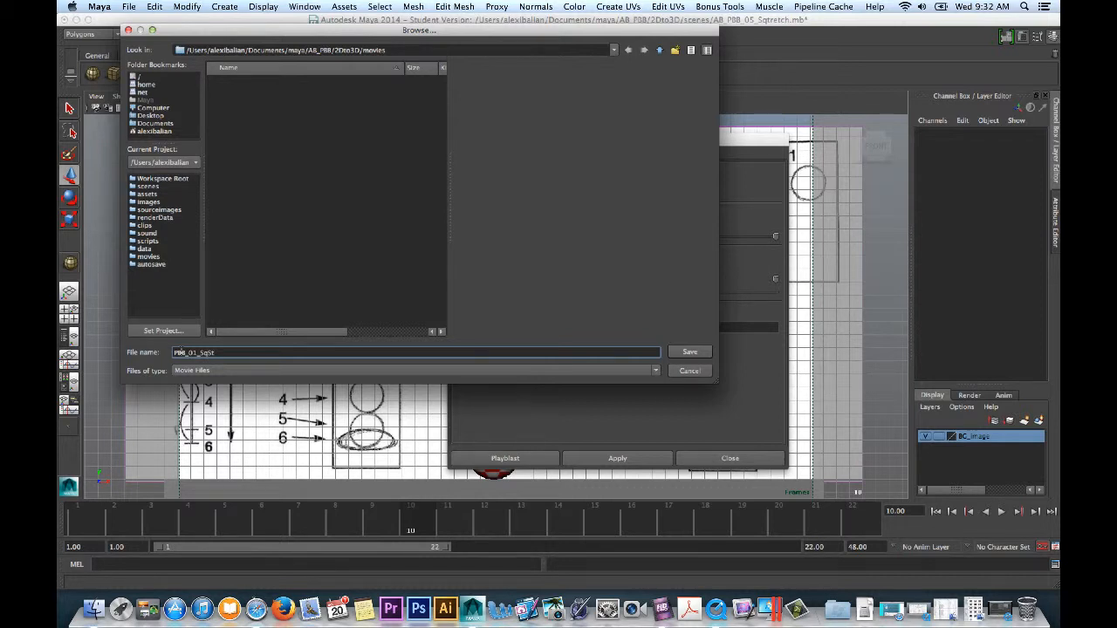
pyautogui.click(689, 351)
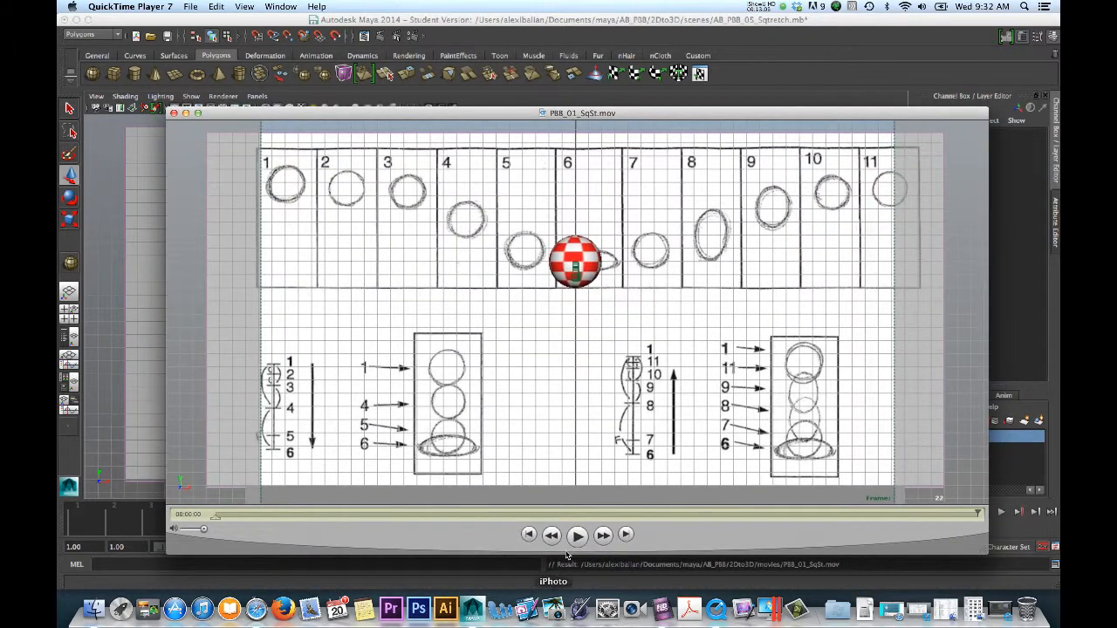
# - Play the PB8_01_SqSt playblast movie in QuickTime to review the bounce
pyautogui.click(580, 534)
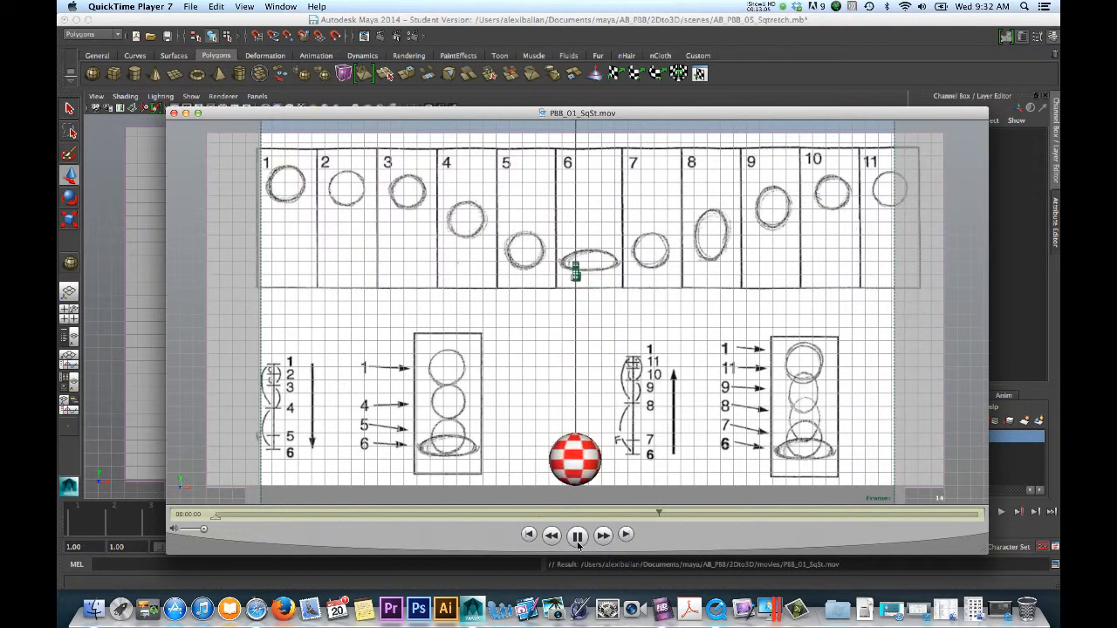
pyautogui.click(579, 531)
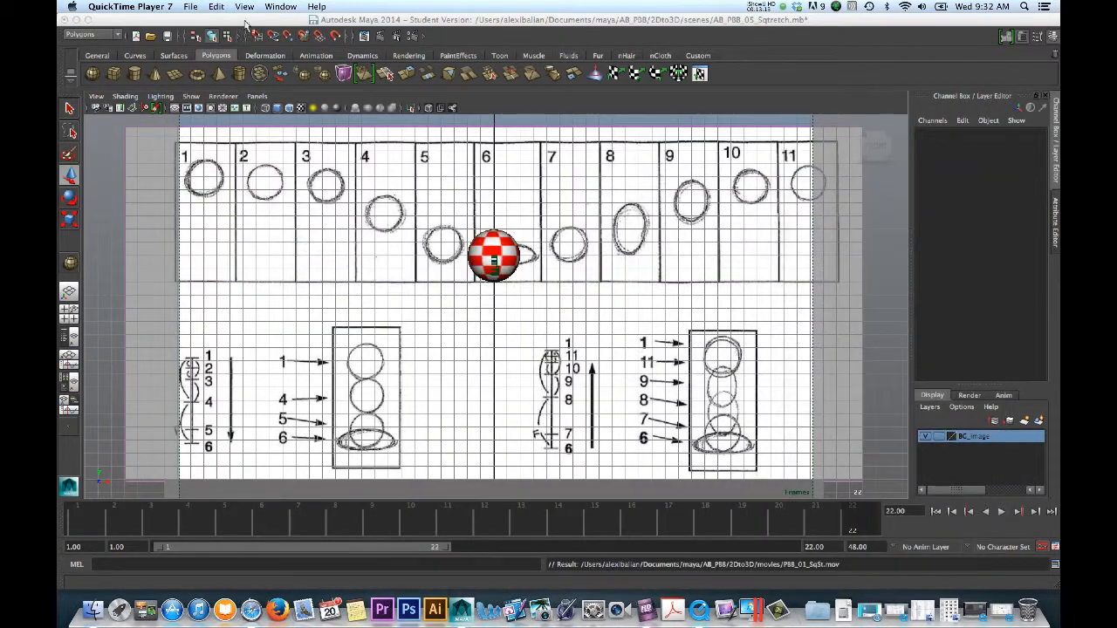
pyautogui.click(265, 7)
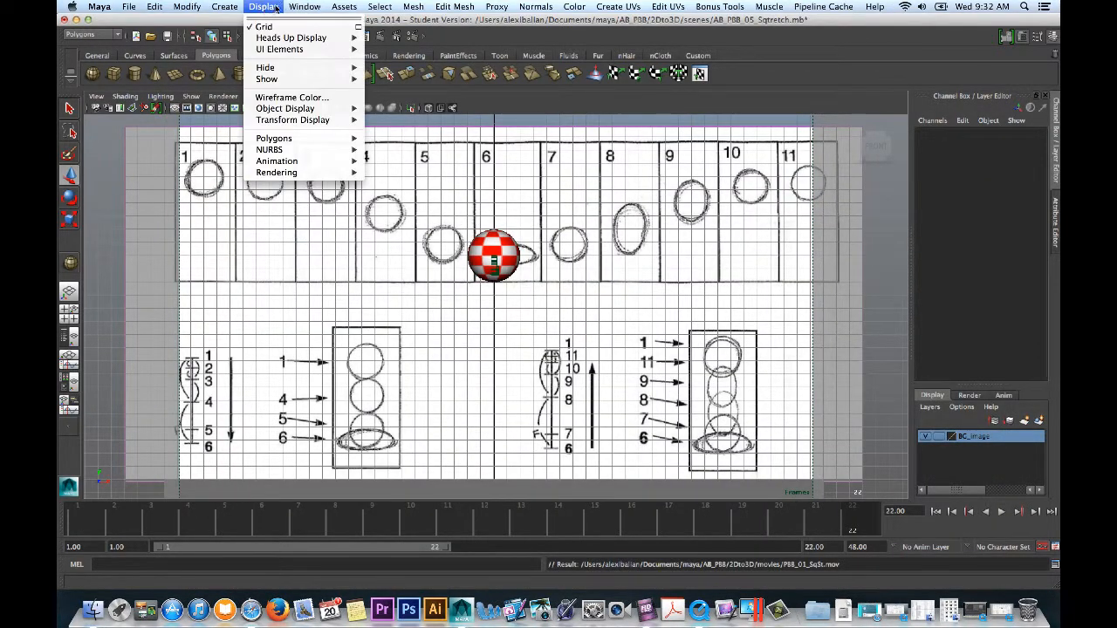
pyautogui.click(304, 6)
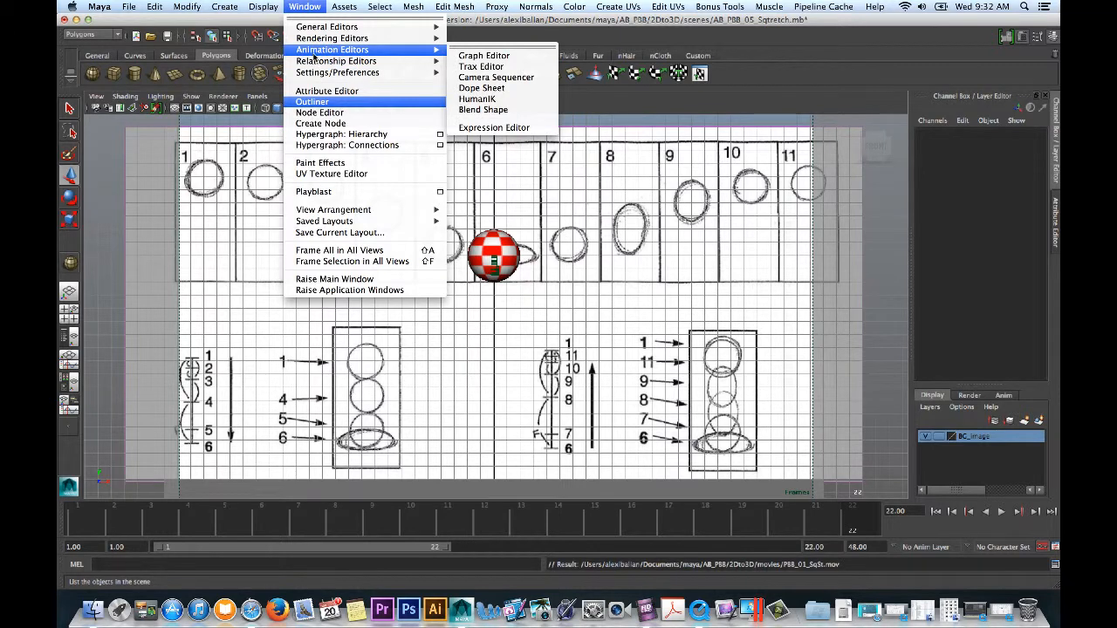
pyautogui.click(481, 55)
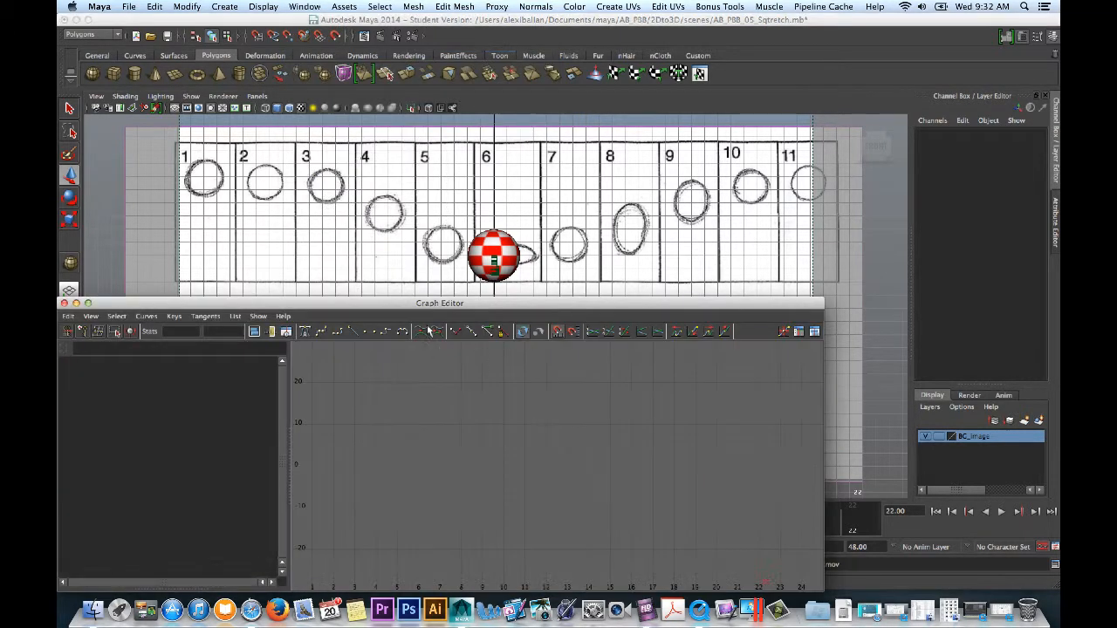
pyautogui.click(493, 257)
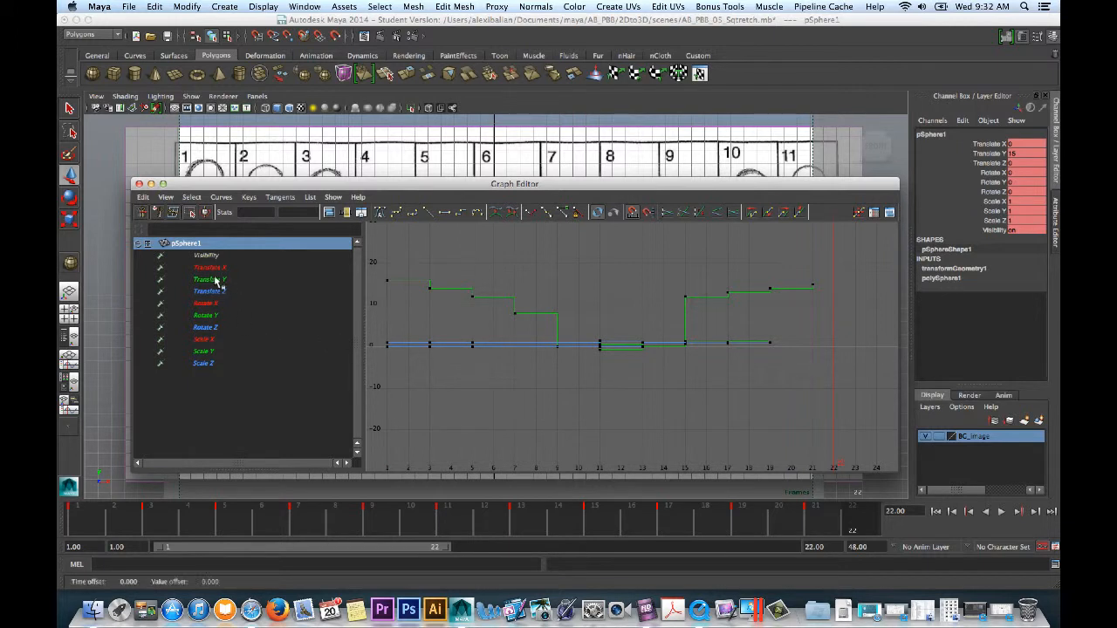
pyautogui.click(210, 279)
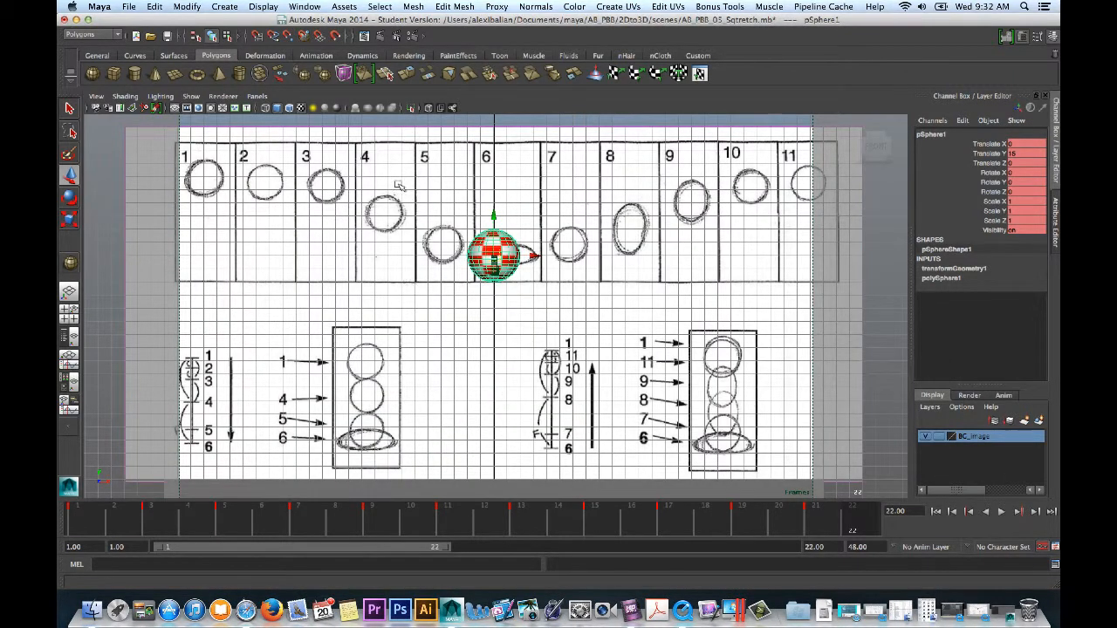
# - Hide the BC_image timing-chart layer, playblast the ball alone to PB8_02_SqSt and play it in QuickTime
pyautogui.click(540, 190)
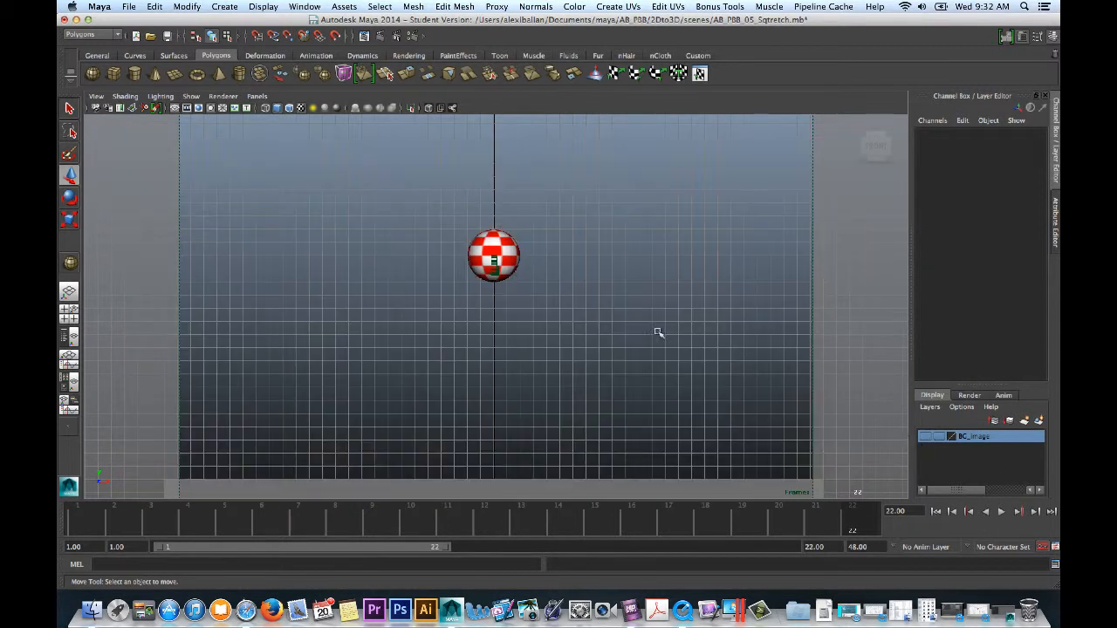
pyautogui.click(494, 256)
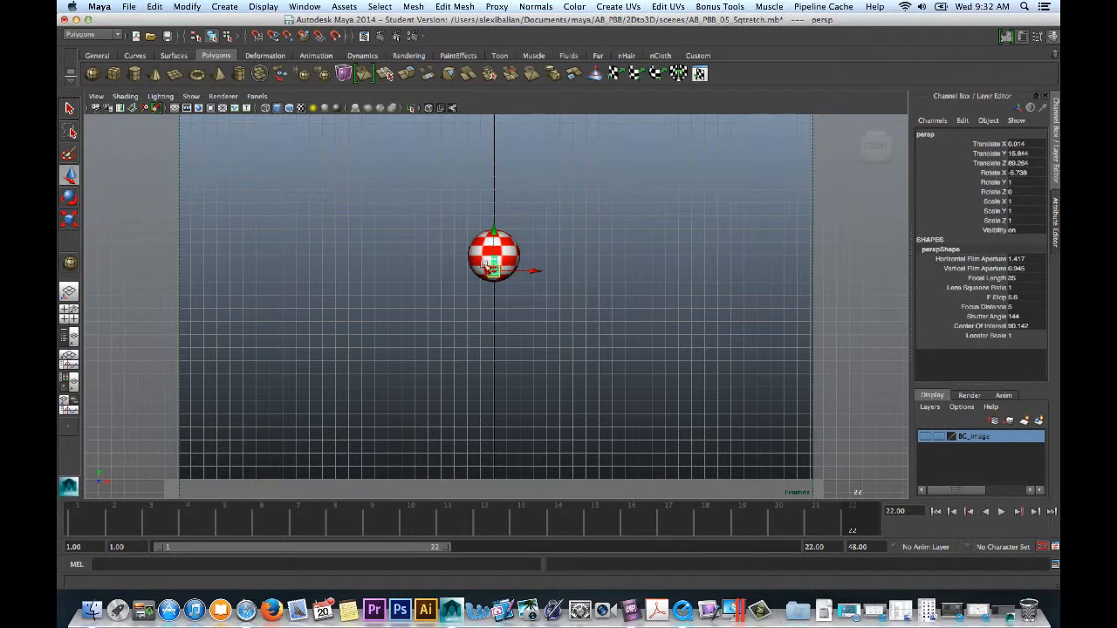
pyautogui.click(190, 96)
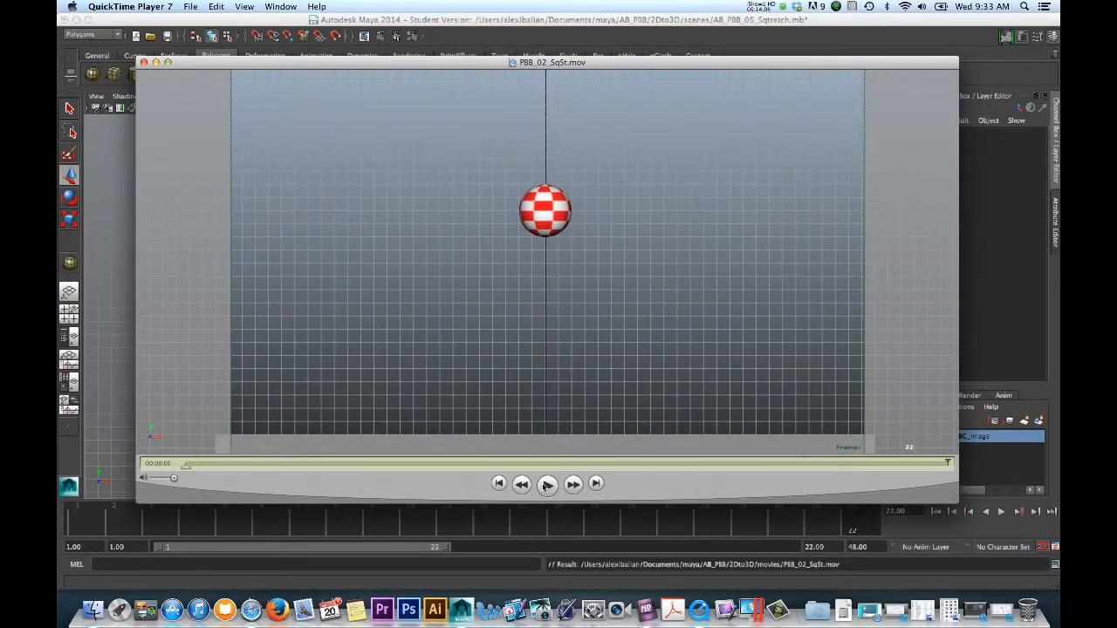
pyautogui.click(547, 485)
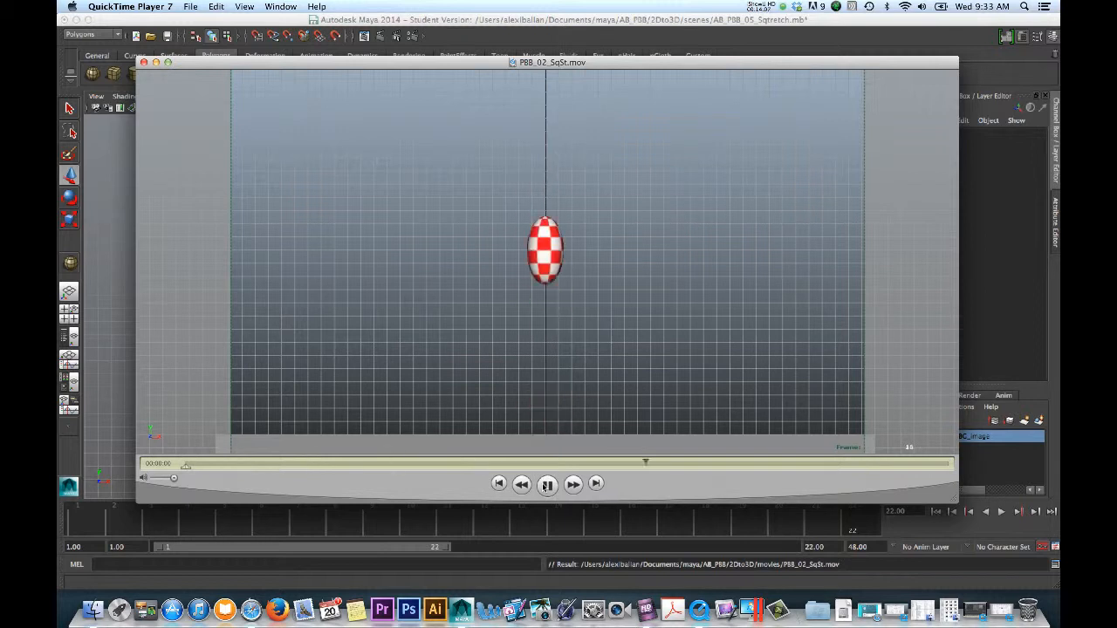
pyautogui.click(547, 484)
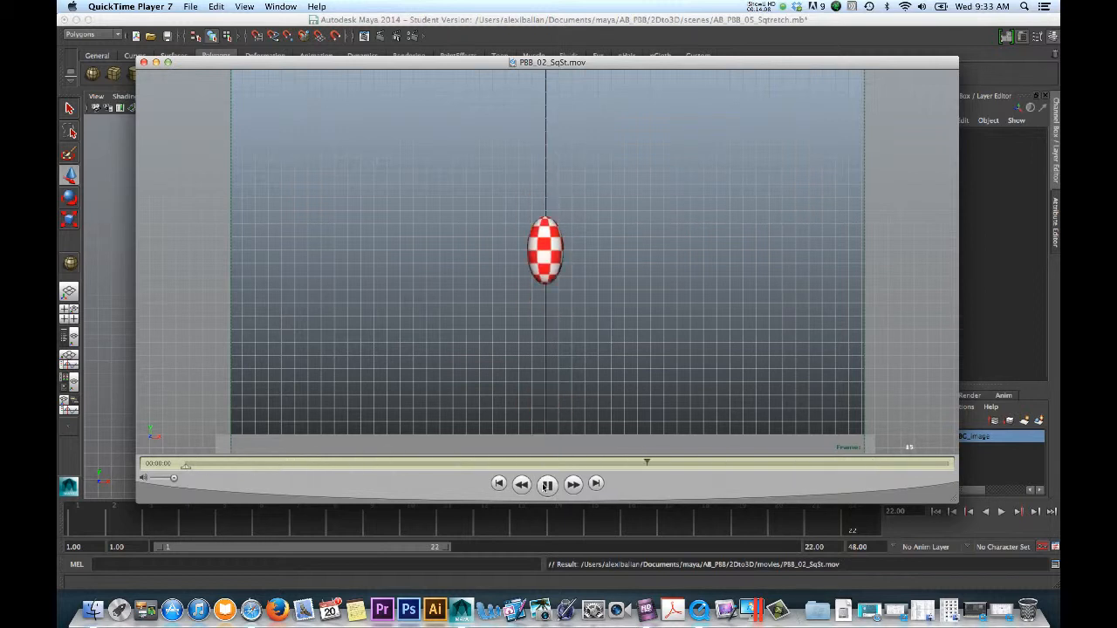